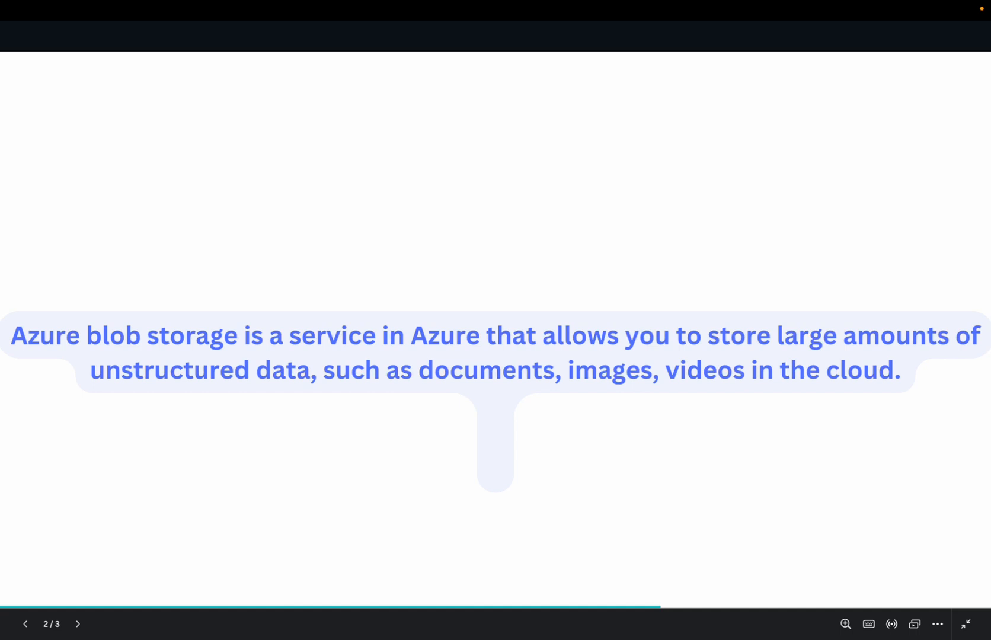
Search 'storage account' in the top bar and open the Storage accounts service list.
{"action": "left_click", "coordinate": [78, 623]}
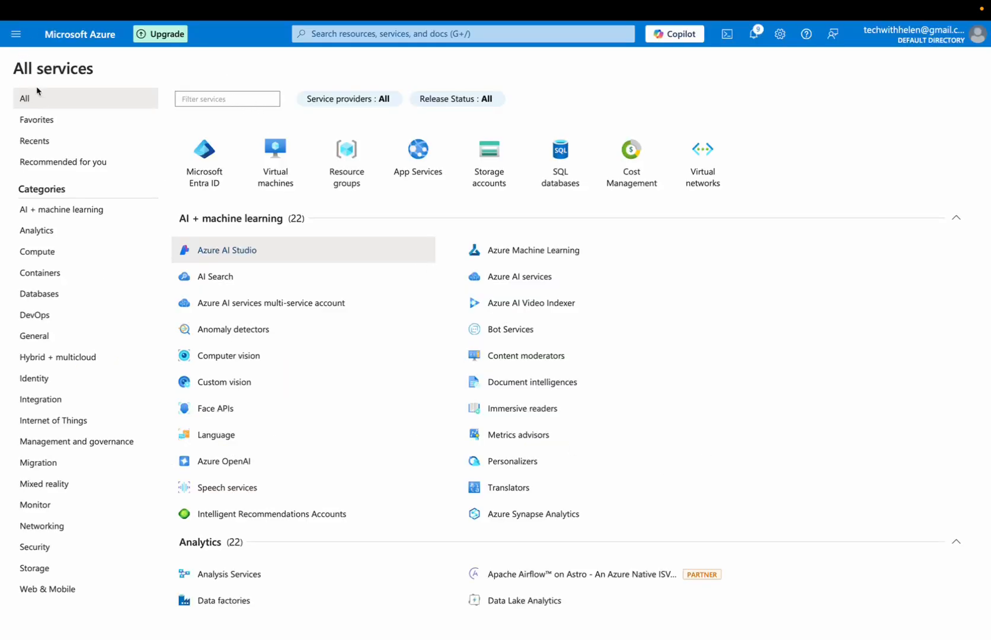
{"action": "left_click", "coordinate": [226, 98]}
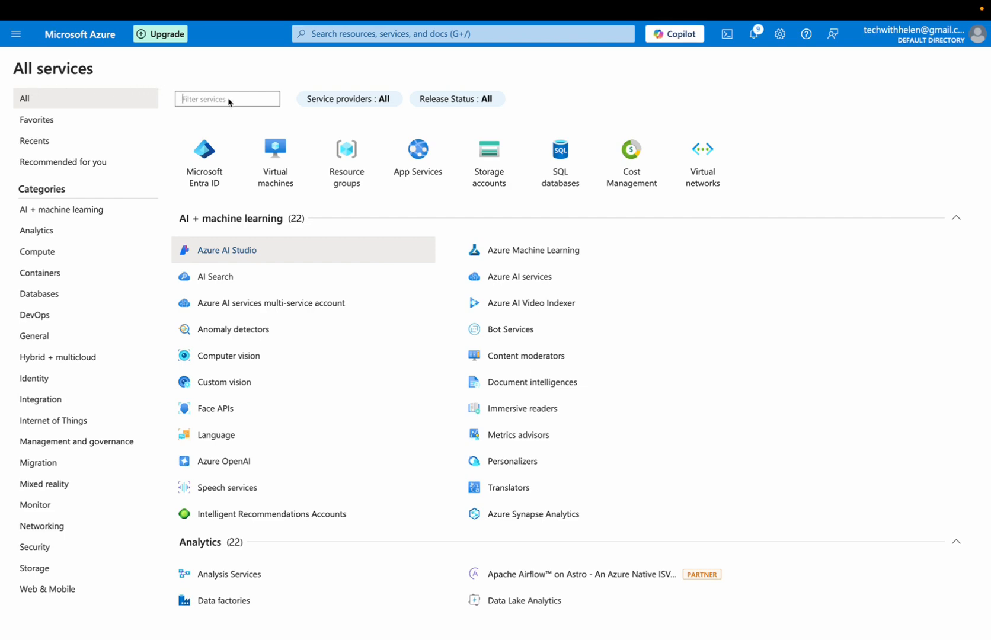
{"action": "type", "text": "storage"}
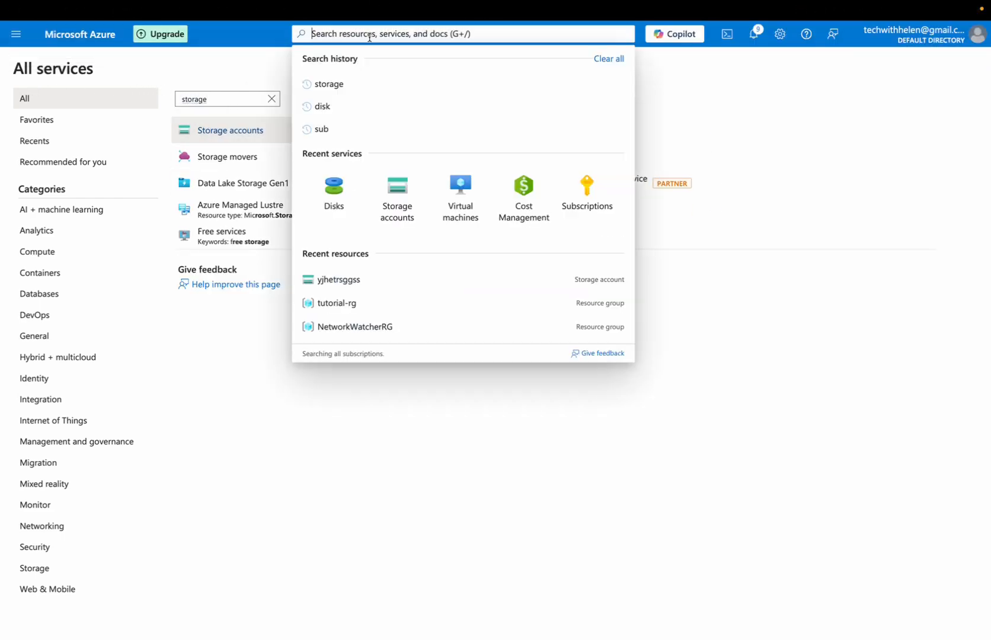
{"action": "mouse_move", "coordinate": [397, 198]}
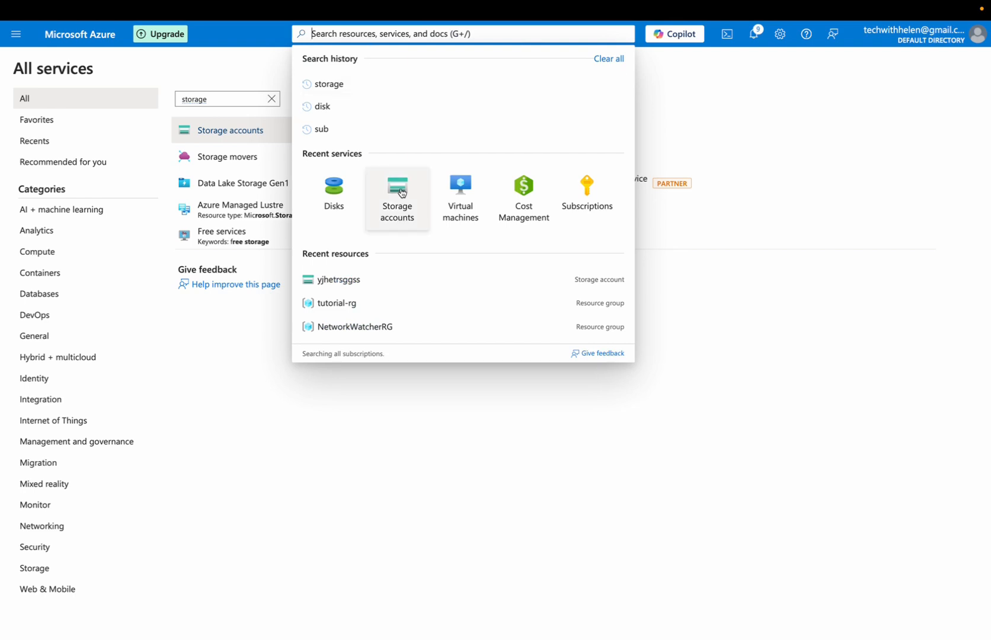
{"action": "type", "text": "storage account"}
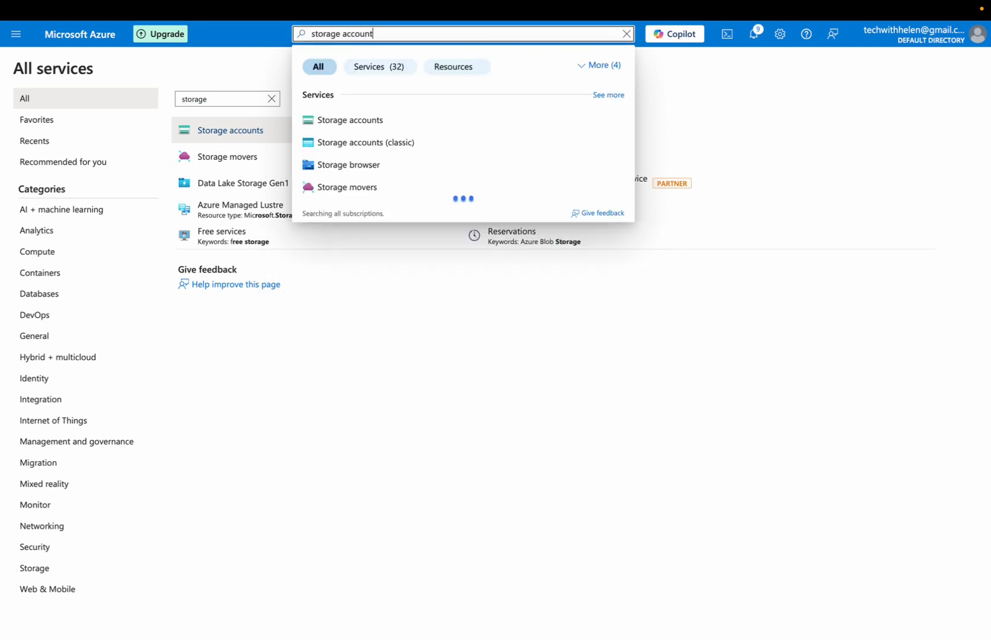
{"action": "left_click", "coordinate": [349, 120]}
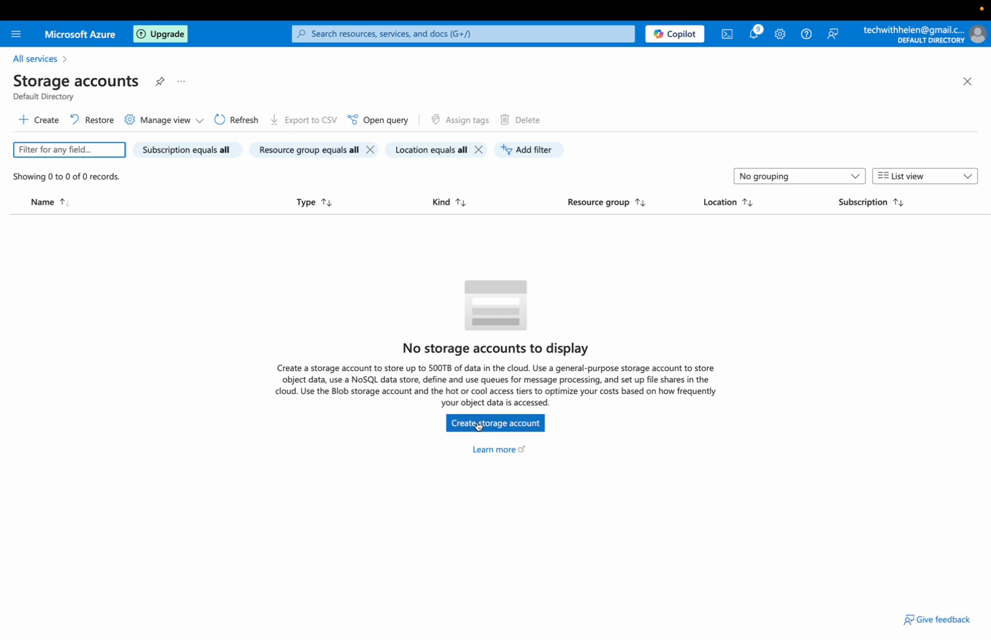
Start a new storage account and choose tutorial-rg as its resource group.
{"action": "left_click", "coordinate": [494, 423]}
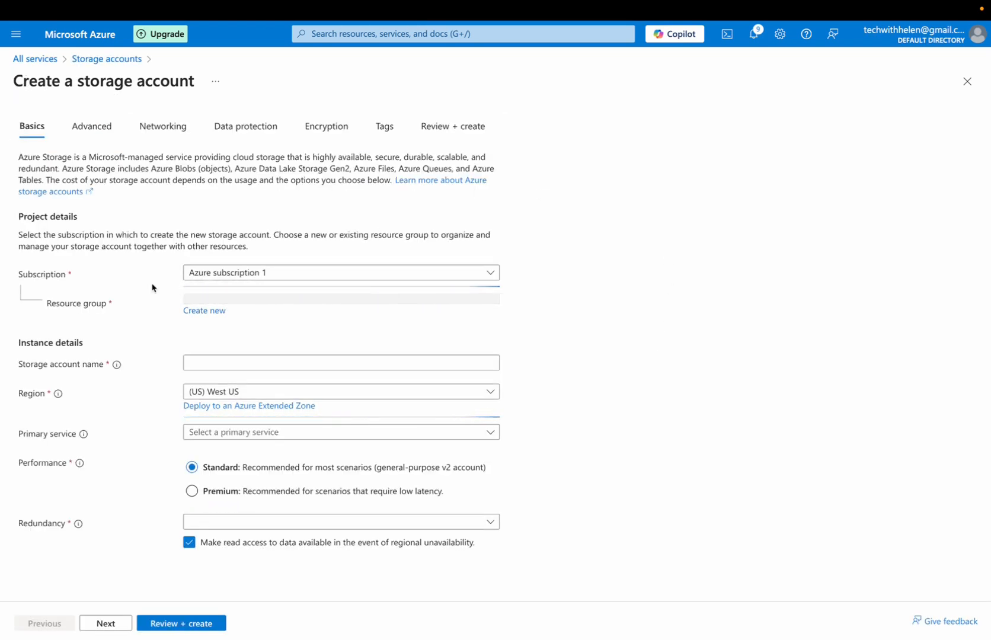
{"action": "left_click", "coordinate": [340, 301]}
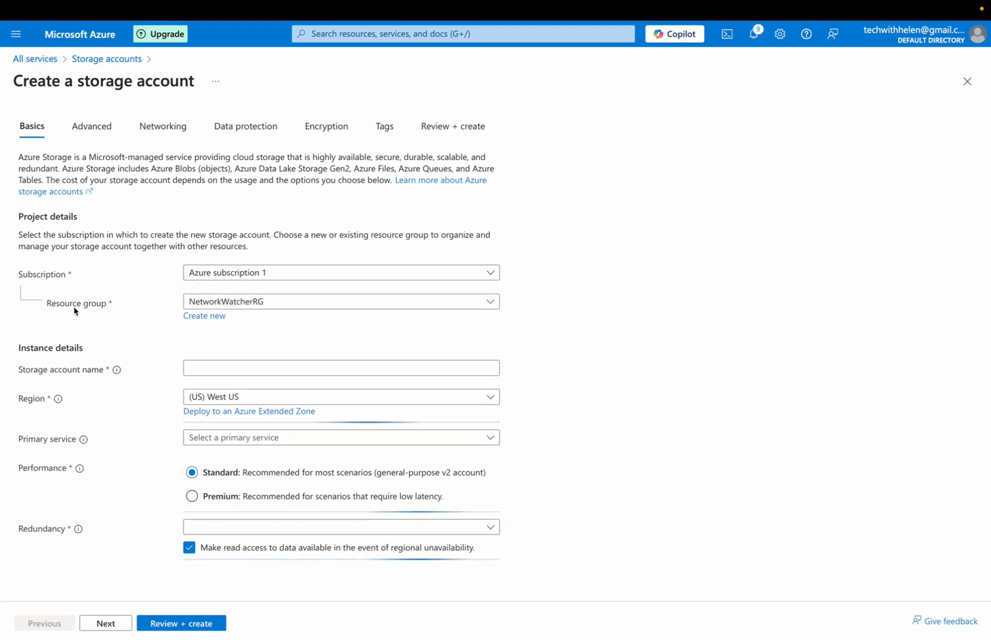
{"action": "left_click", "coordinate": [340, 301]}
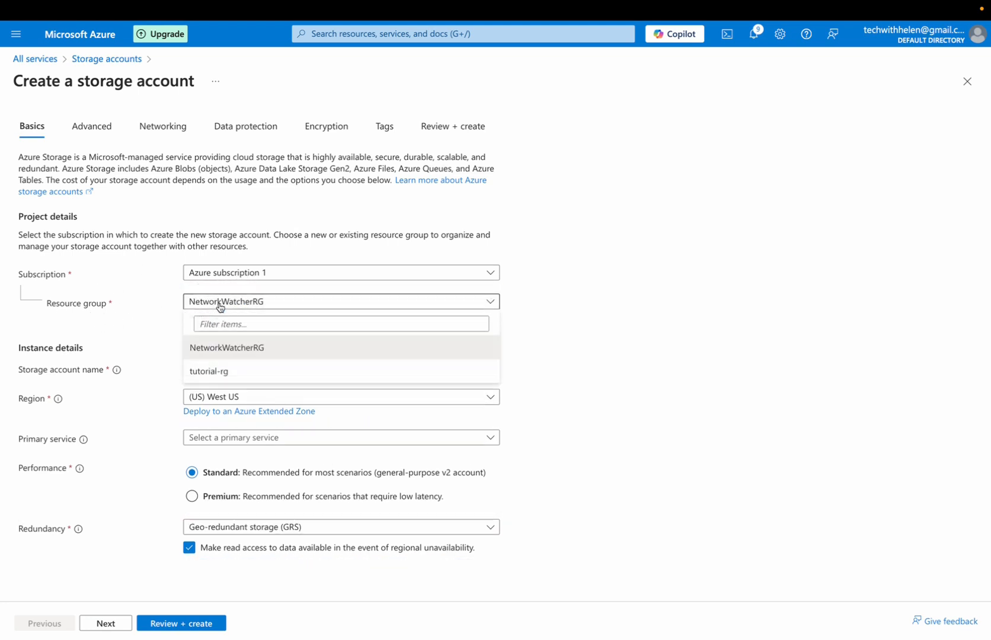
{"action": "mouse_move", "coordinate": [209, 371]}
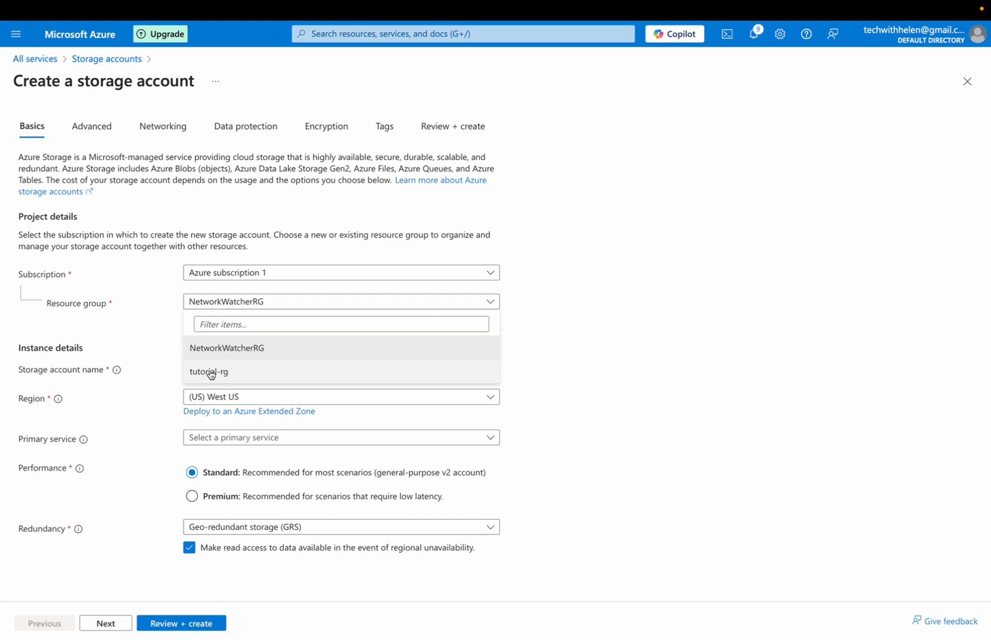
{"action": "left_click", "coordinate": [208, 371]}
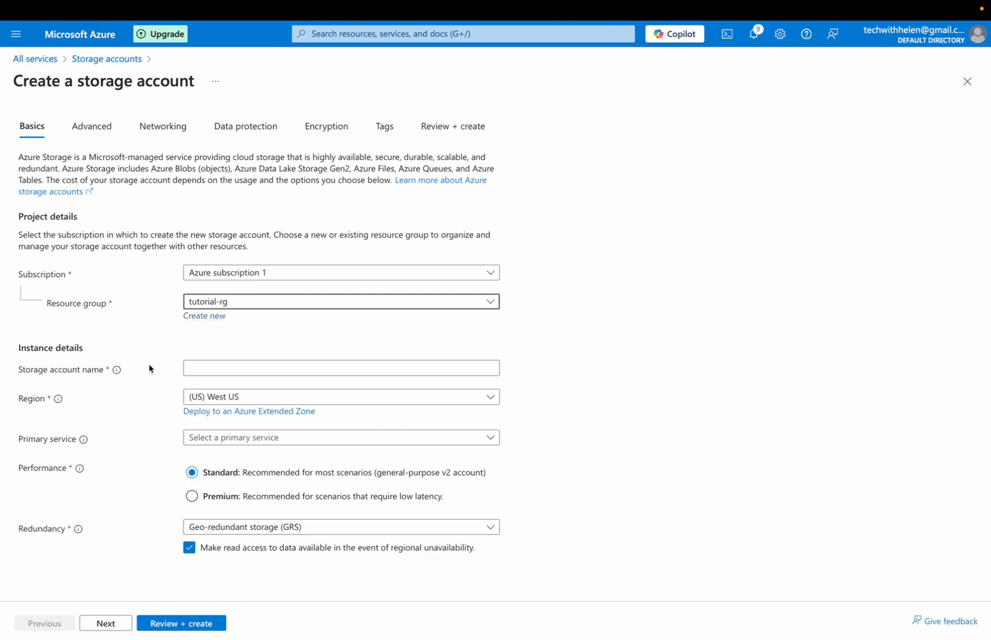
Enter specialstorage101 as the storage account name.
{"action": "left_click", "coordinate": [341, 367]}
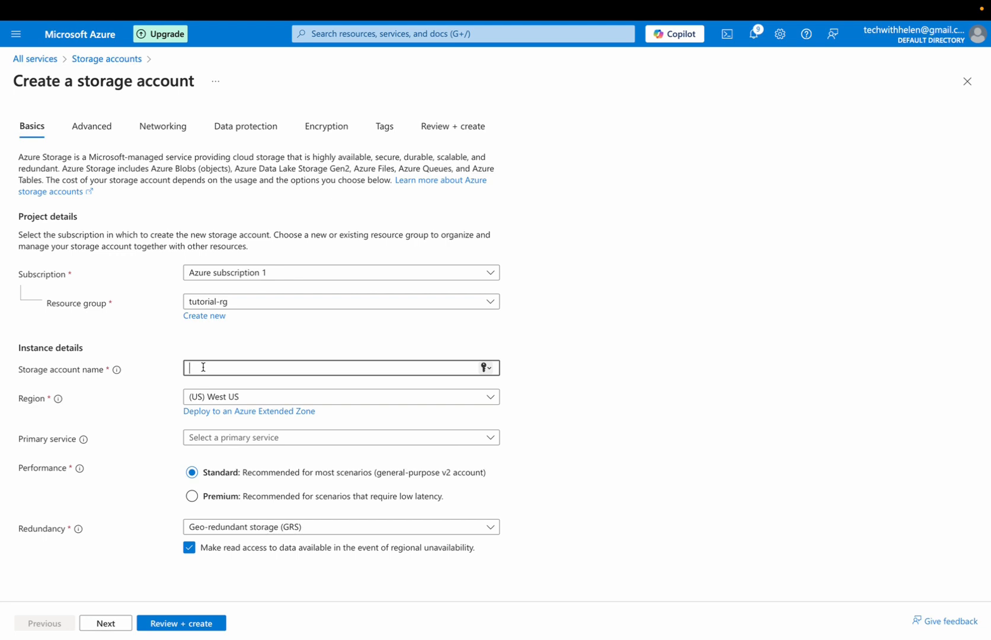
{"action": "type", "text": "spe"}
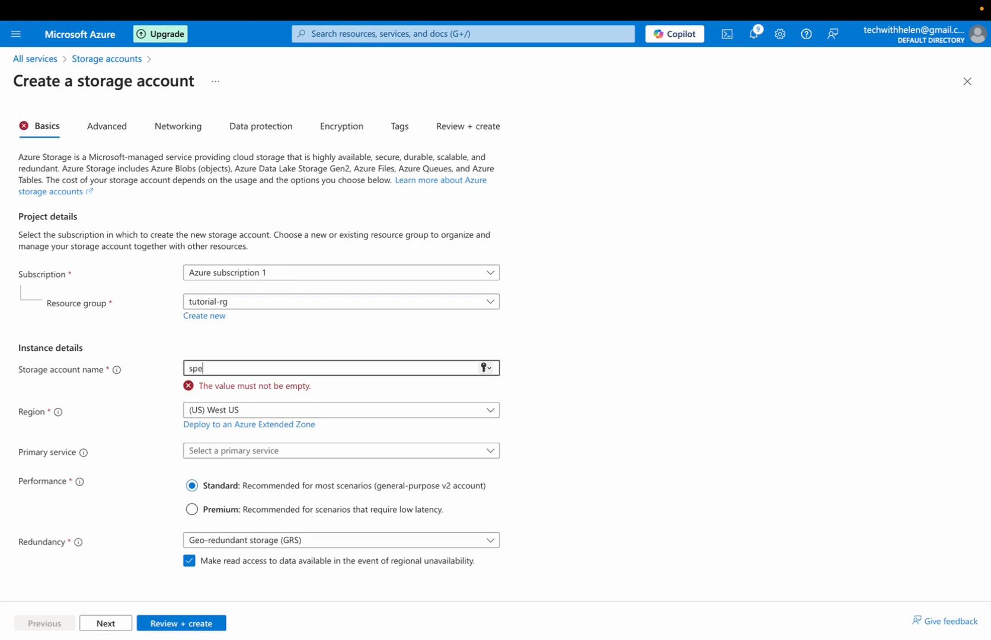
{"action": "type", "text": "cial"}
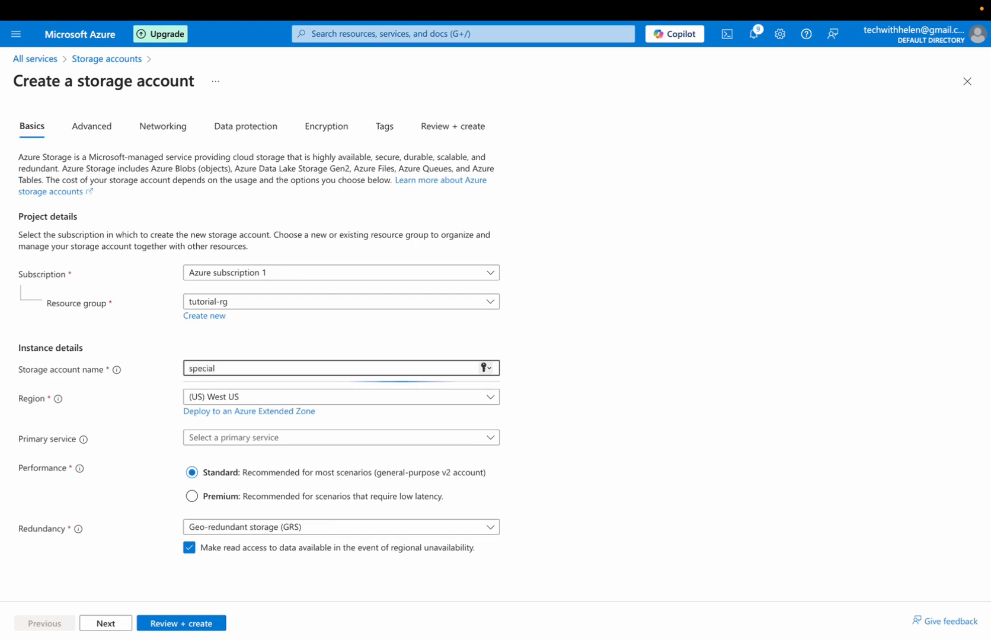
{"action": "type", "text": "sot"}
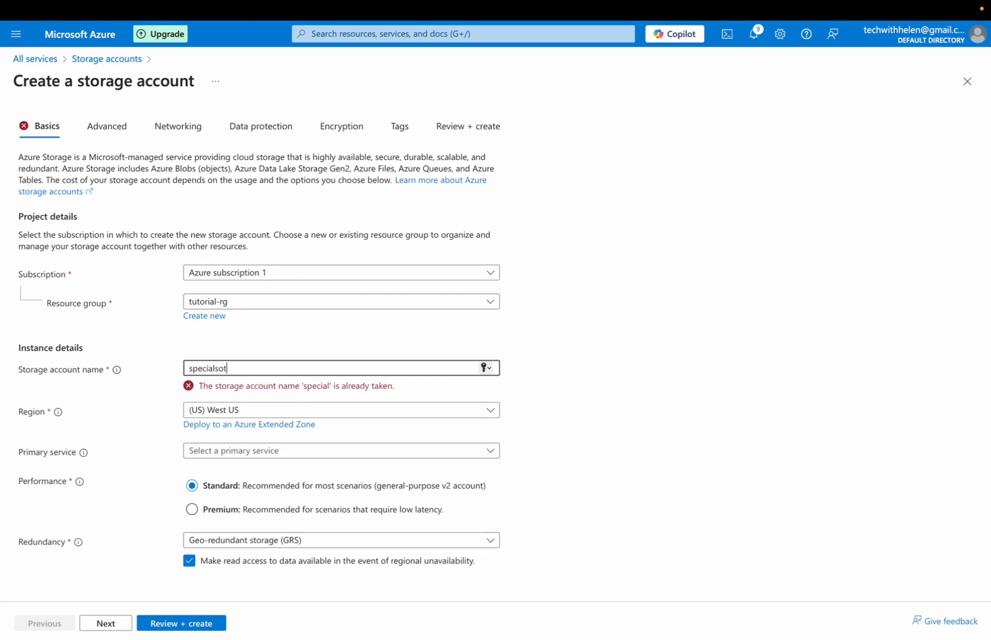
{"action": "type", "text": "or"}
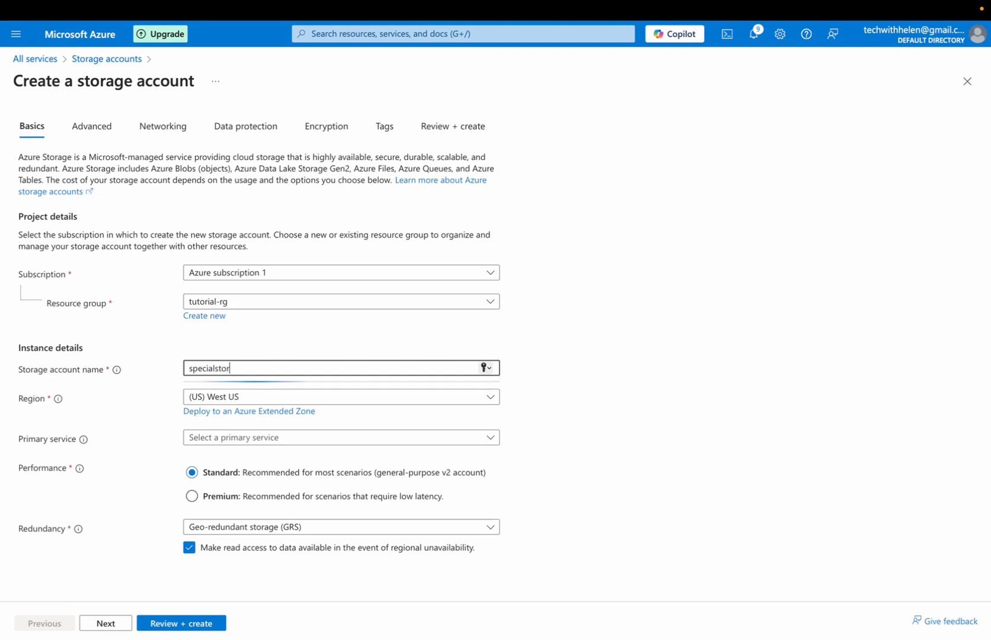
{"action": "type", "text": "age"}
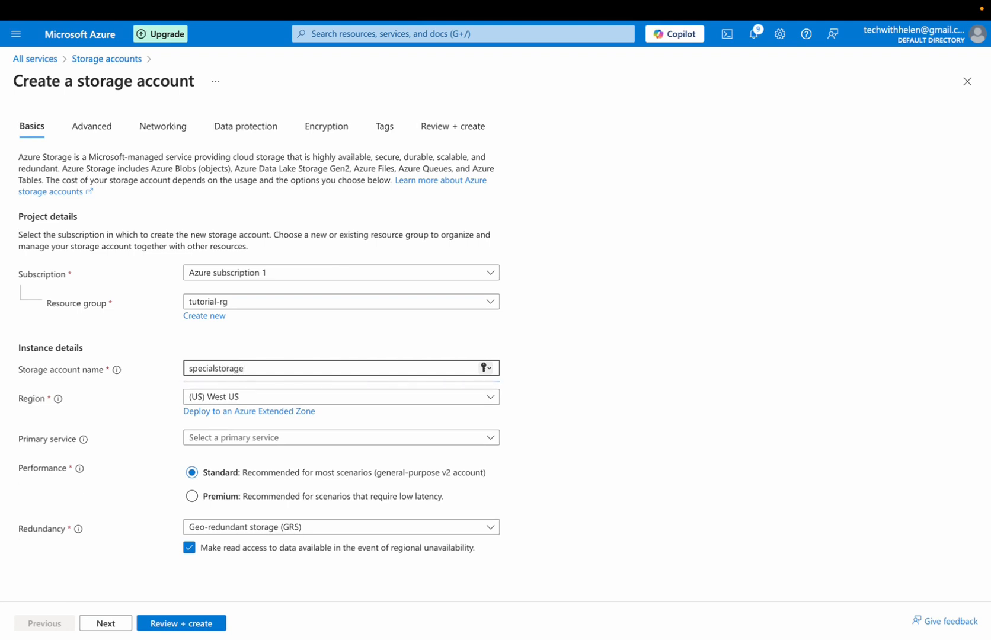
{"action": "type", "text": "101"}
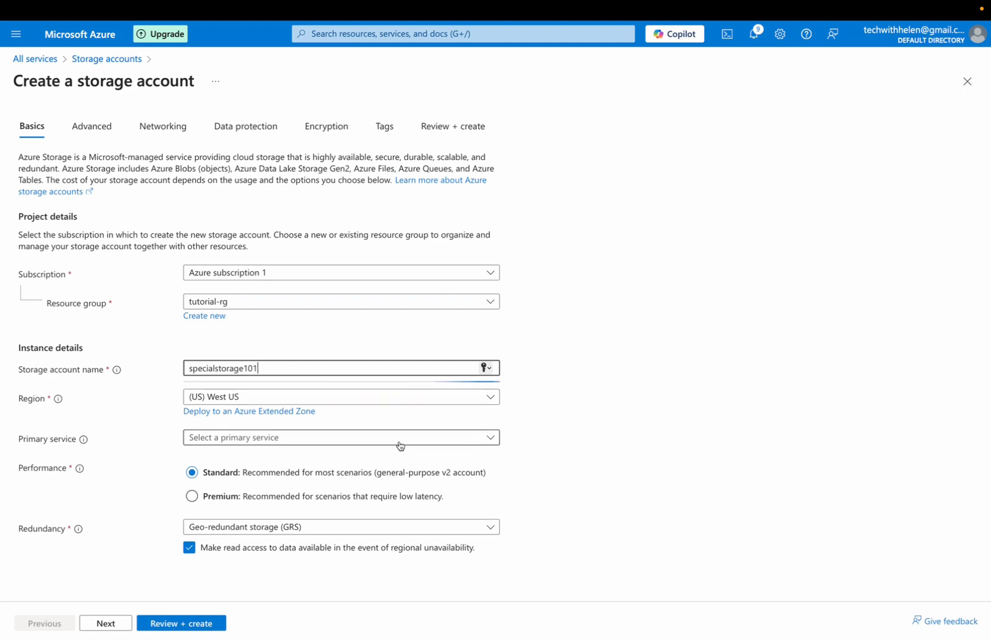
Choose Blob Storage as primary service and locally-redundant storage (LRS) redundancy.
{"action": "left_click", "coordinate": [340, 397]}
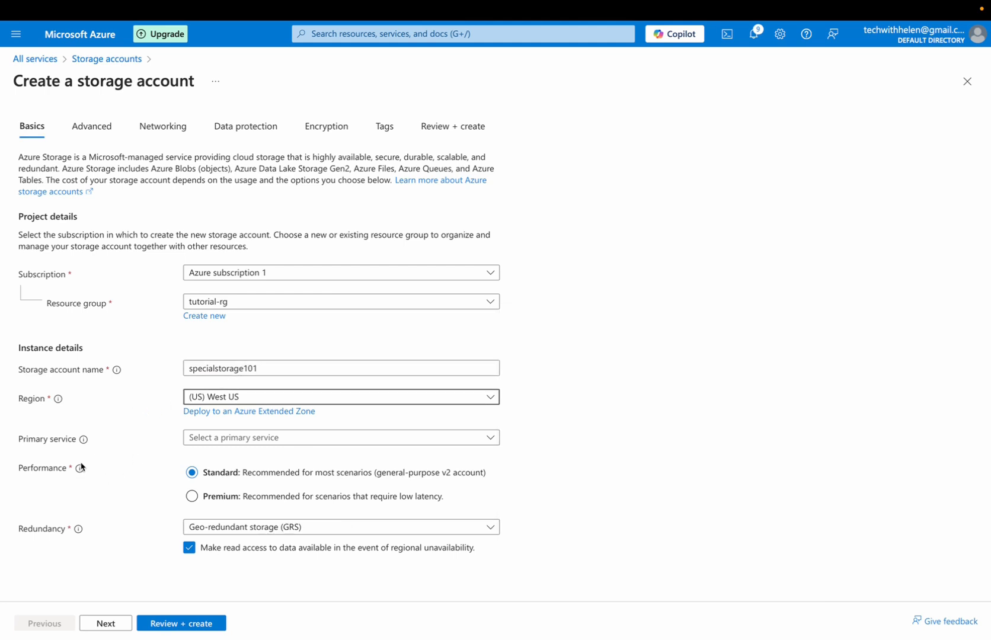
{"action": "left_click", "coordinate": [341, 437]}
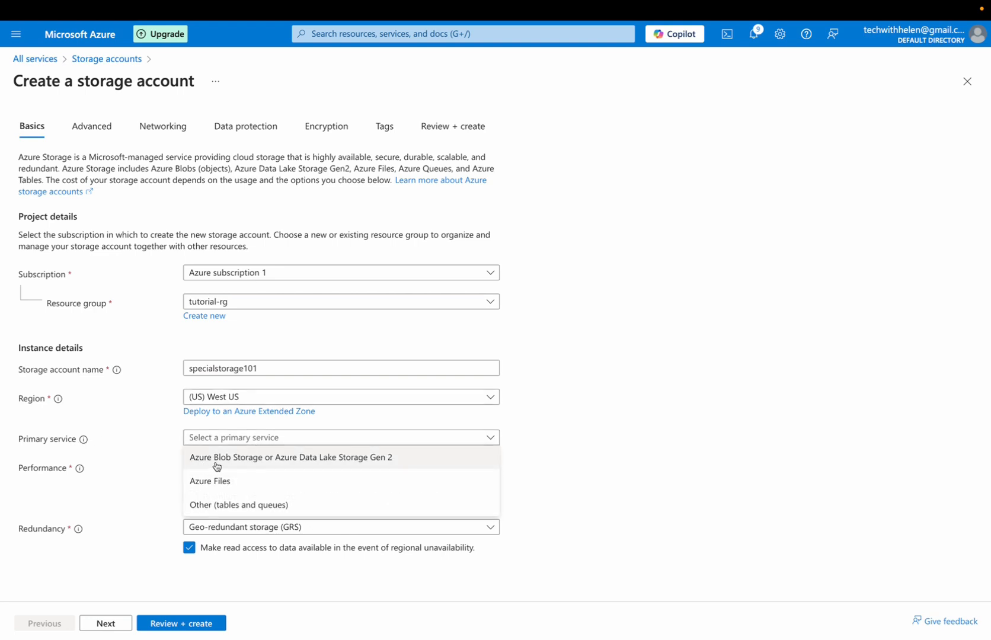
{"action": "mouse_move", "coordinate": [235, 466]}
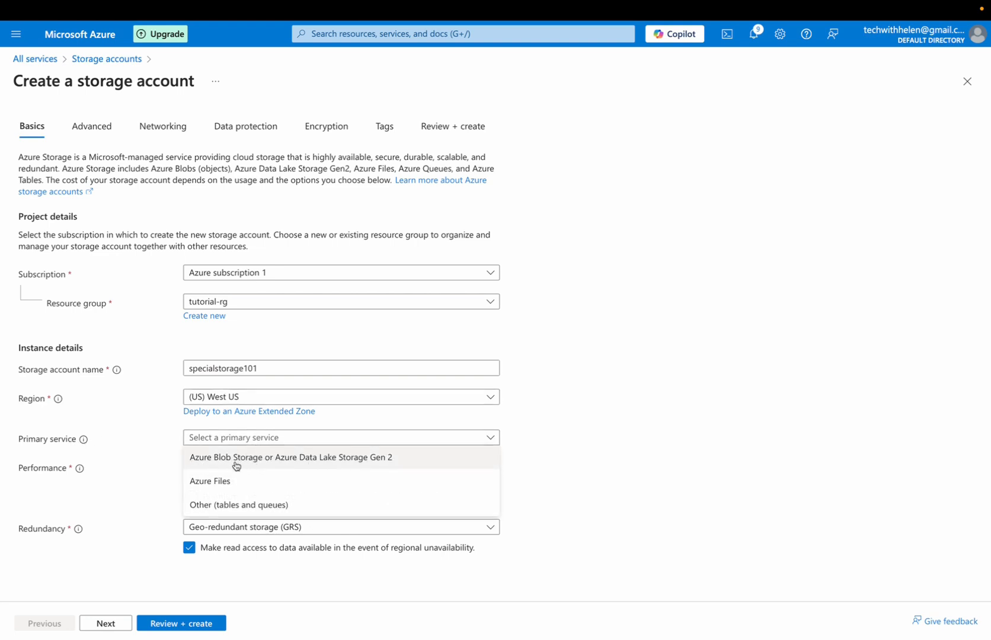
{"action": "mouse_move", "coordinate": [244, 482]}
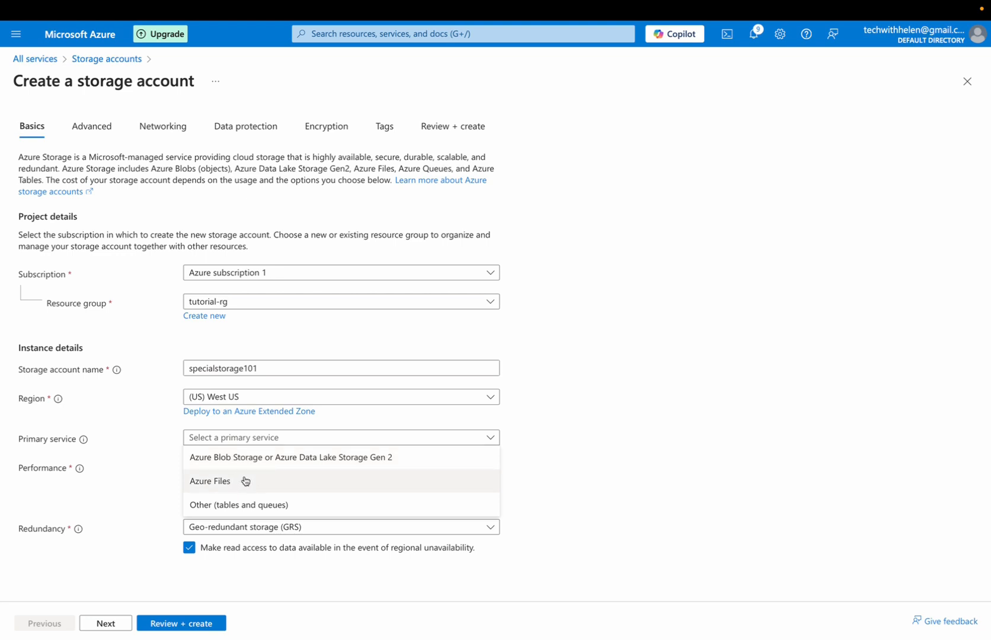
{"action": "mouse_move", "coordinate": [207, 485]}
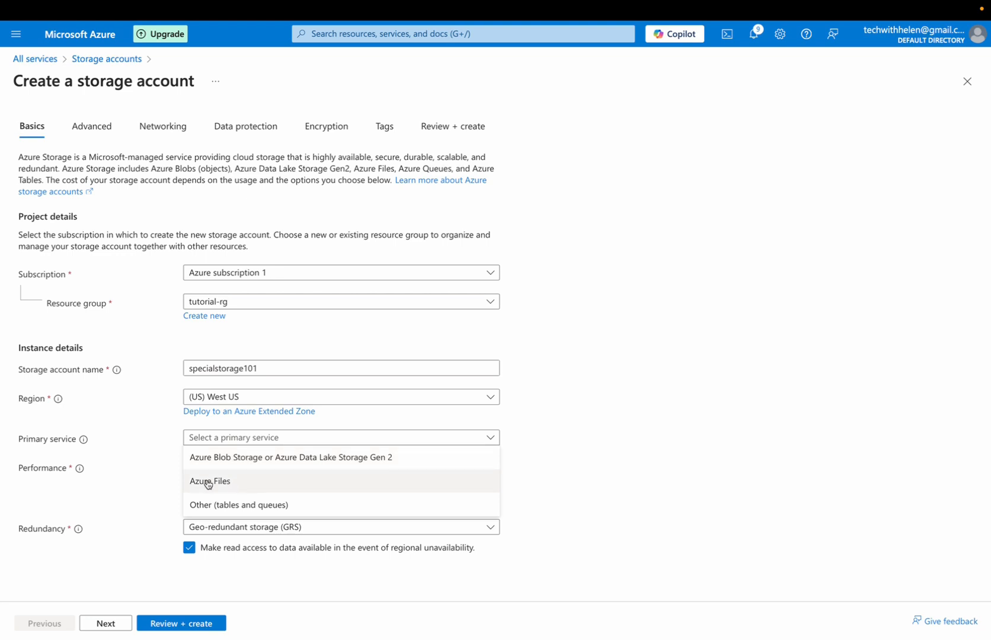
{"action": "mouse_move", "coordinate": [251, 510]}
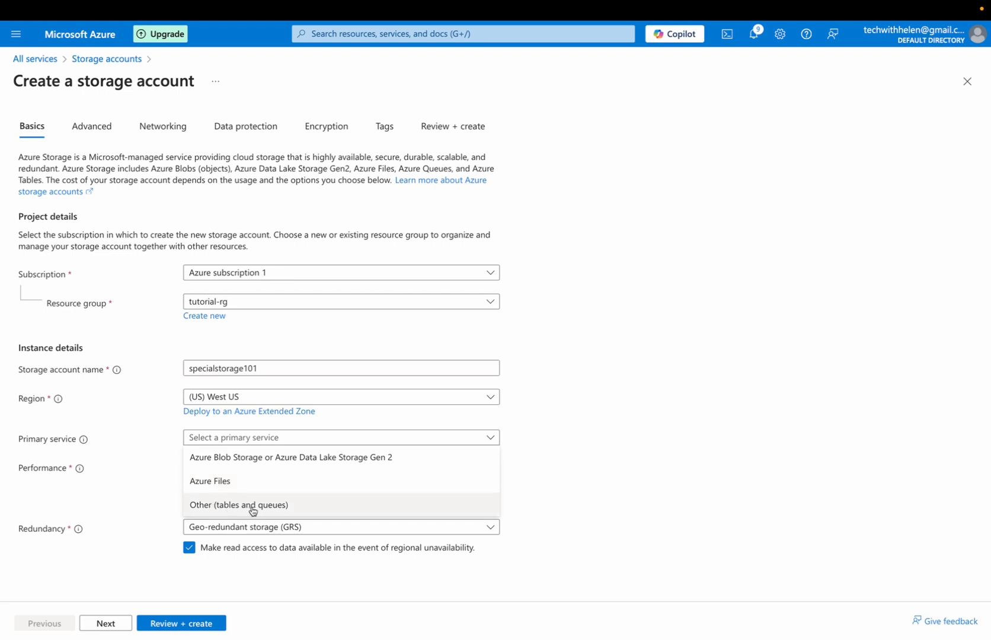
{"action": "mouse_move", "coordinate": [235, 481]}
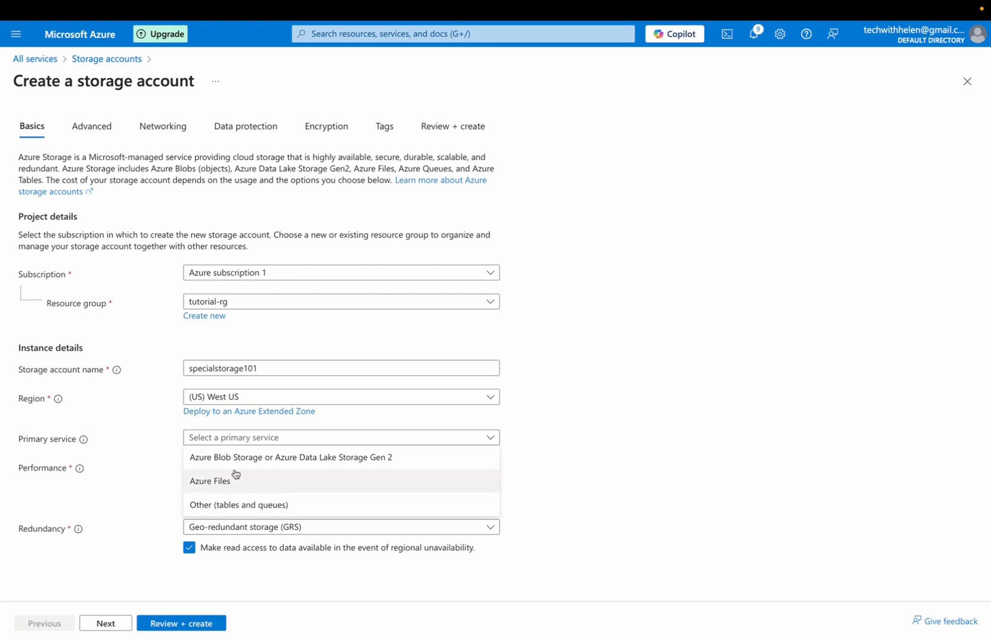
{"action": "left_click", "coordinate": [290, 456]}
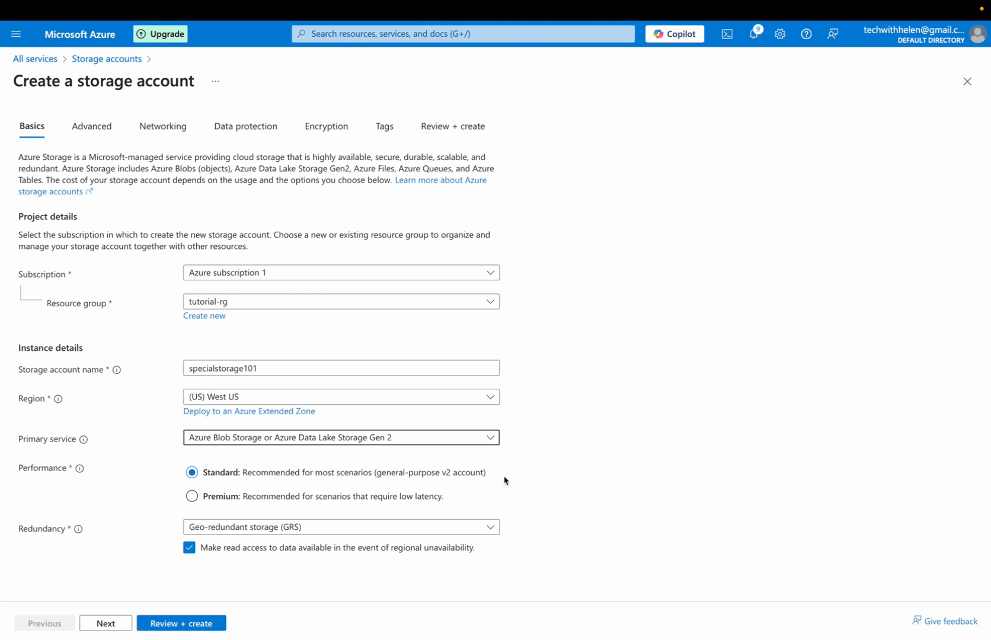
{"action": "mouse_move", "coordinate": [248, 491]}
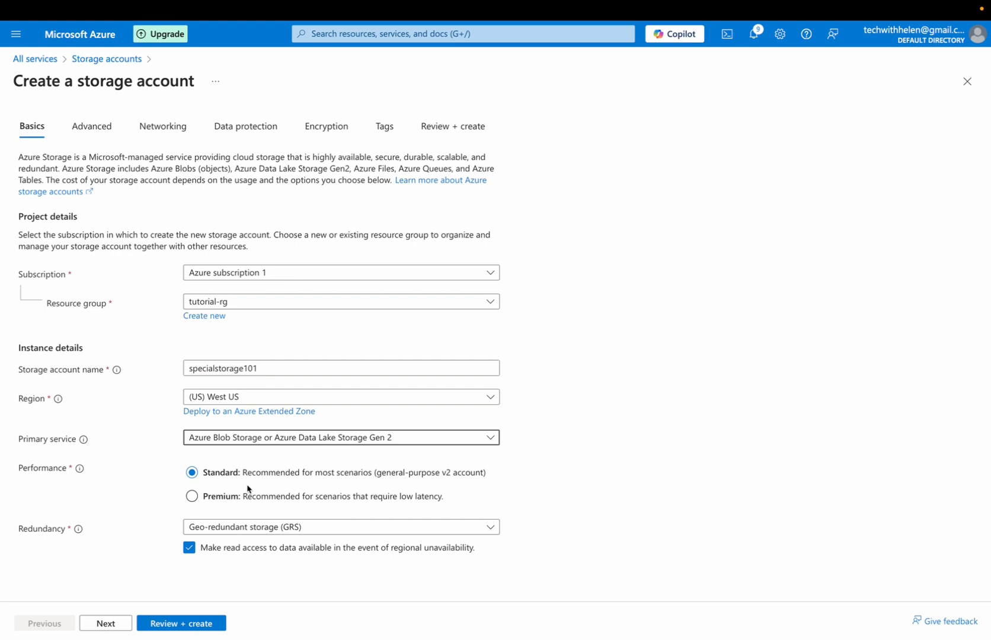
{"action": "mouse_move", "coordinate": [205, 494]}
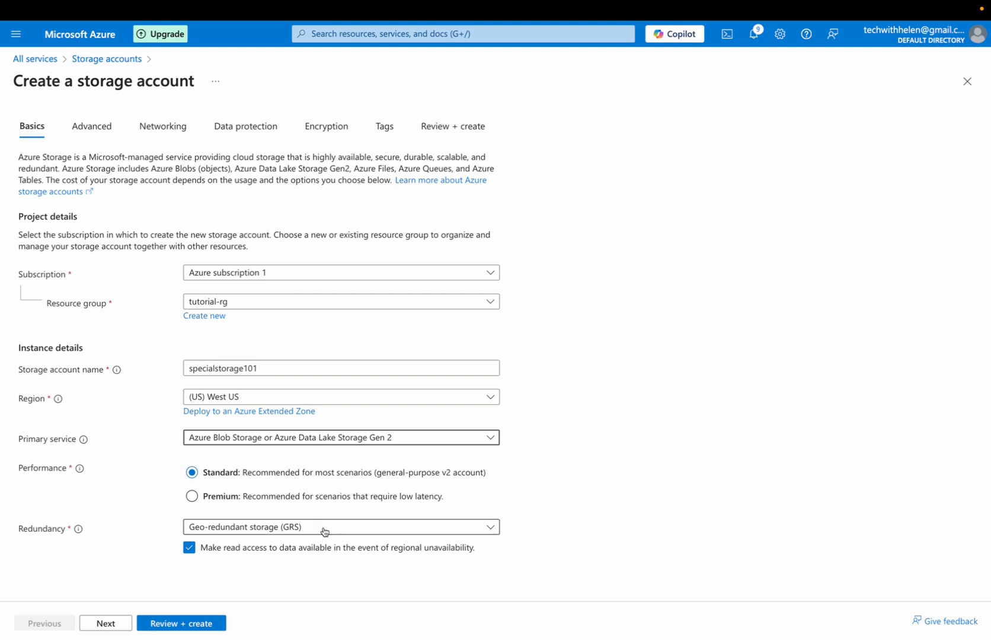
{"action": "left_click", "coordinate": [340, 526]}
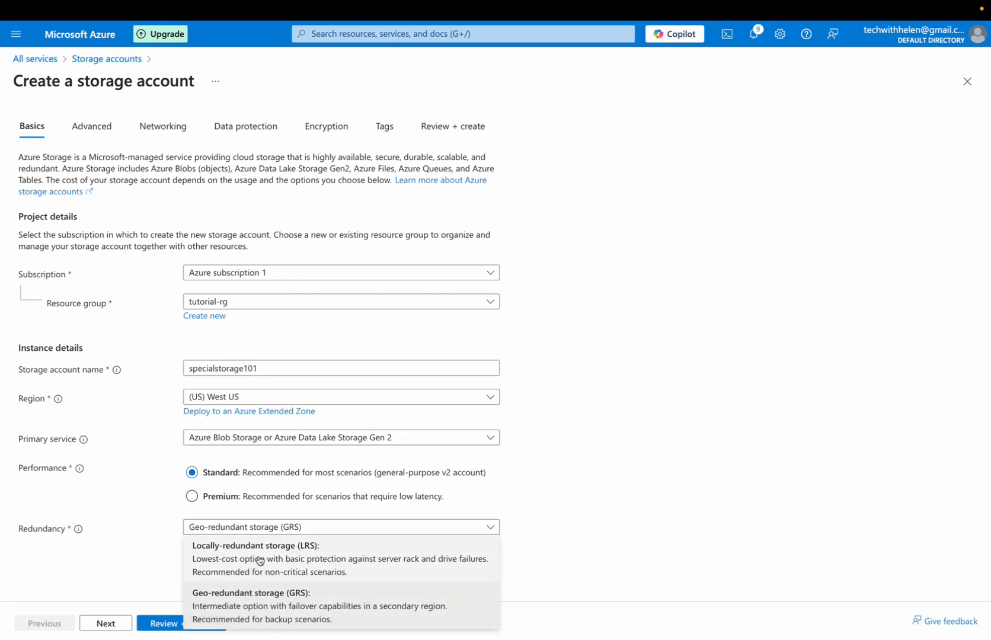
{"action": "left_click", "coordinate": [253, 546]}
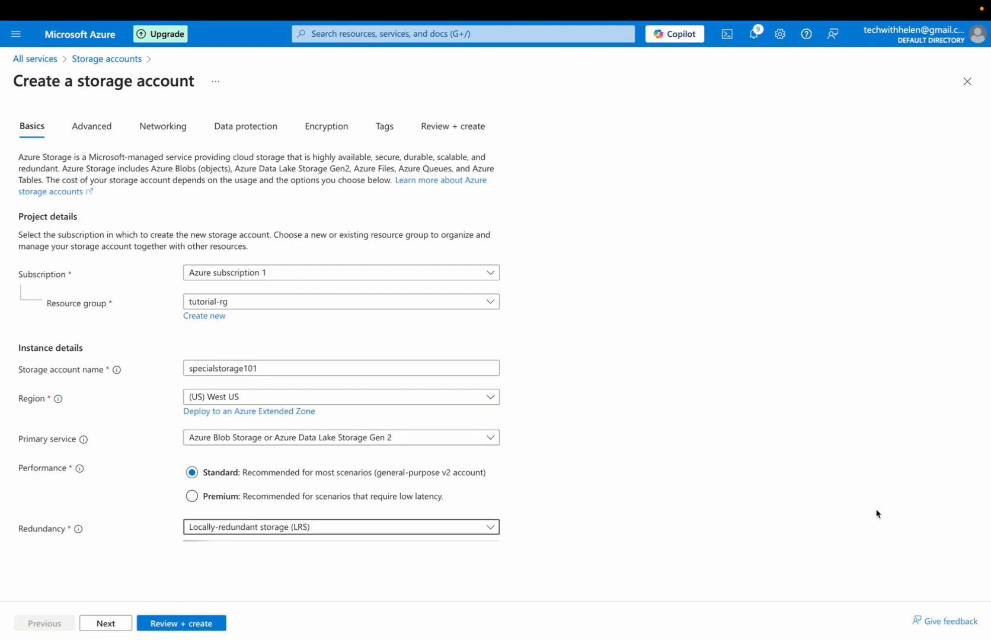
{"action": "mouse_move", "coordinate": [106, 623]}
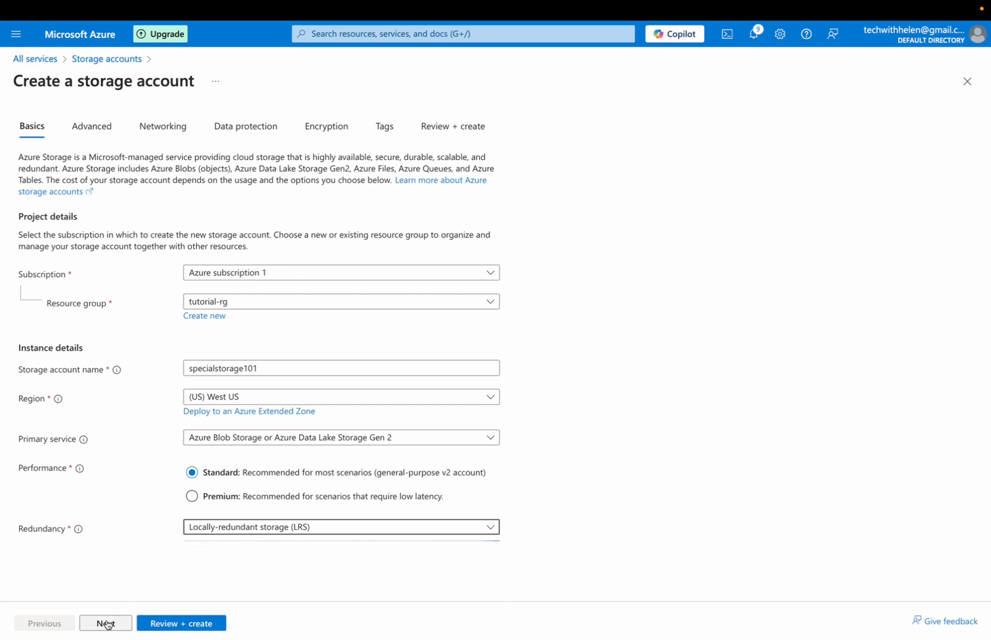
On the Advanced settings, allow enabling anonymous access on individual containers.
{"action": "left_click", "coordinate": [105, 623]}
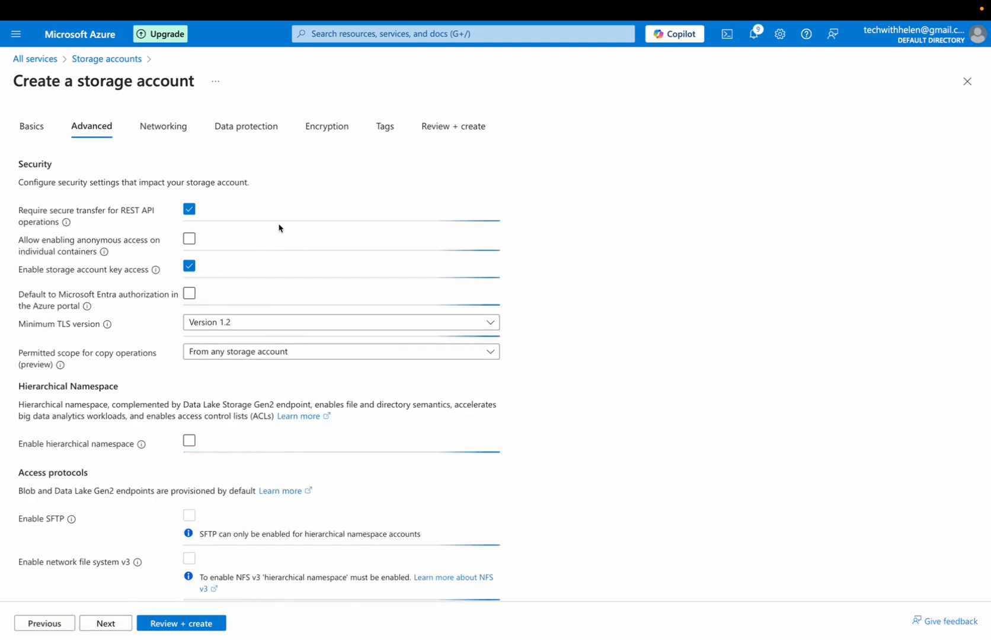
{"action": "mouse_move", "coordinate": [96, 226]}
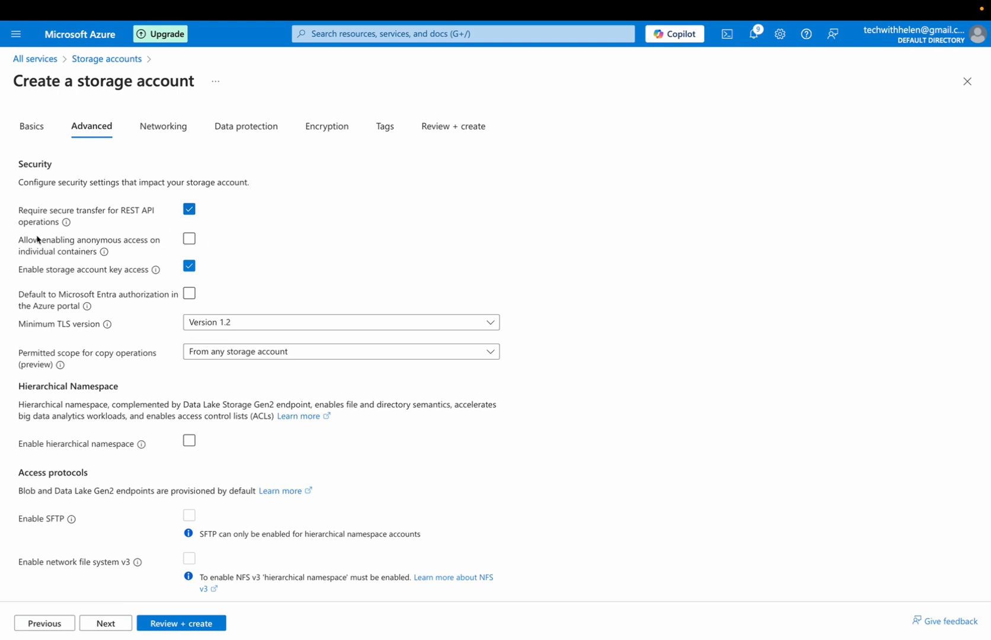
{"action": "mouse_move", "coordinate": [155, 250]}
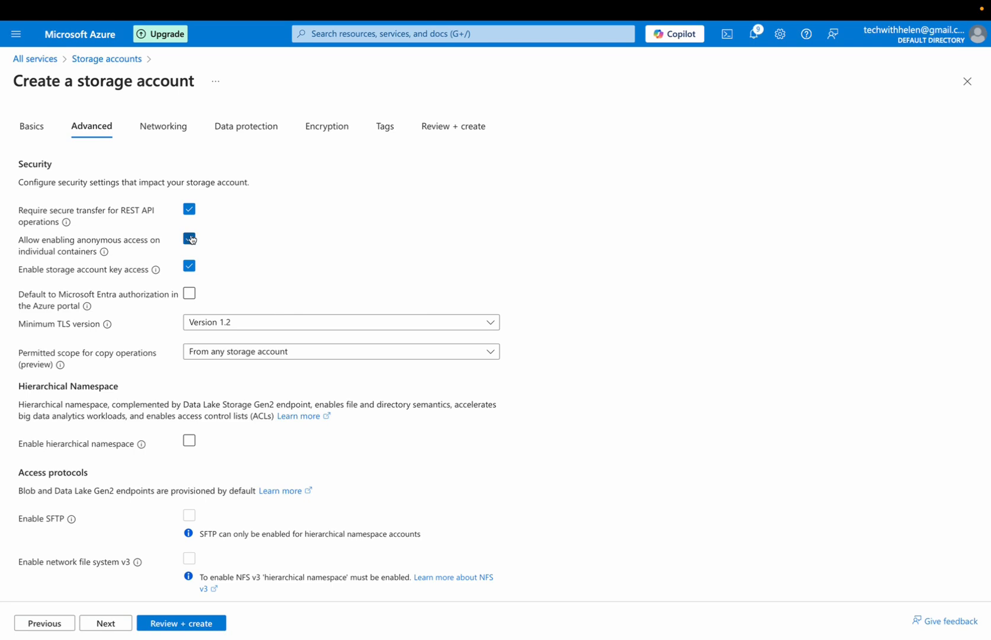
{"action": "left_click", "coordinate": [188, 238]}
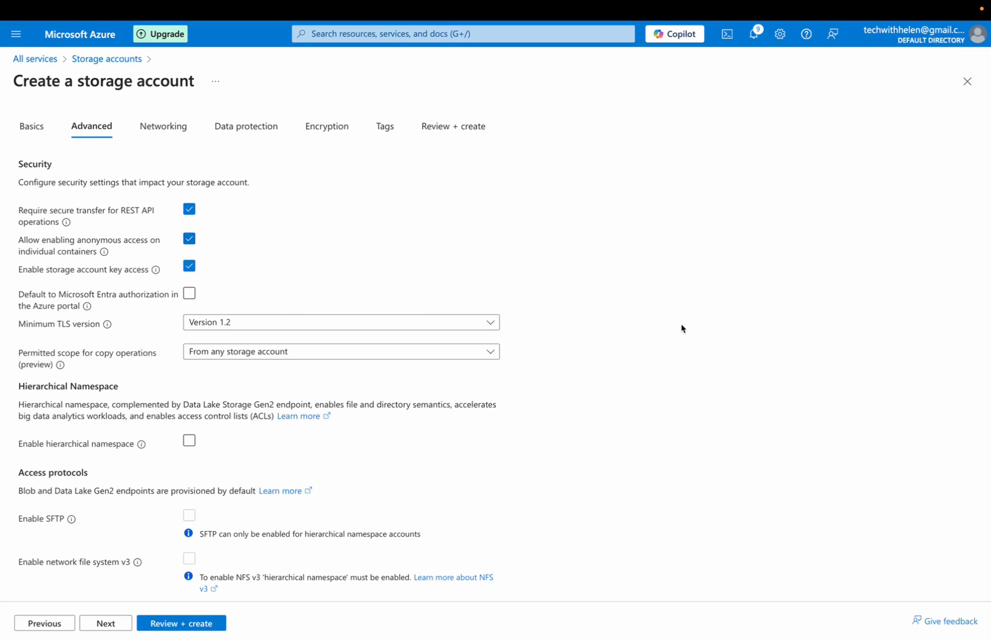
{"action": "mouse_move", "coordinate": [86, 277]}
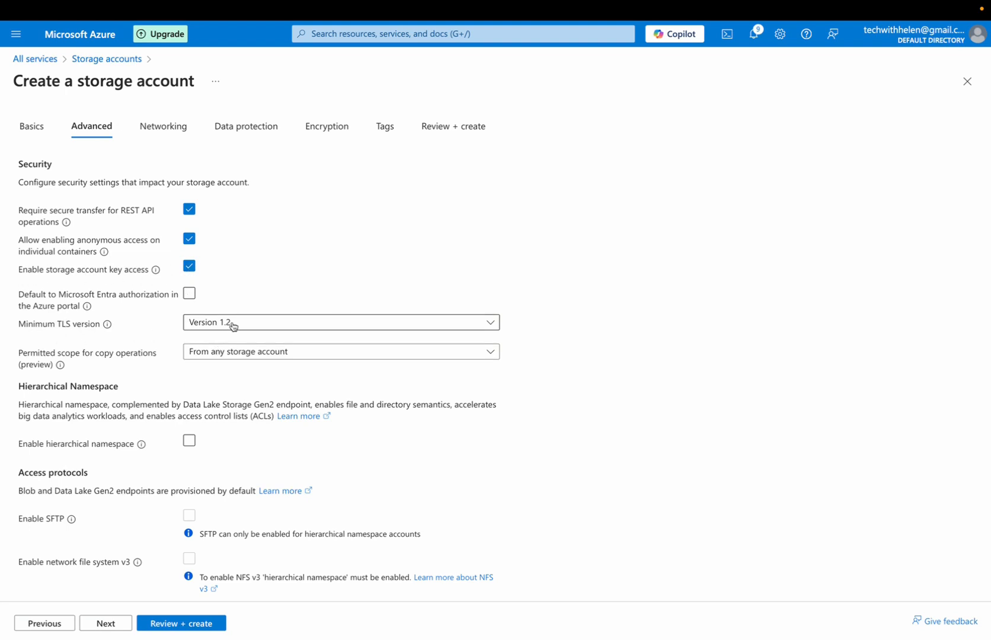
{"action": "mouse_move", "coordinate": [626, 328]}
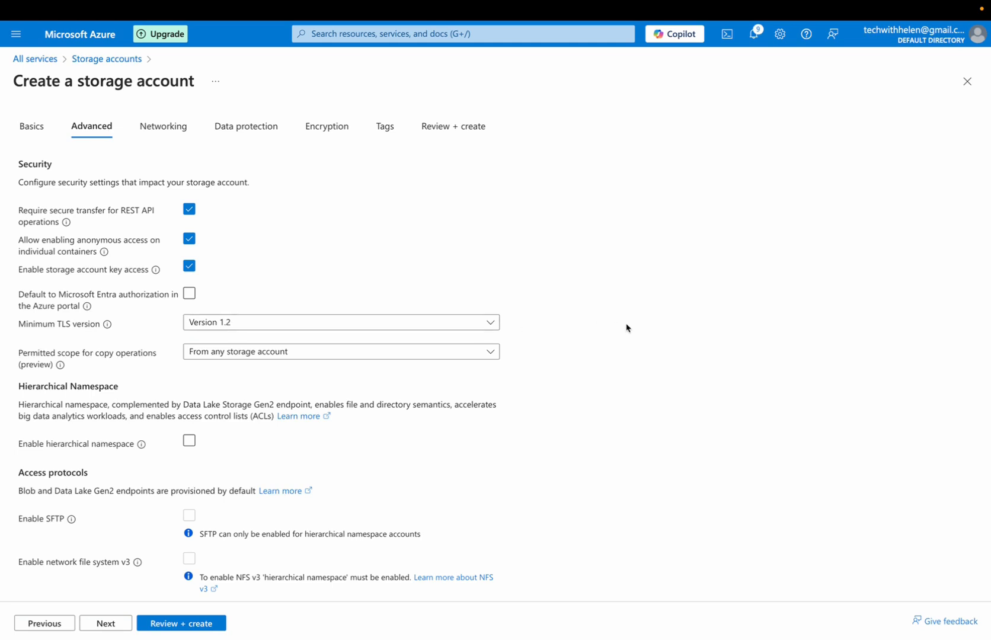
{"action": "scroll", "scroll_direction": "down", "scroll_amount": 3}
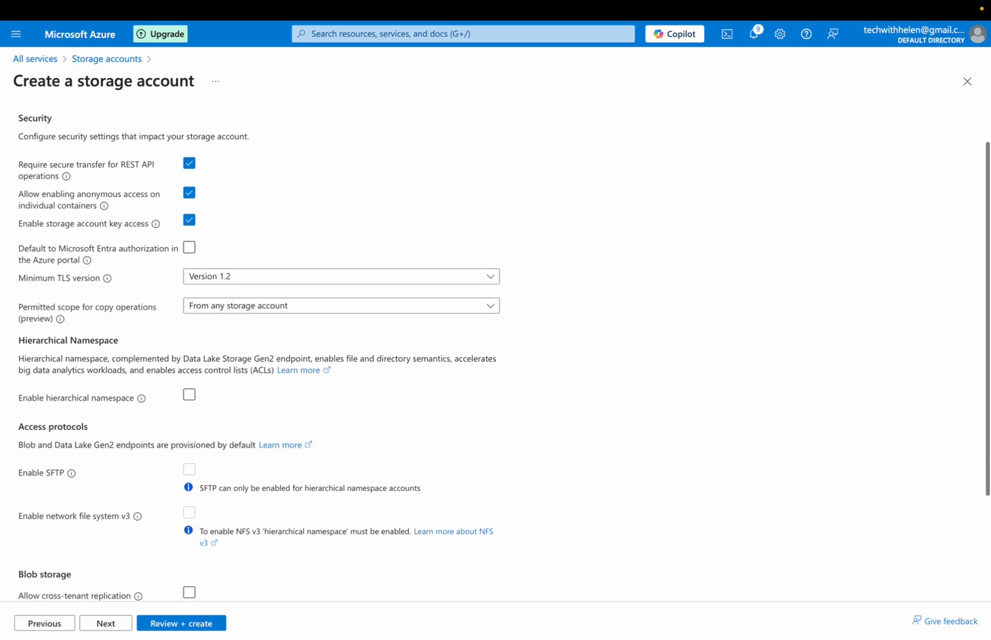
{"action": "scroll", "scroll_direction": "down", "scroll_amount": 3}
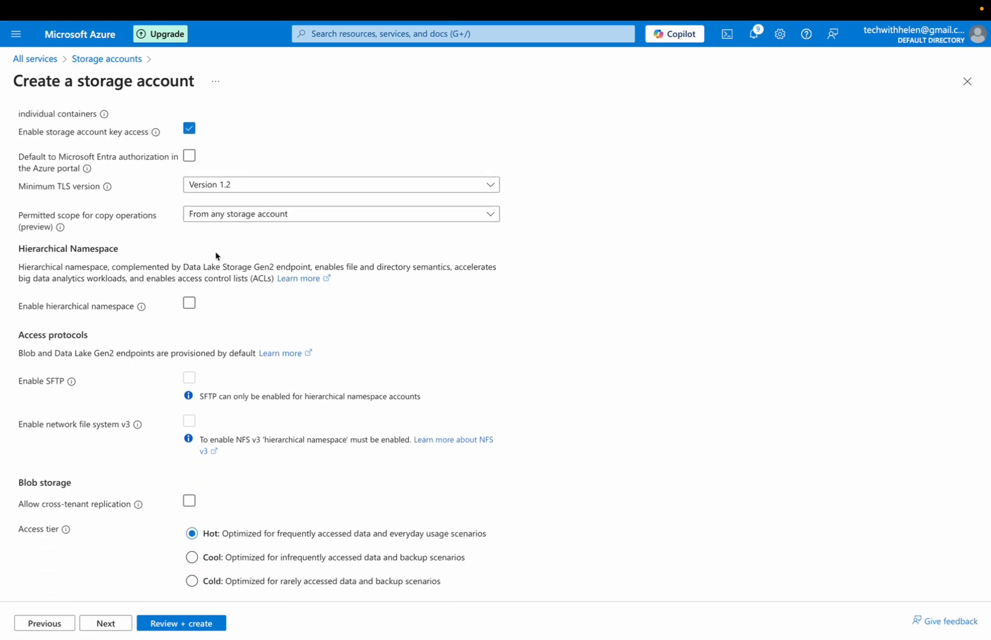
{"action": "mouse_move", "coordinate": [264, 239]}
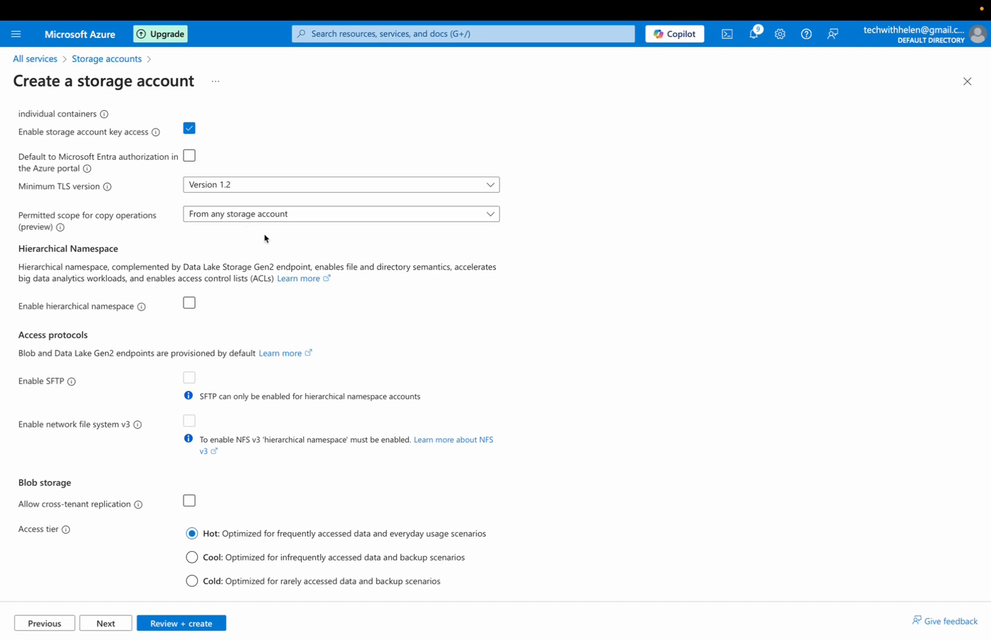
{"action": "mouse_move", "coordinate": [96, 234]}
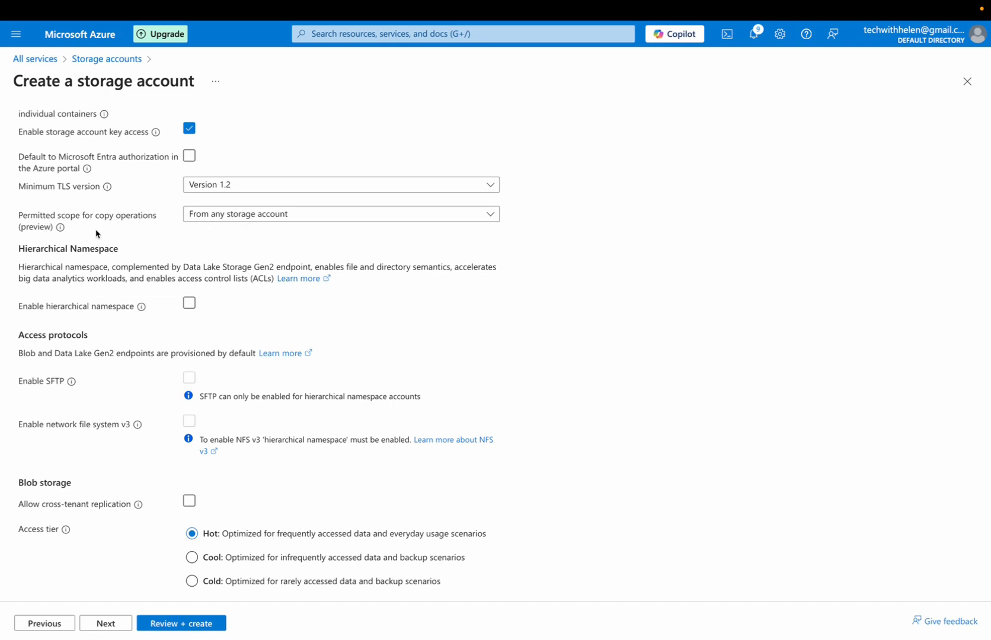
{"action": "mouse_move", "coordinate": [61, 229]}
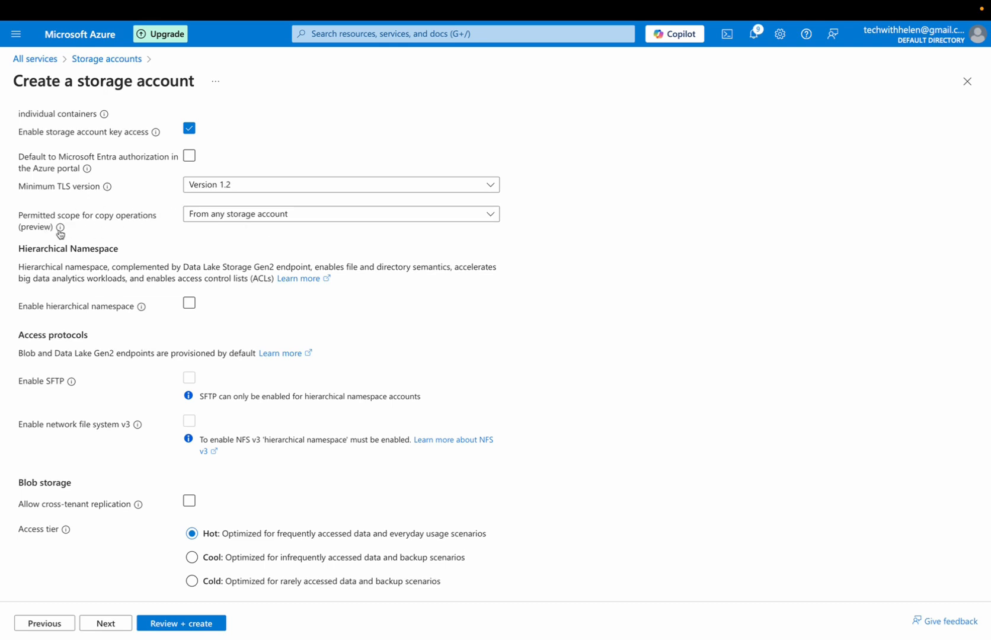
{"action": "mouse_move", "coordinate": [60, 228]}
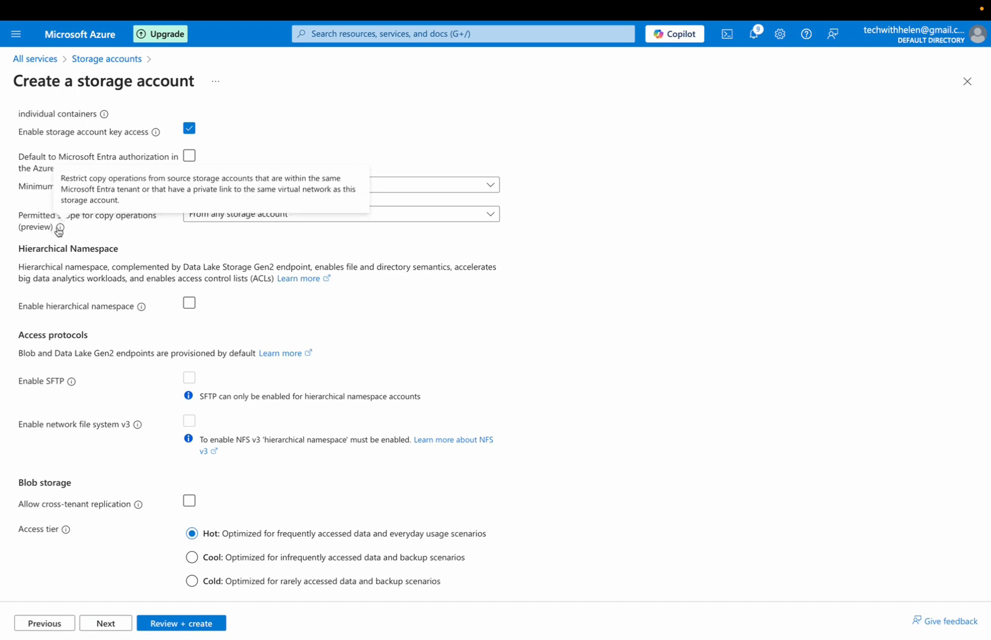
{"action": "mouse_move", "coordinate": [57, 241]}
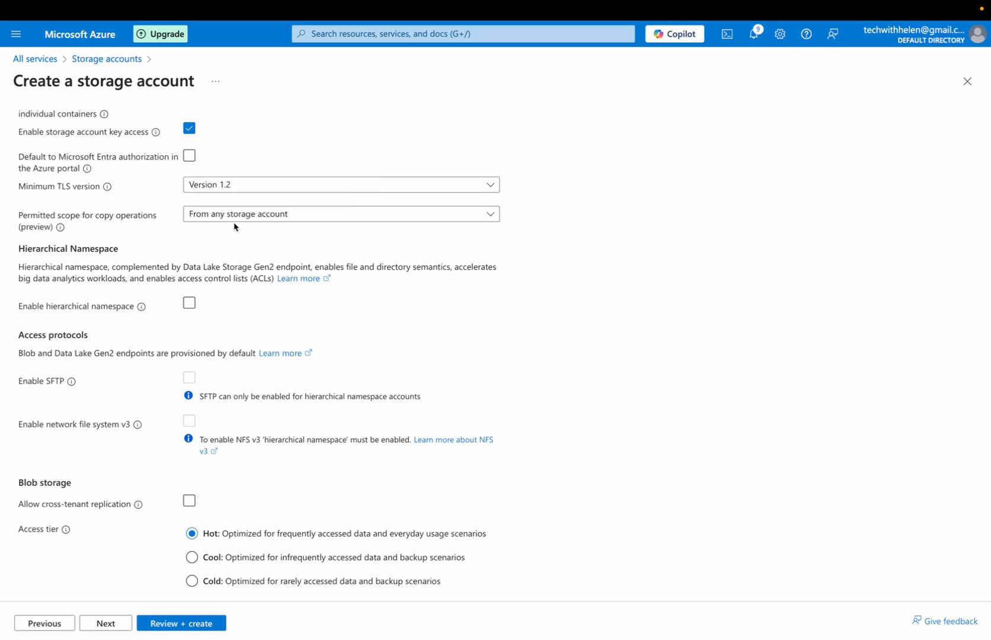
Keep permitted copy scope as copies from any storage account, leaving Hot tier unchanged.
{"action": "left_click", "coordinate": [340, 214]}
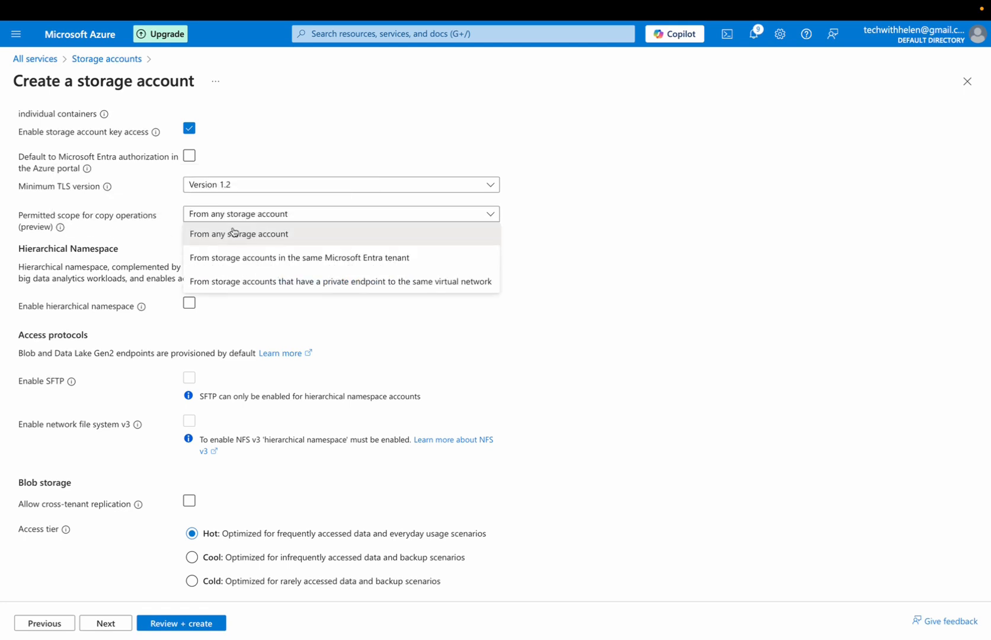
{"action": "left_click", "coordinate": [239, 234]}
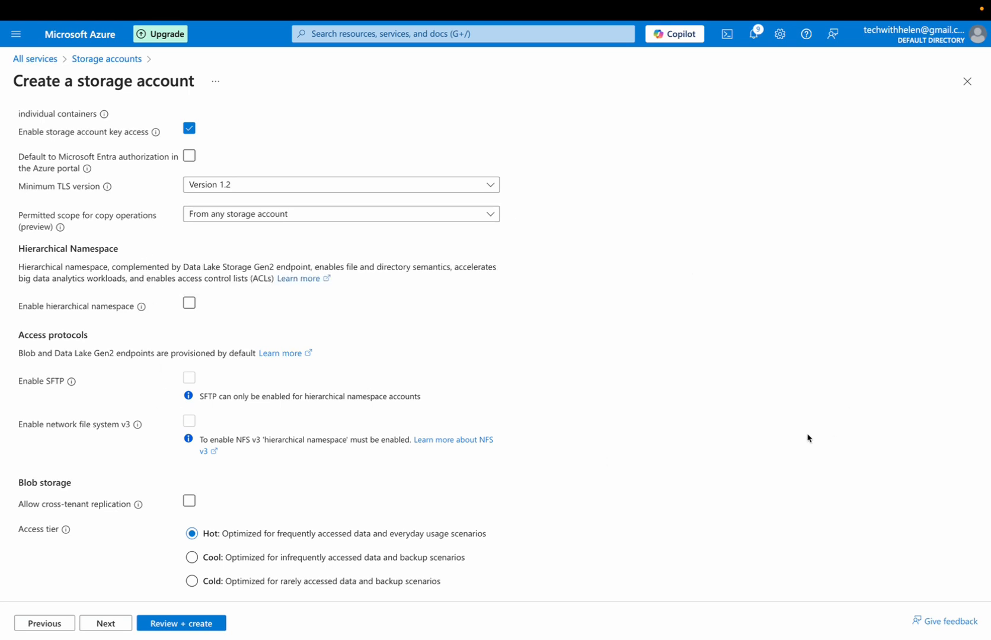
{"action": "scroll", "scroll_direction": "down", "scroll_amount": 3}
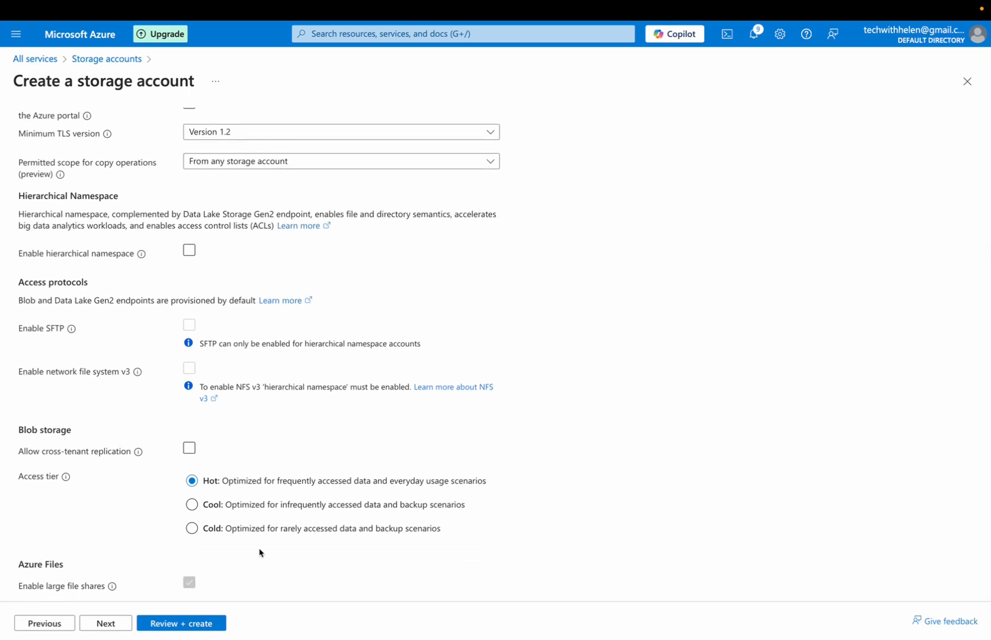
{"action": "mouse_move", "coordinate": [39, 446]}
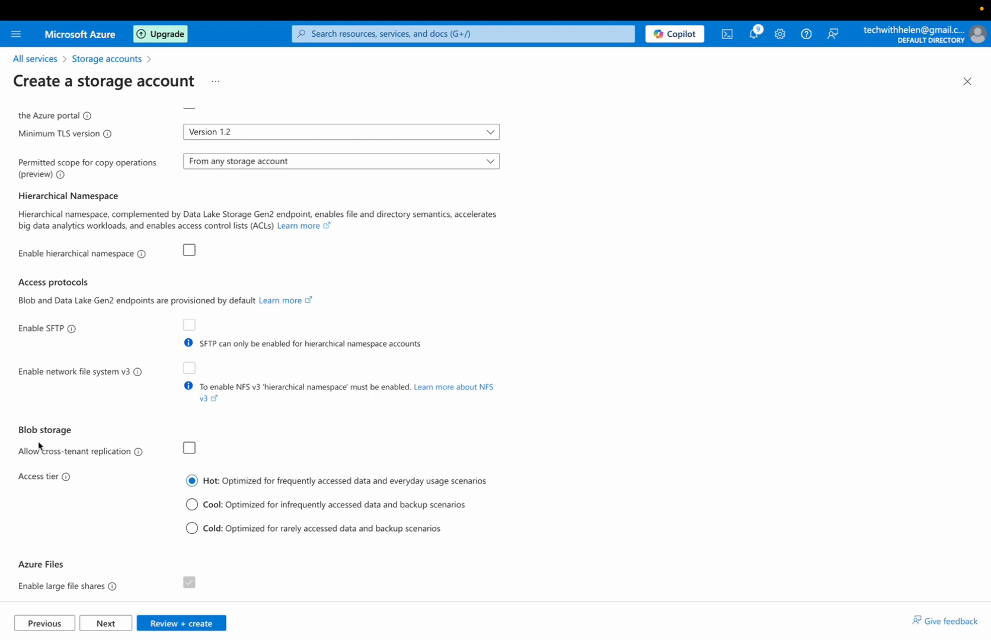
{"action": "mouse_move", "coordinate": [183, 484]}
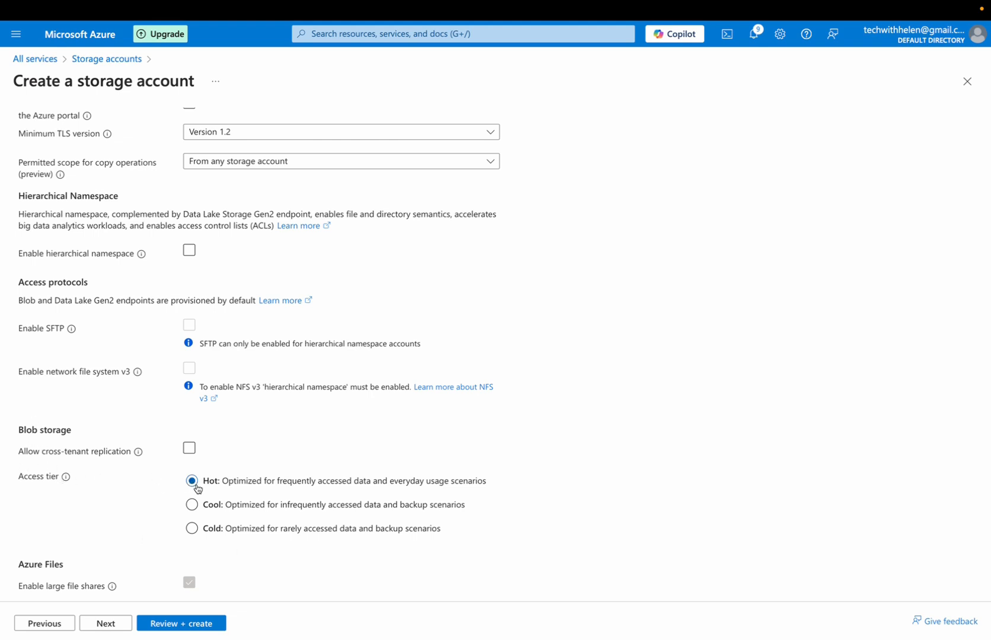
{"action": "mouse_move", "coordinate": [476, 505]}
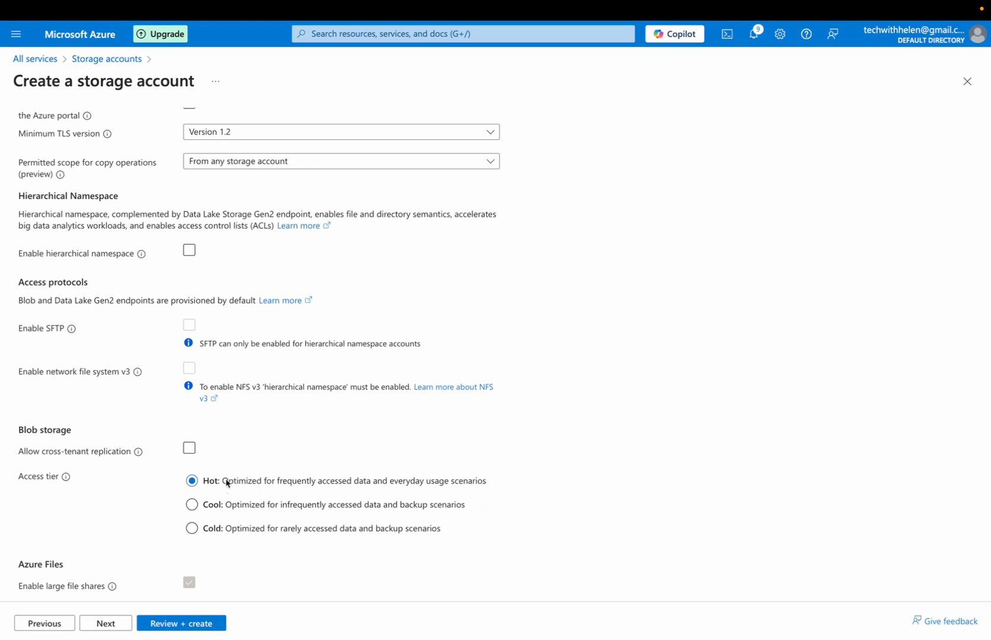
{"action": "mouse_move", "coordinate": [199, 494]}
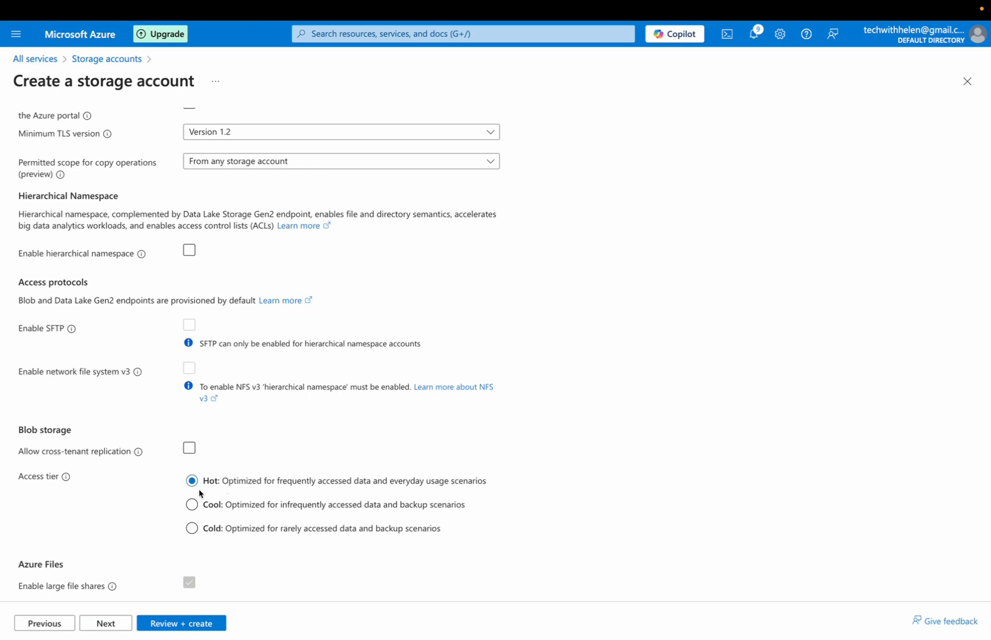
{"action": "mouse_move", "coordinate": [208, 484]}
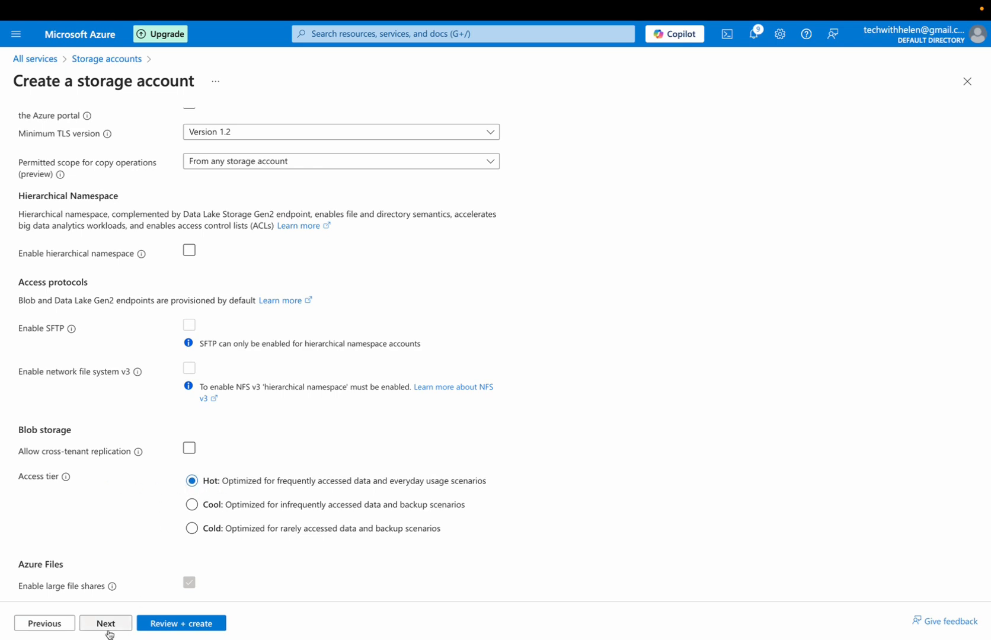
On Networking, set network access to disable public access and use private access.
{"action": "left_click", "coordinate": [106, 626]}
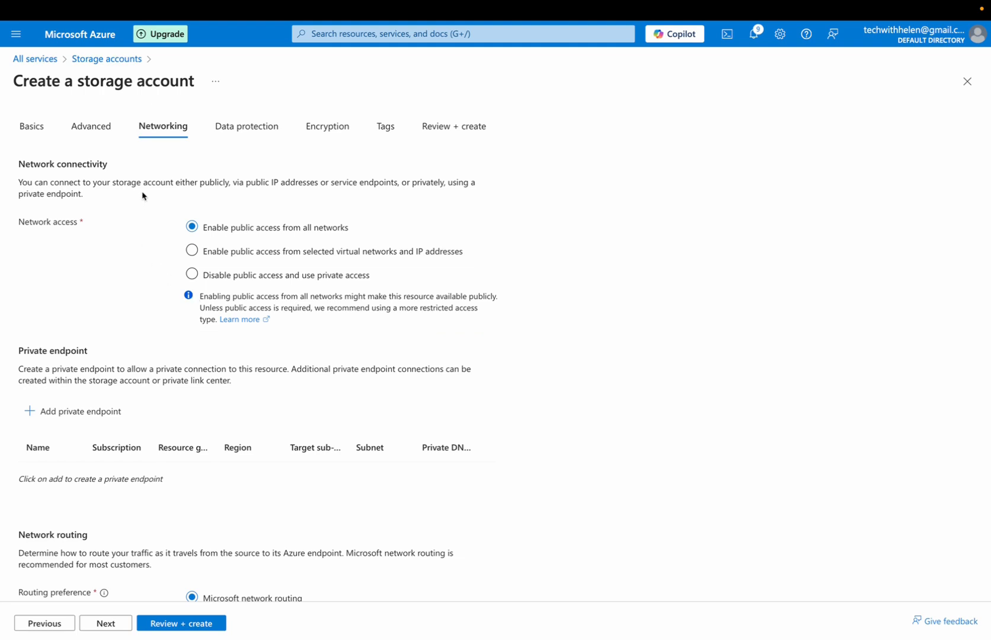
{"action": "mouse_move", "coordinate": [174, 246]}
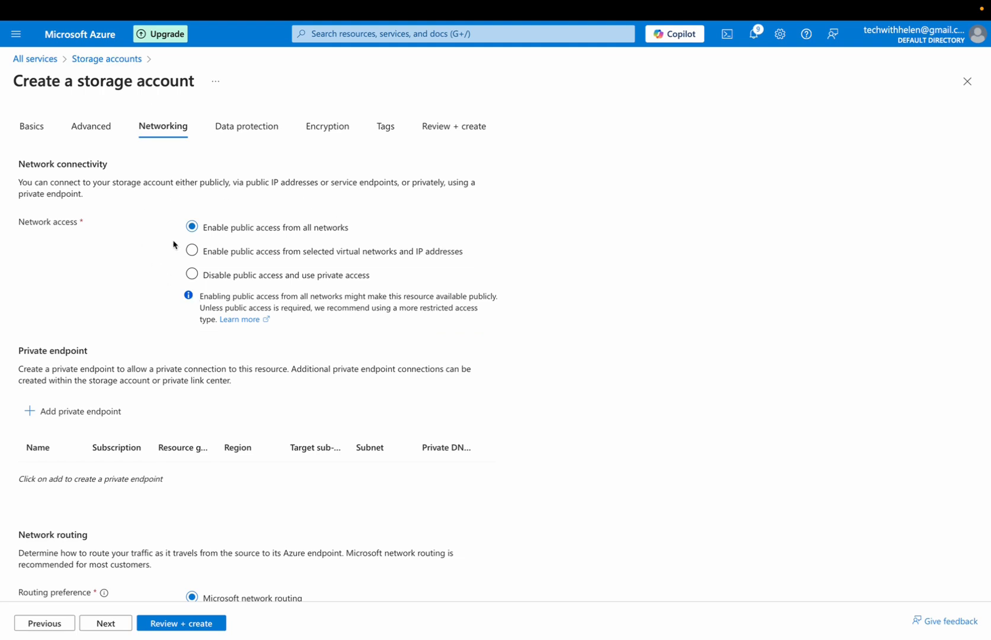
{"action": "left_click", "coordinate": [192, 276]}
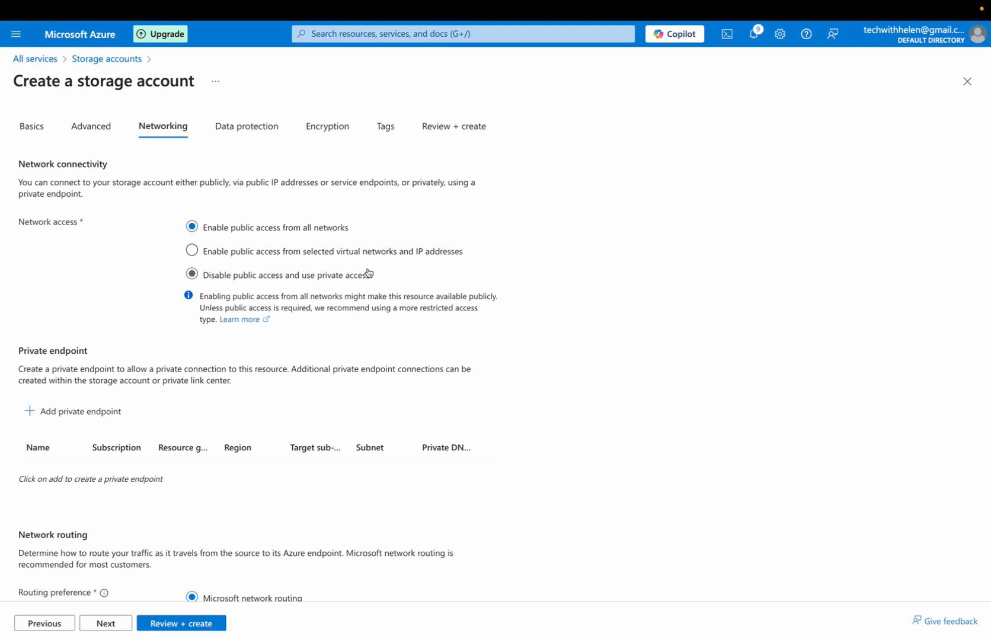
{"action": "left_click", "coordinate": [192, 252]}
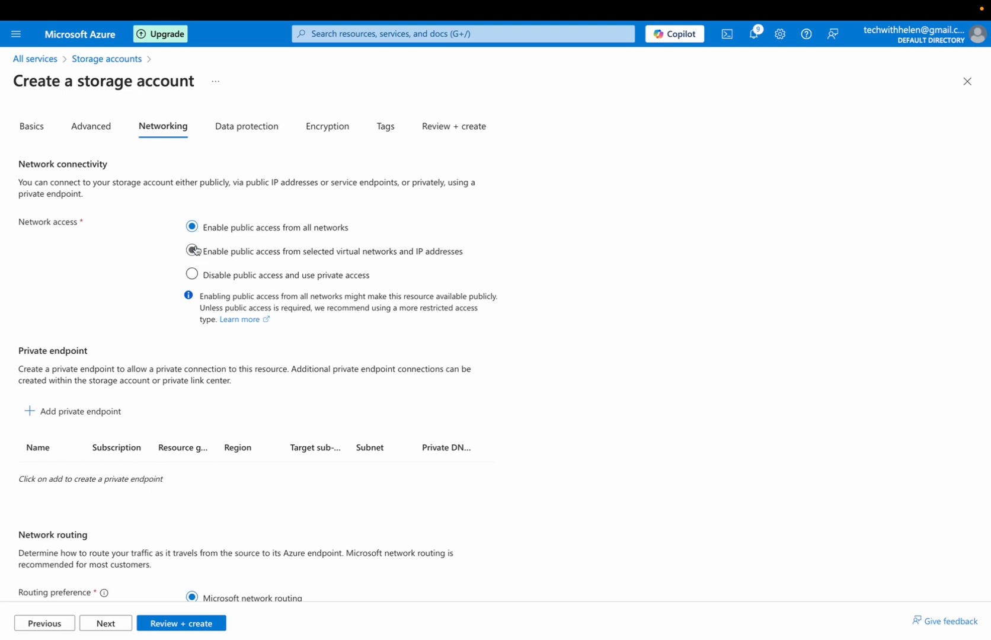
{"action": "left_click", "coordinate": [193, 251]}
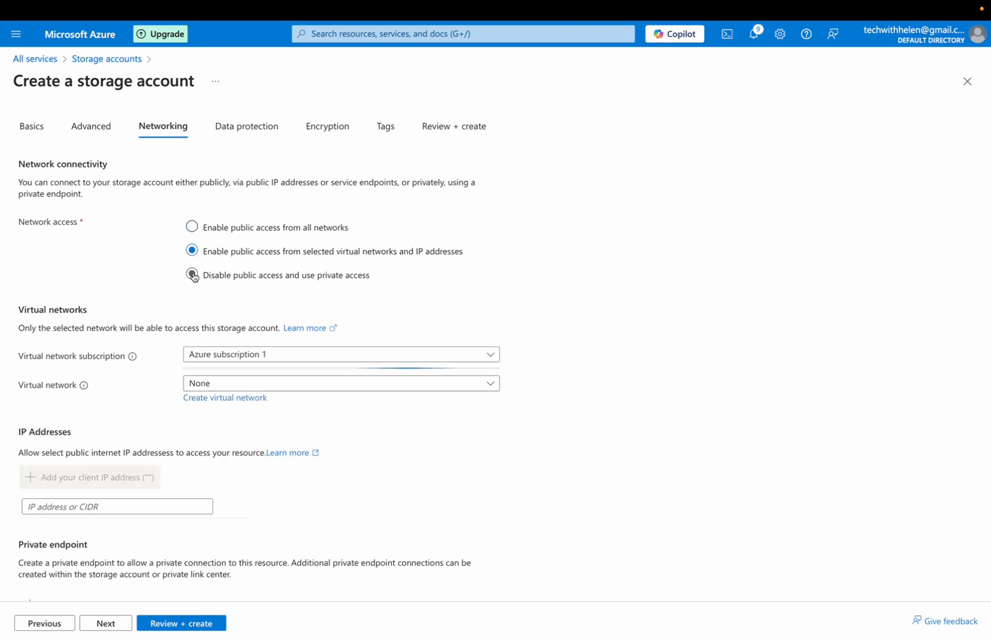
{"action": "left_click", "coordinate": [192, 275]}
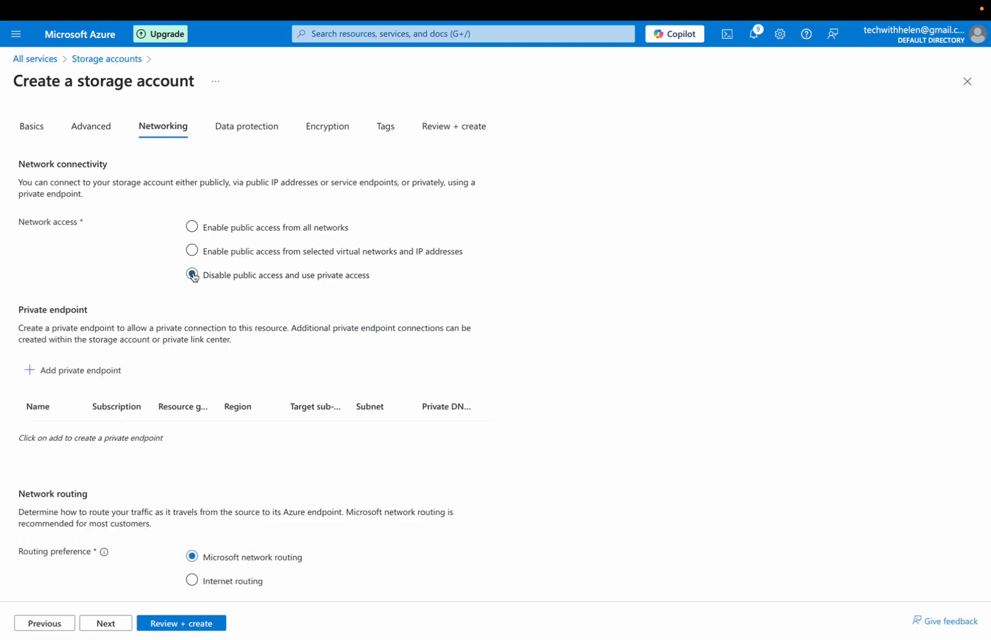
{"action": "left_click", "coordinate": [192, 276]}
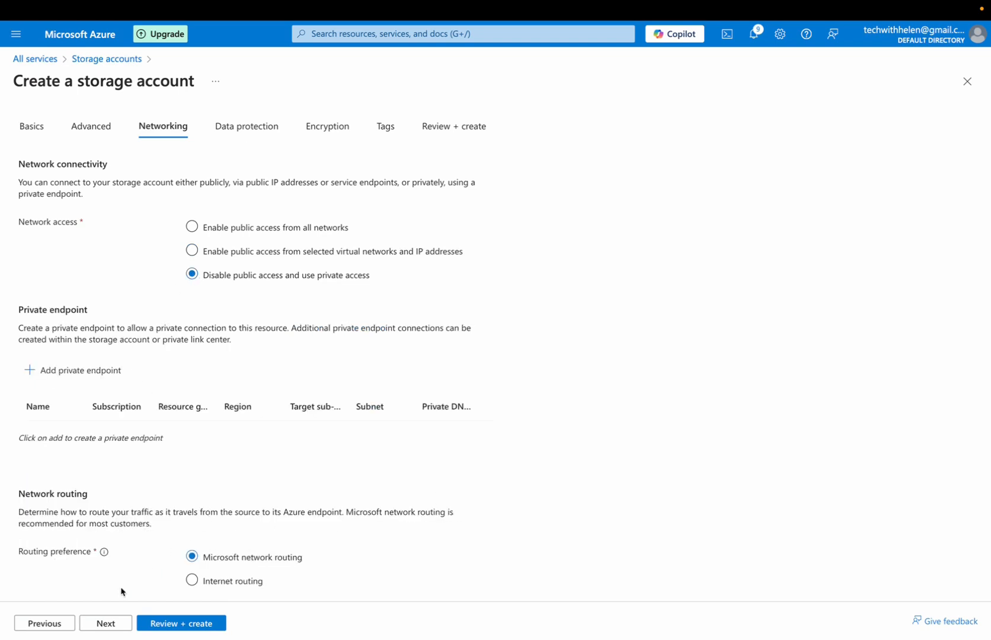
{"action": "mouse_move", "coordinate": [281, 554]}
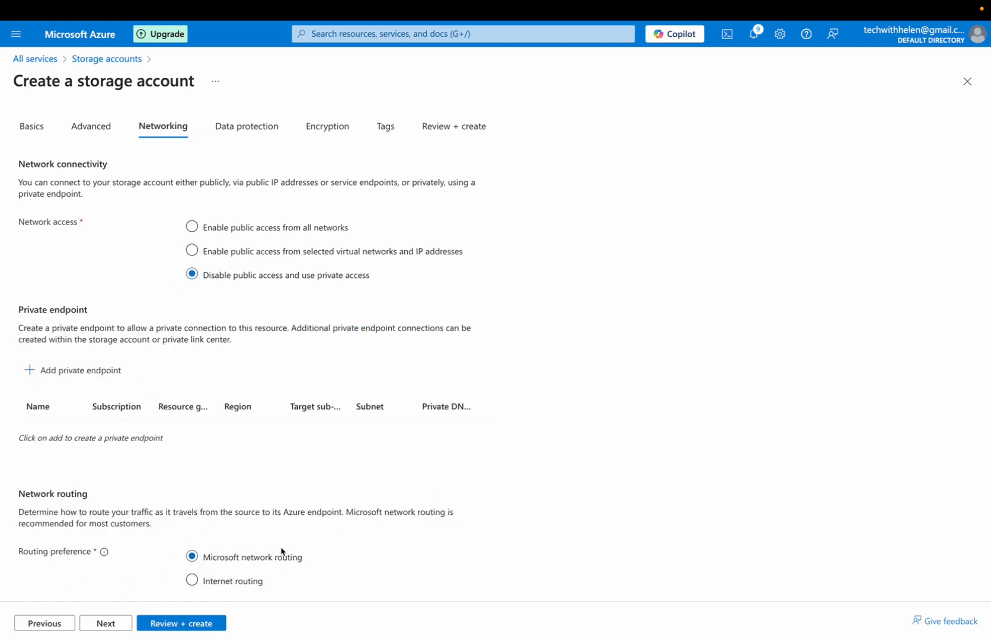
On Data protection, turn on point-in-time restore for containers.
{"action": "left_click", "coordinate": [106, 626]}
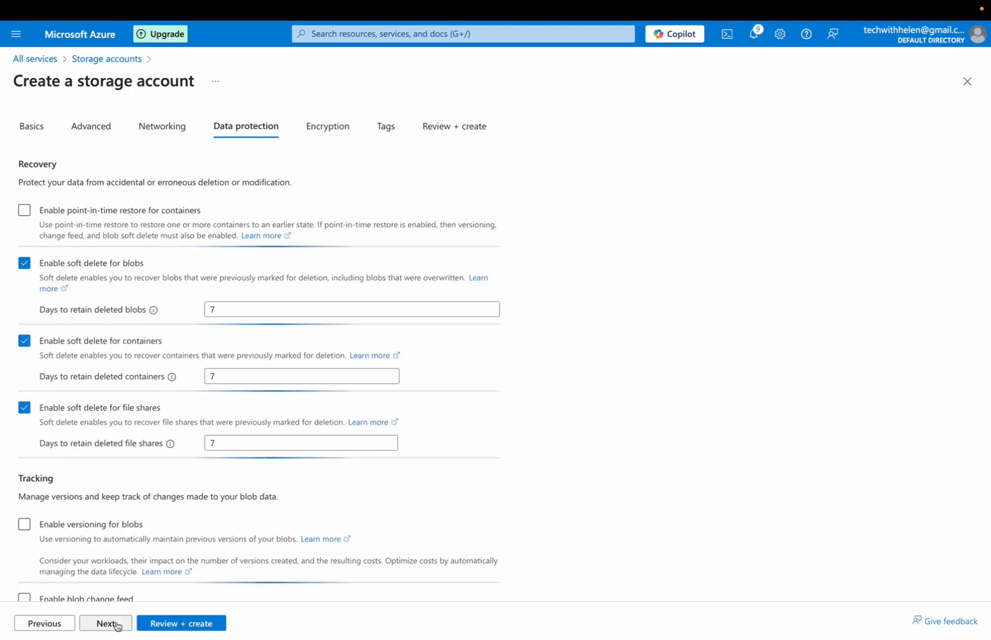
{"action": "mouse_move", "coordinate": [105, 213]}
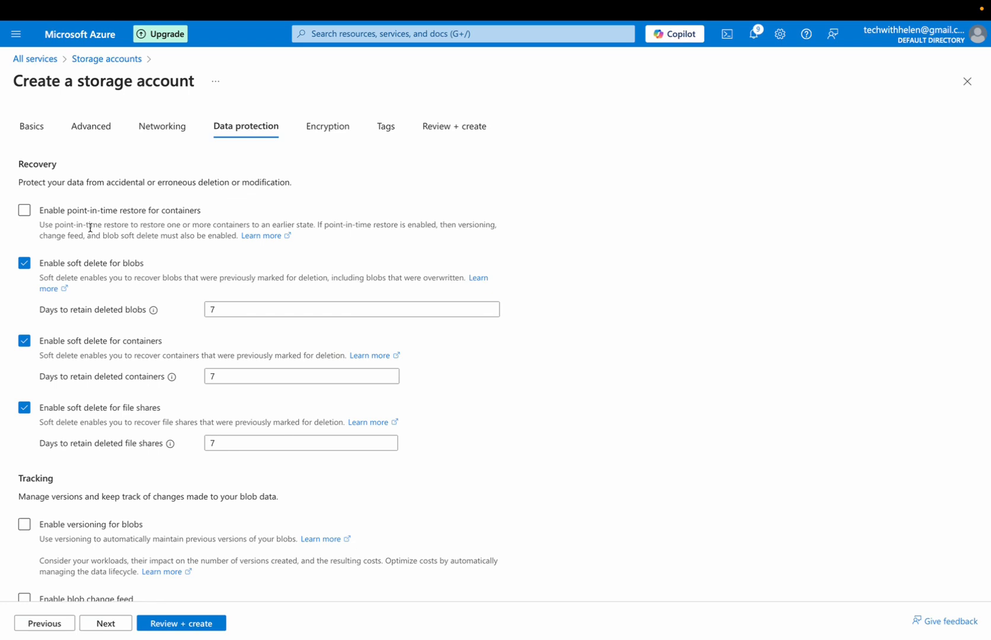
{"action": "left_click", "coordinate": [24, 211]}
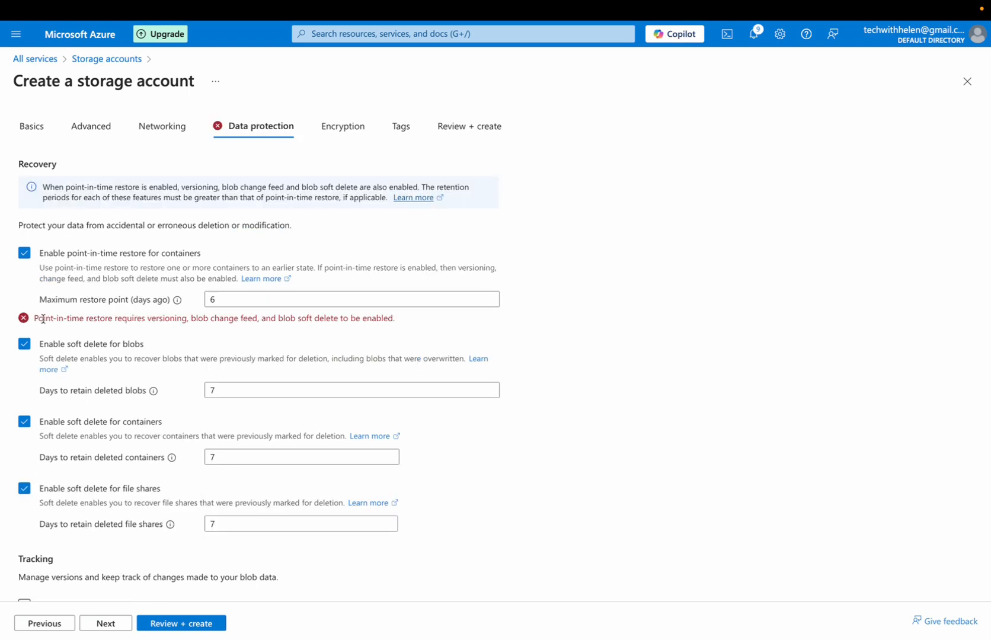
{"action": "mouse_move", "coordinate": [240, 323]}
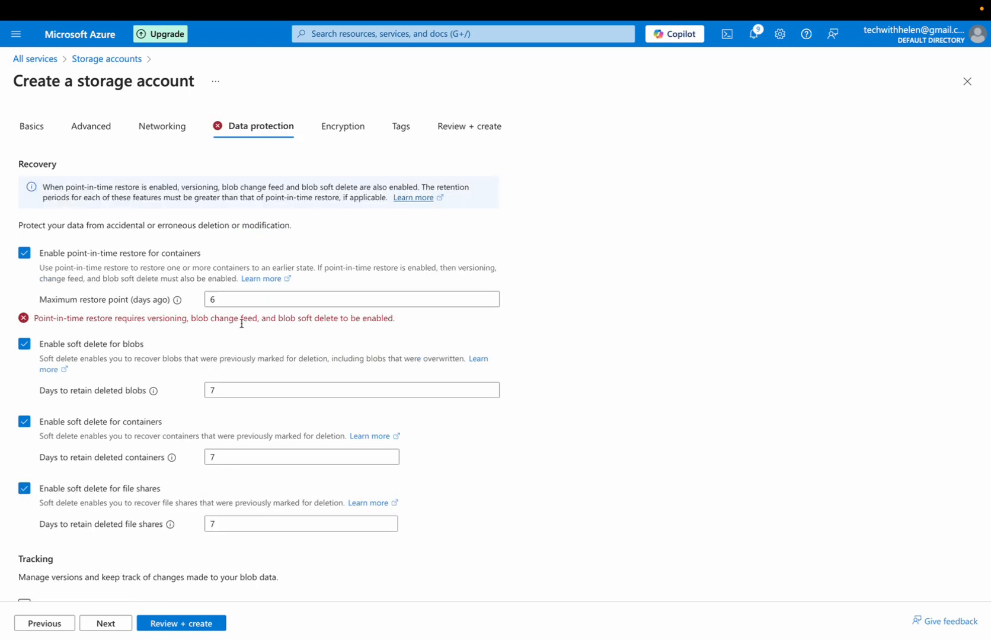
{"action": "mouse_move", "coordinate": [194, 329]}
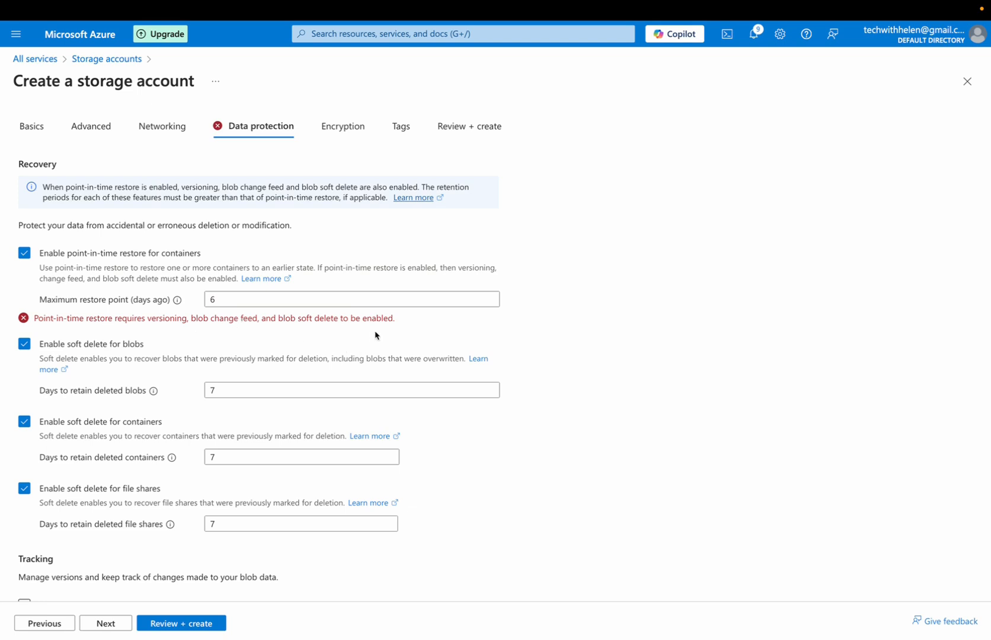
{"action": "mouse_move", "coordinate": [40, 263]}
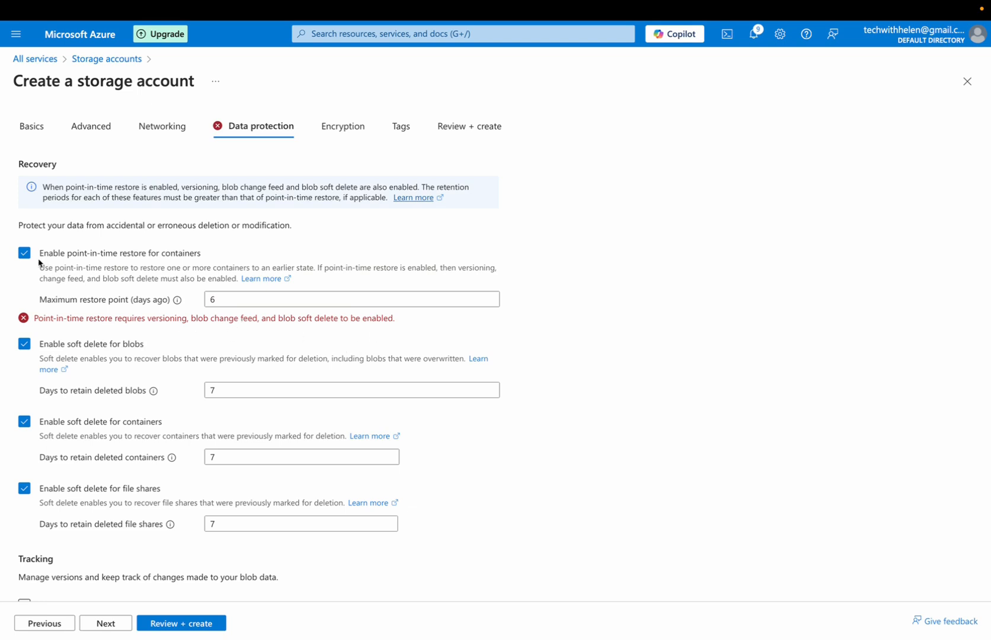
{"action": "mouse_move", "coordinate": [112, 307]}
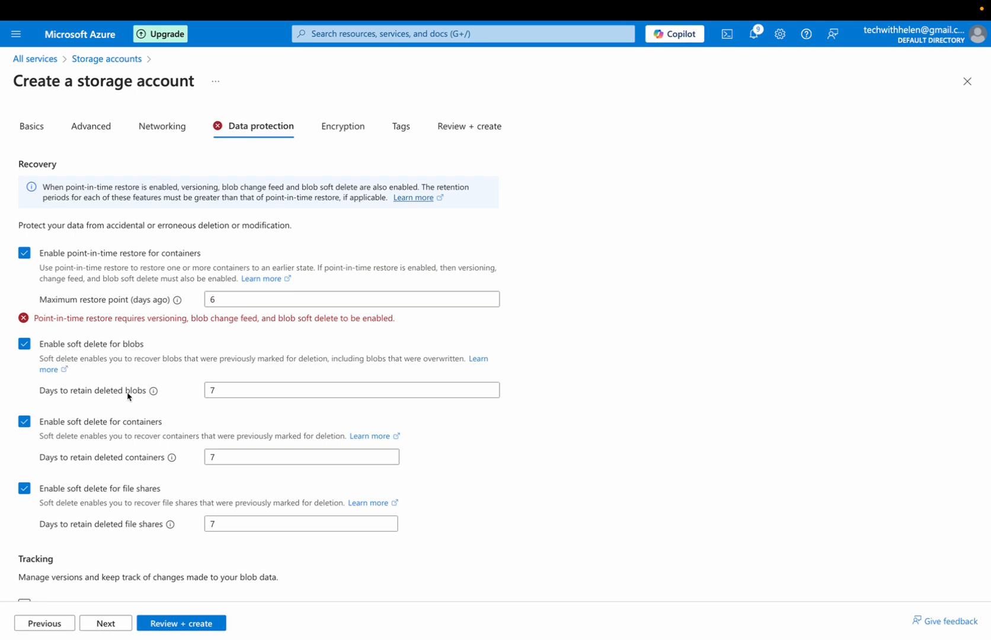
{"action": "mouse_move", "coordinate": [334, 354]}
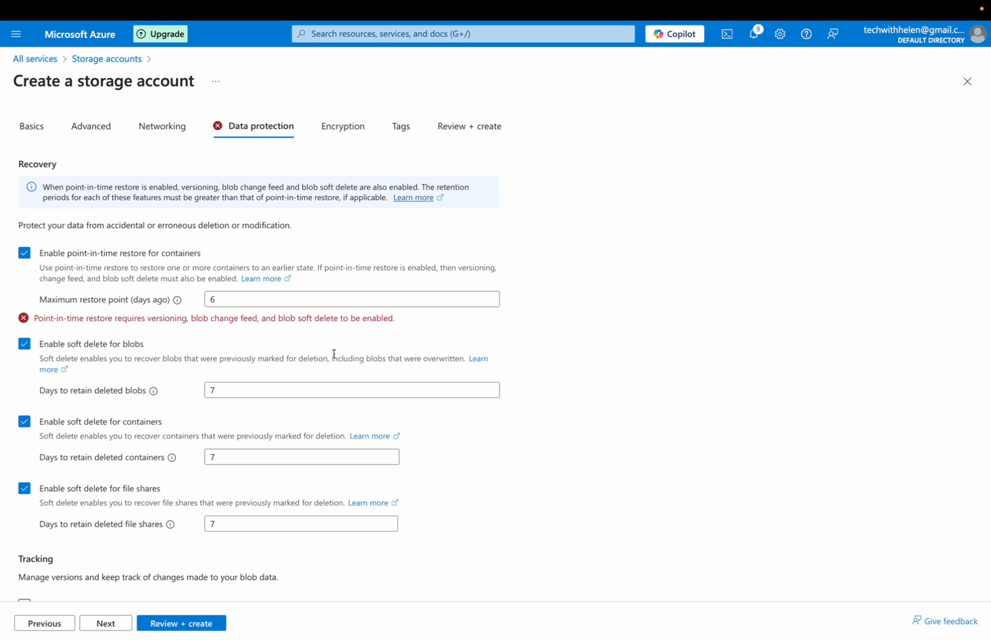
{"action": "mouse_move", "coordinate": [70, 414]}
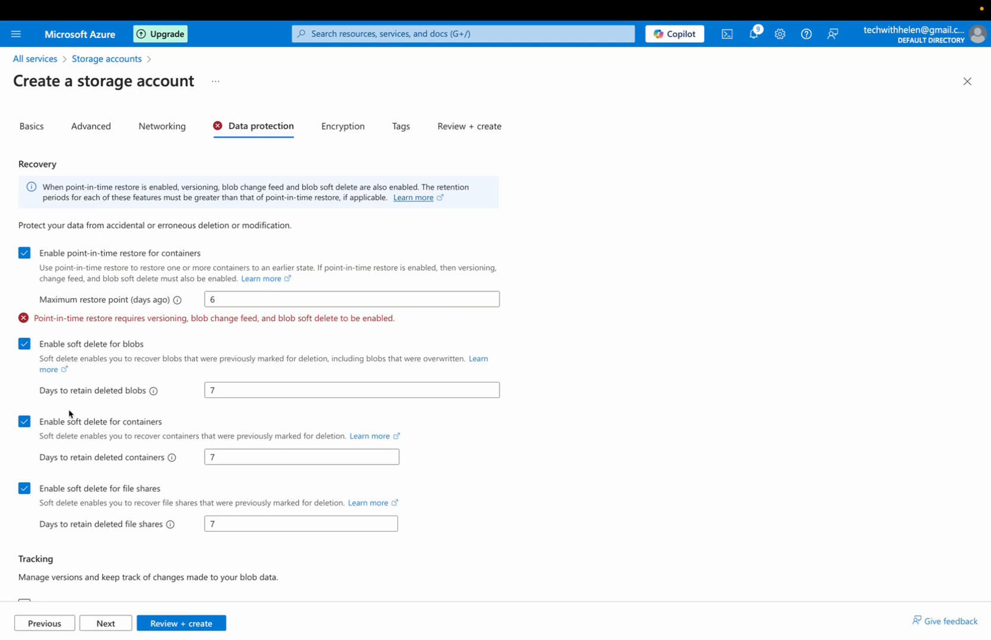
{"action": "mouse_move", "coordinate": [517, 509]}
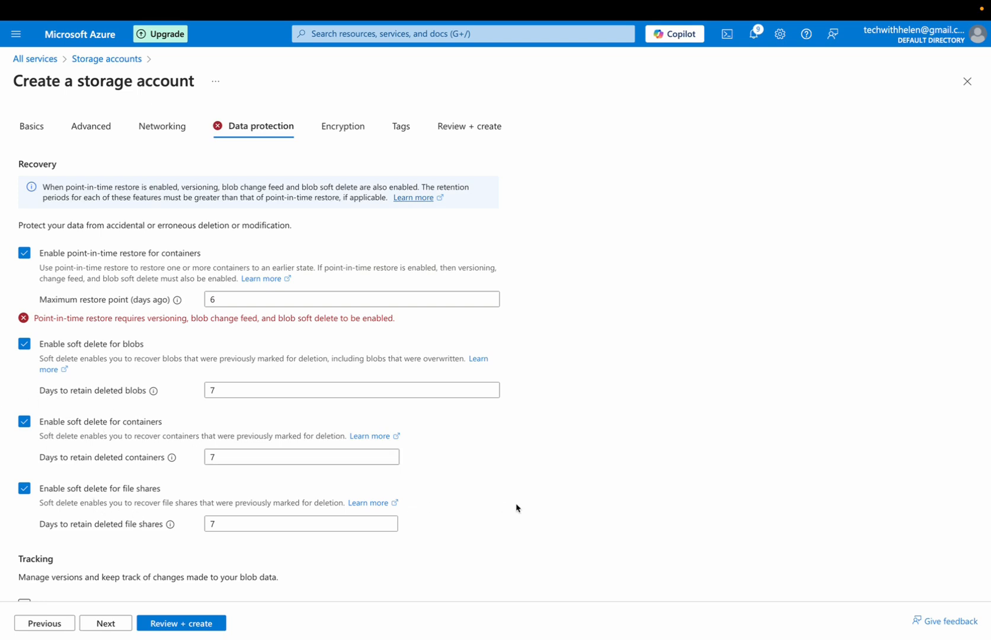
Enable versioning for blobs and blob change feed, then continue to Encryption.
{"action": "scroll", "scroll_direction": "down", "scroll_amount": 3}
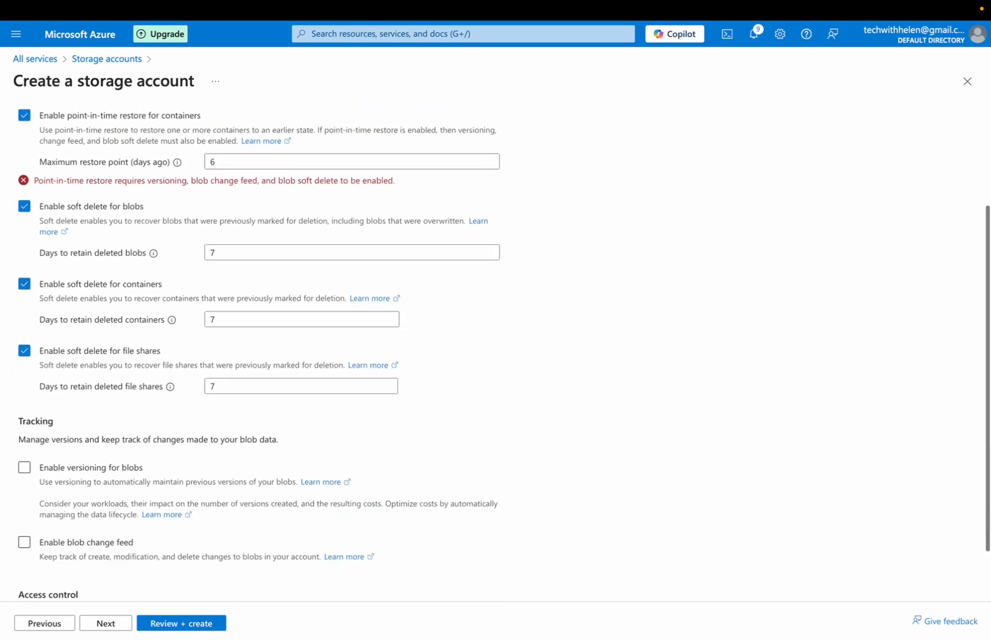
{"action": "mouse_move", "coordinate": [502, 418]}
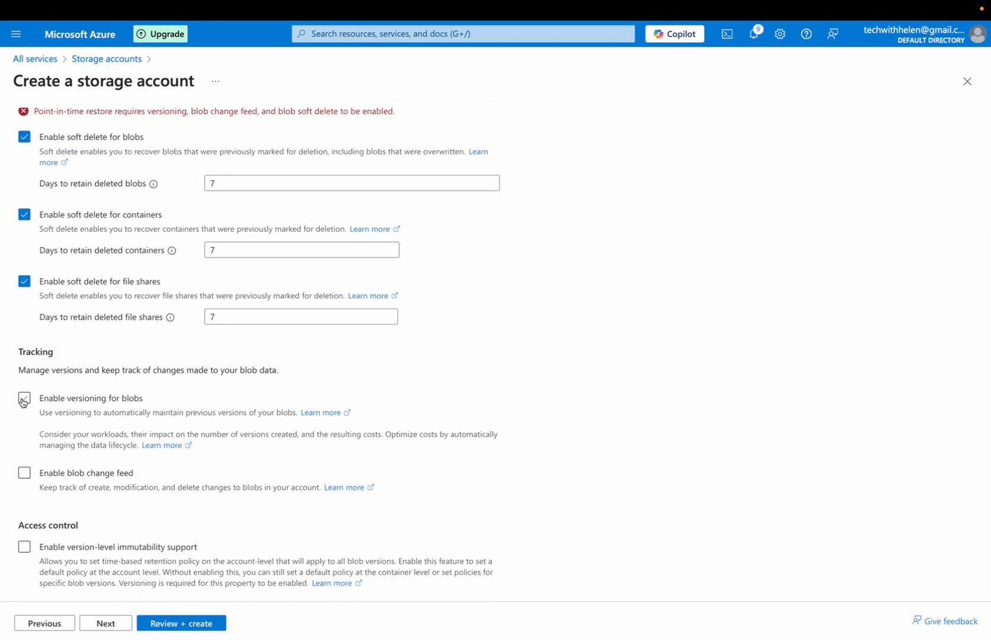
{"action": "left_click", "coordinate": [24, 398]}
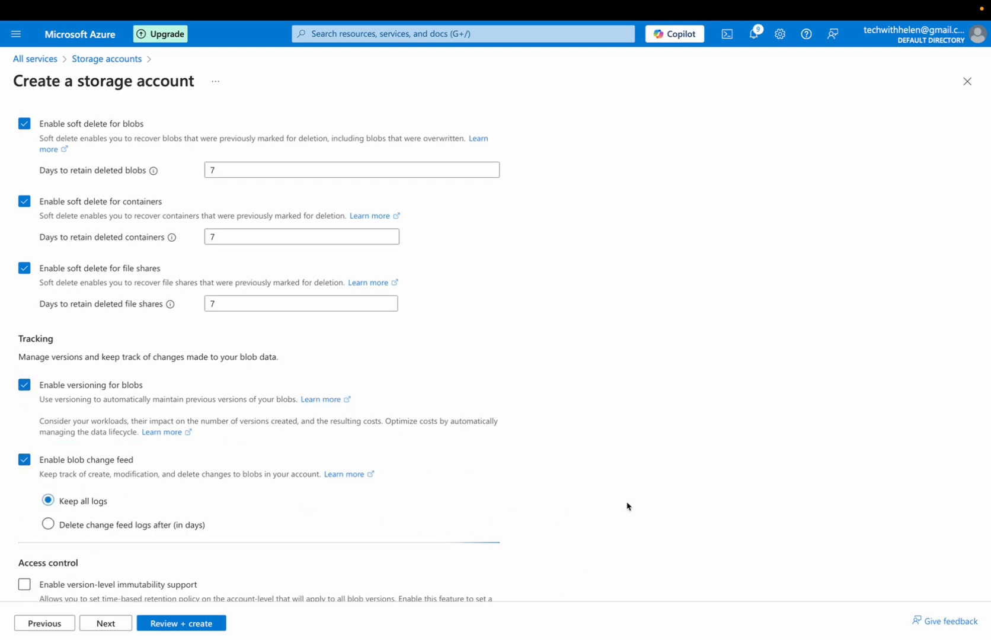
{"action": "scroll", "scroll_direction": "down", "scroll_amount": 3}
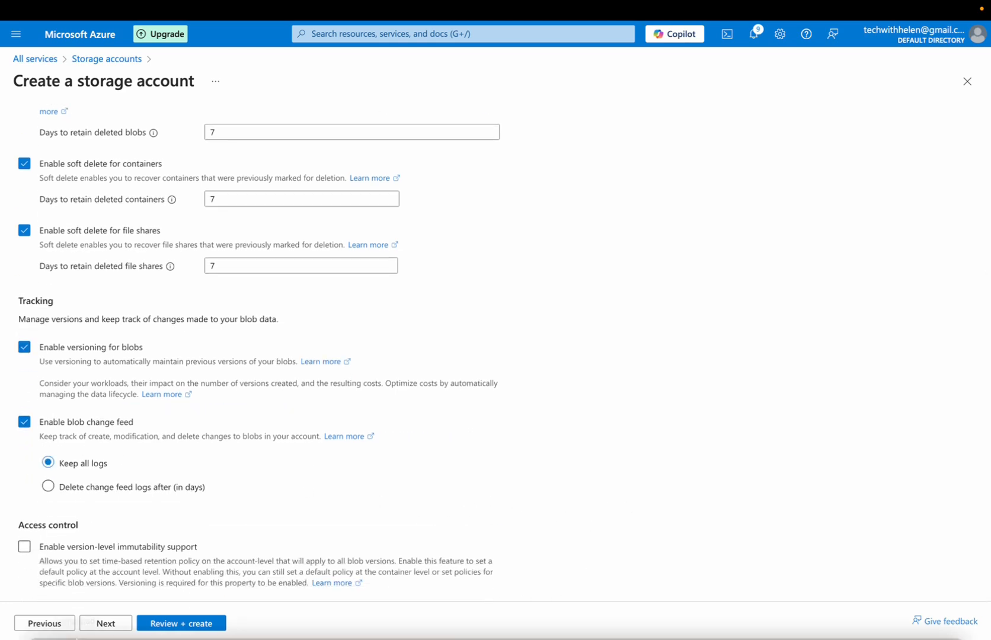
{"action": "left_click", "coordinate": [105, 624]}
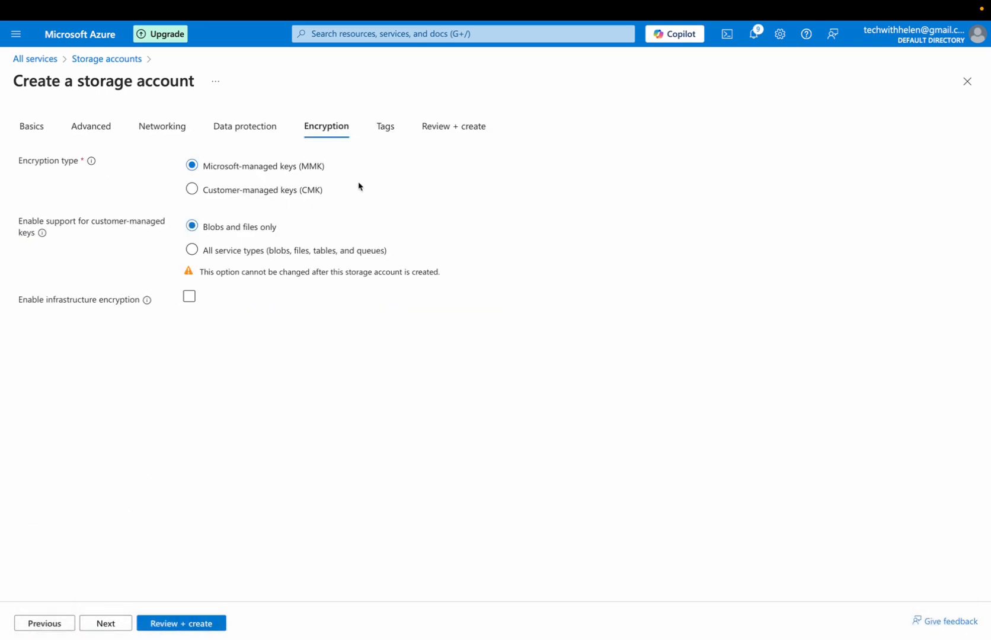
Skip Tags, run Review + create validation and create the specialstorage101 account.
{"action": "left_click", "coordinate": [384, 126]}
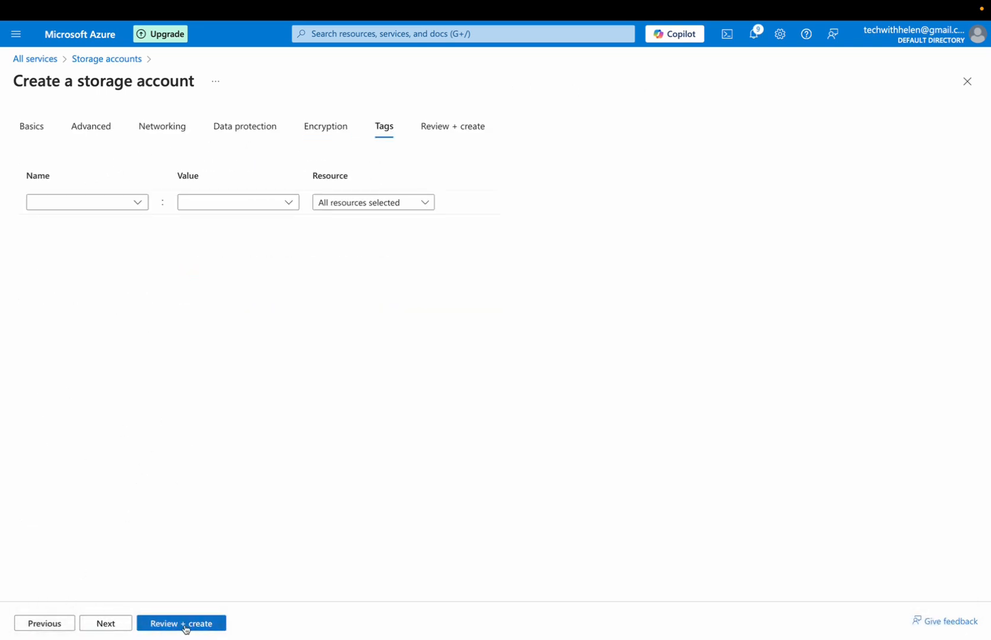
{"action": "left_click", "coordinate": [180, 624]}
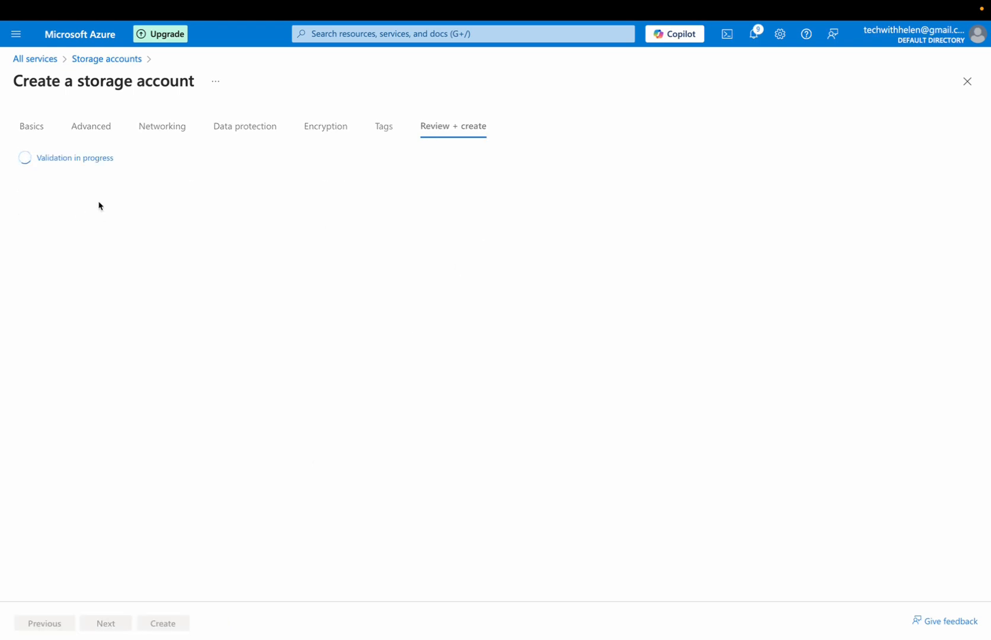
{"action": "mouse_move", "coordinate": [134, 431]}
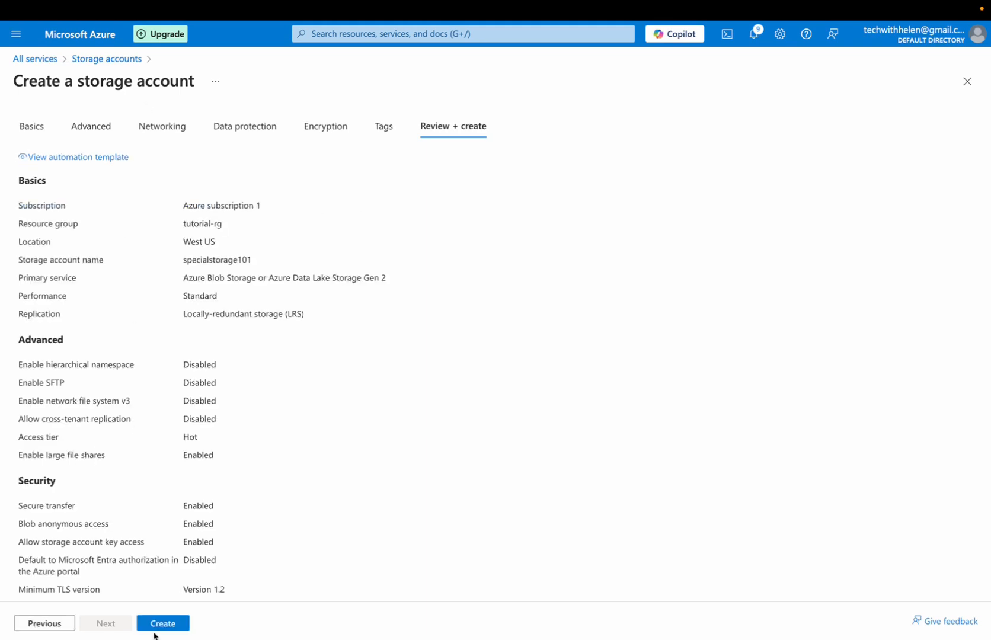
{"action": "left_click", "coordinate": [163, 624]}
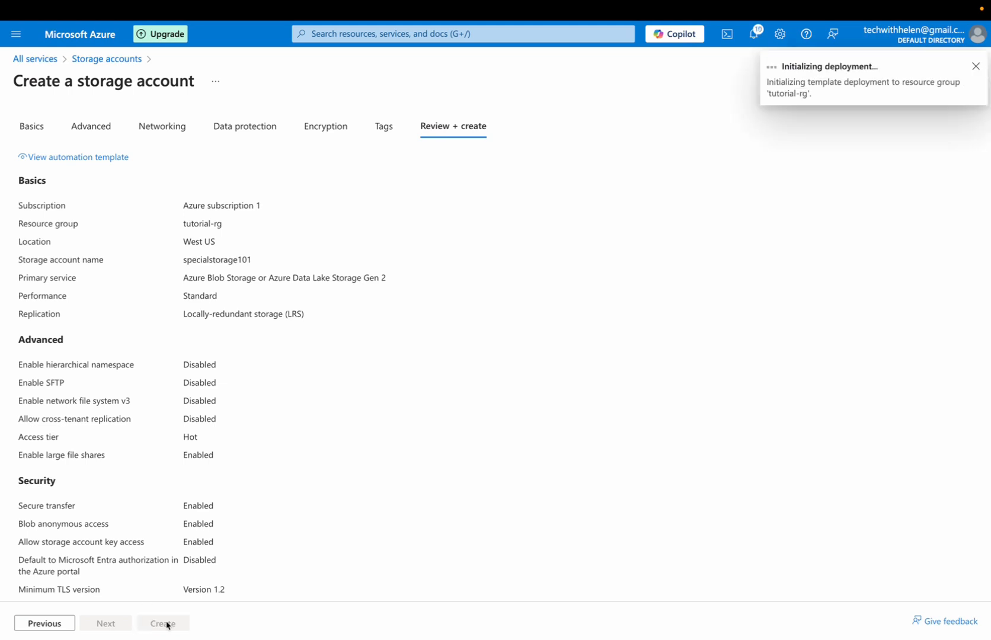
{"action": "left_click", "coordinate": [163, 627]}
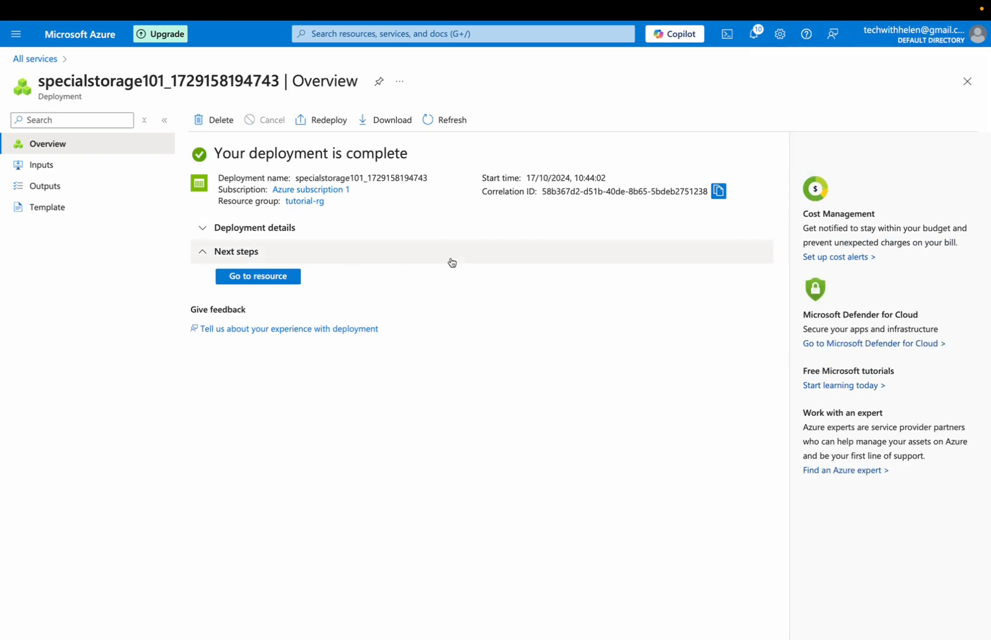
{"action": "mouse_move", "coordinate": [347, 360]}
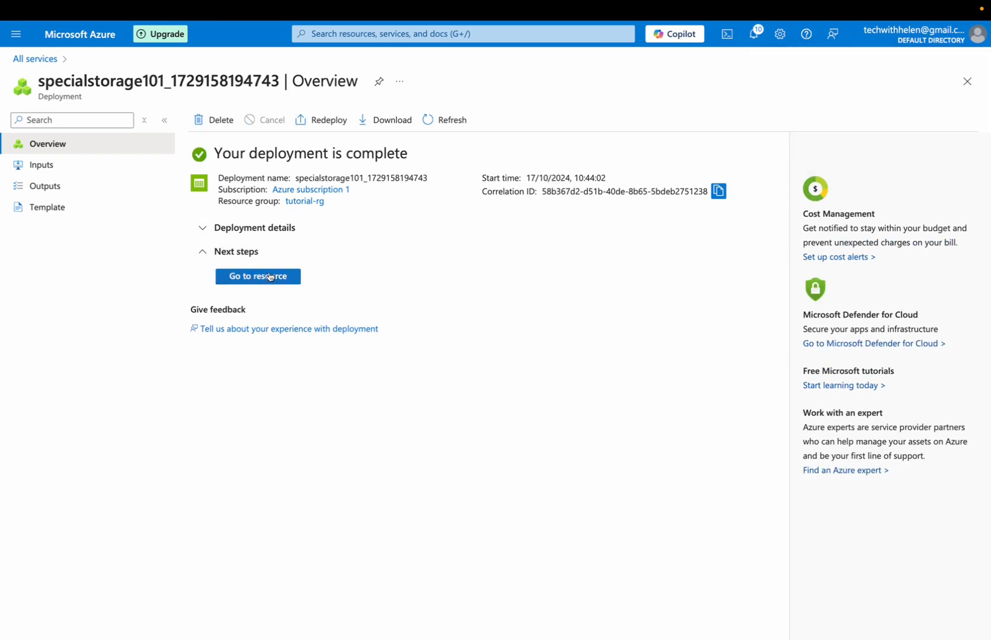
Go to the specialstorage101 resource and open Containers under Data storage.
{"action": "left_click", "coordinate": [257, 277]}
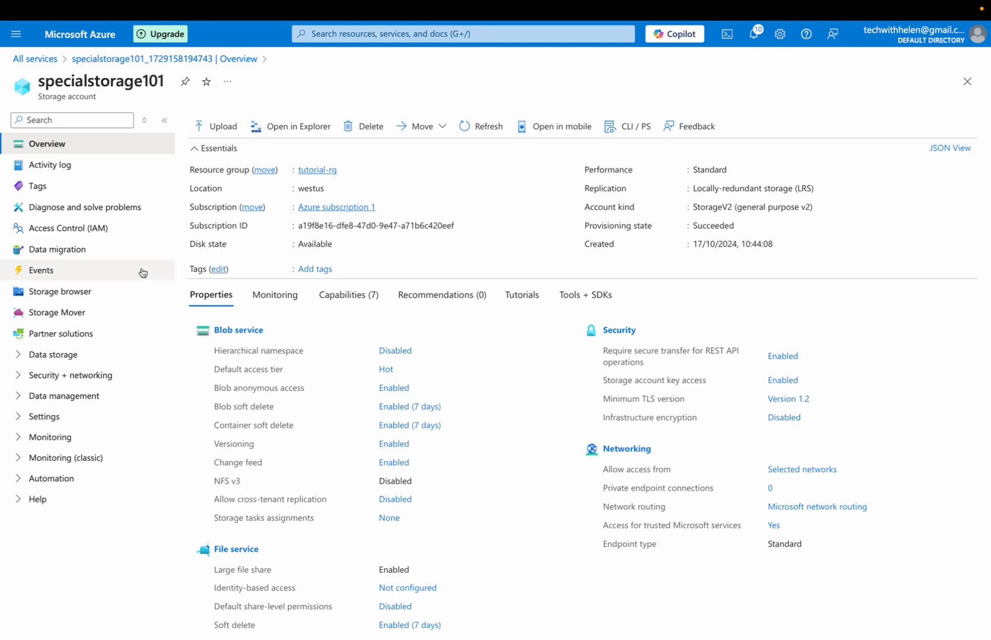
{"action": "mouse_move", "coordinate": [54, 354]}
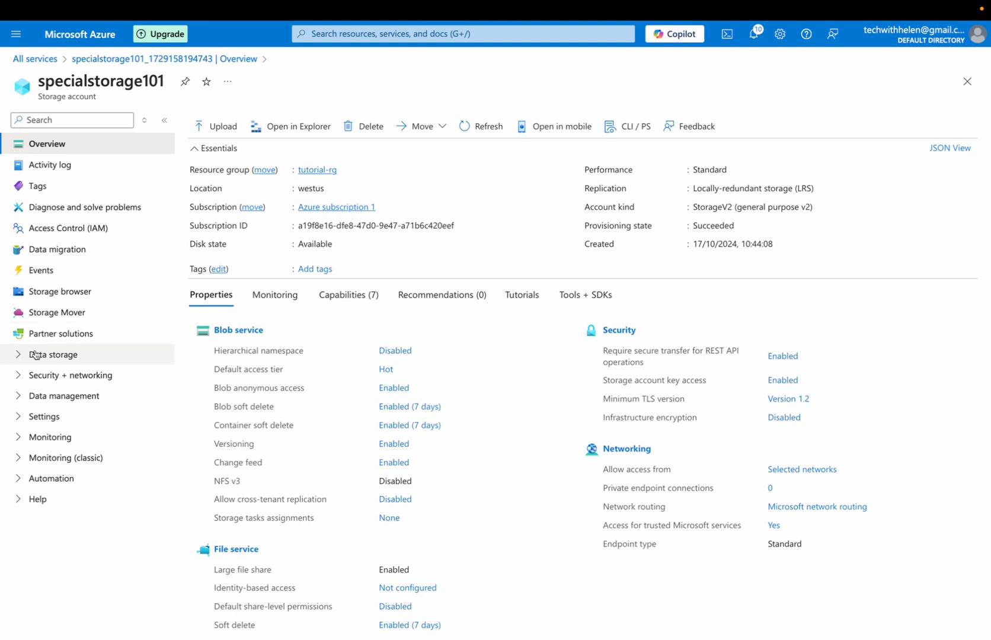
{"action": "left_click", "coordinate": [54, 354]}
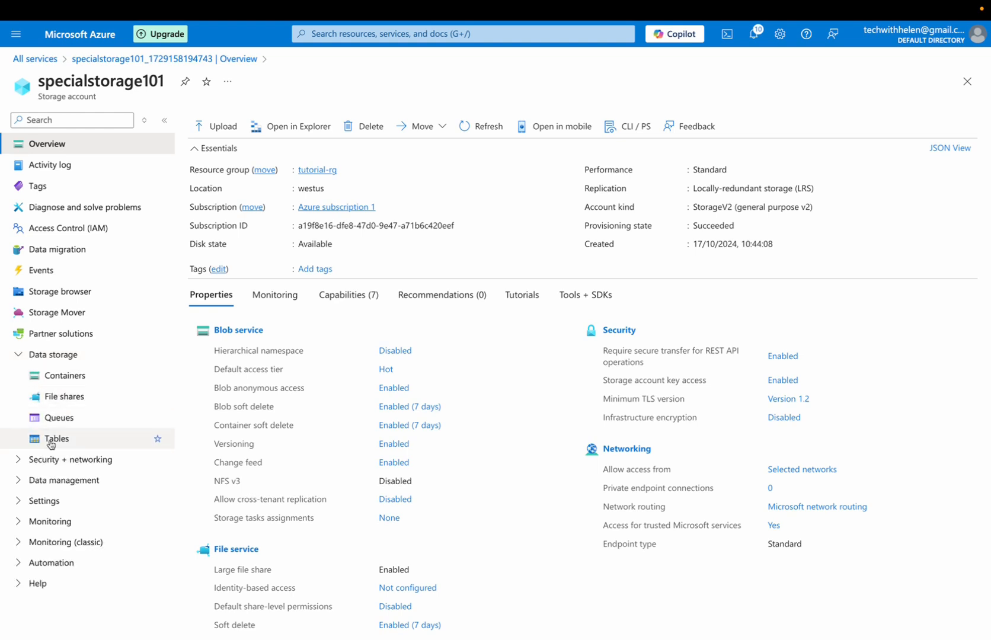
{"action": "mouse_move", "coordinate": [64, 376]}
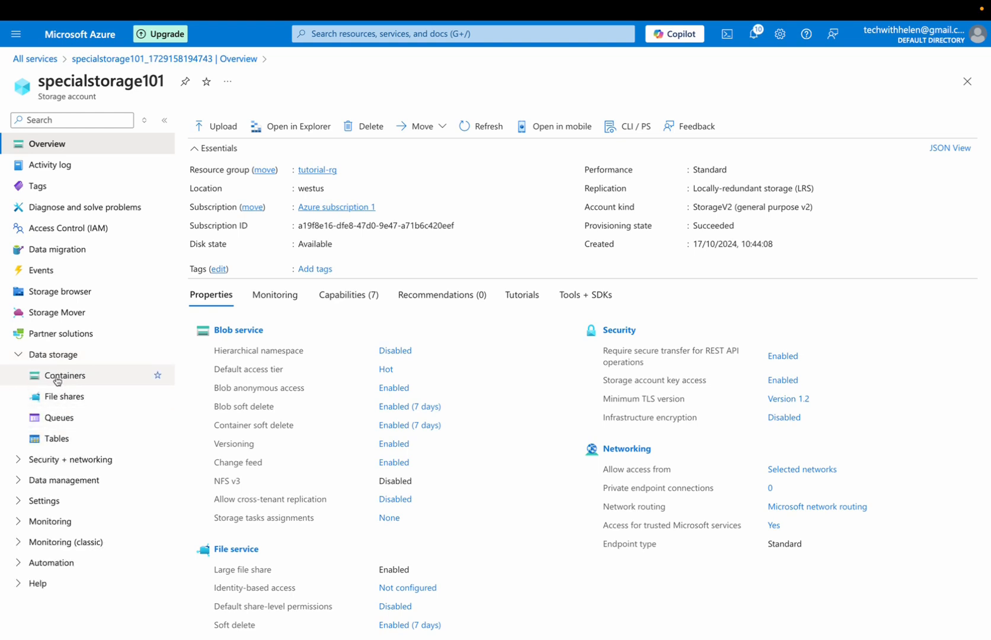
{"action": "left_click", "coordinate": [64, 374]}
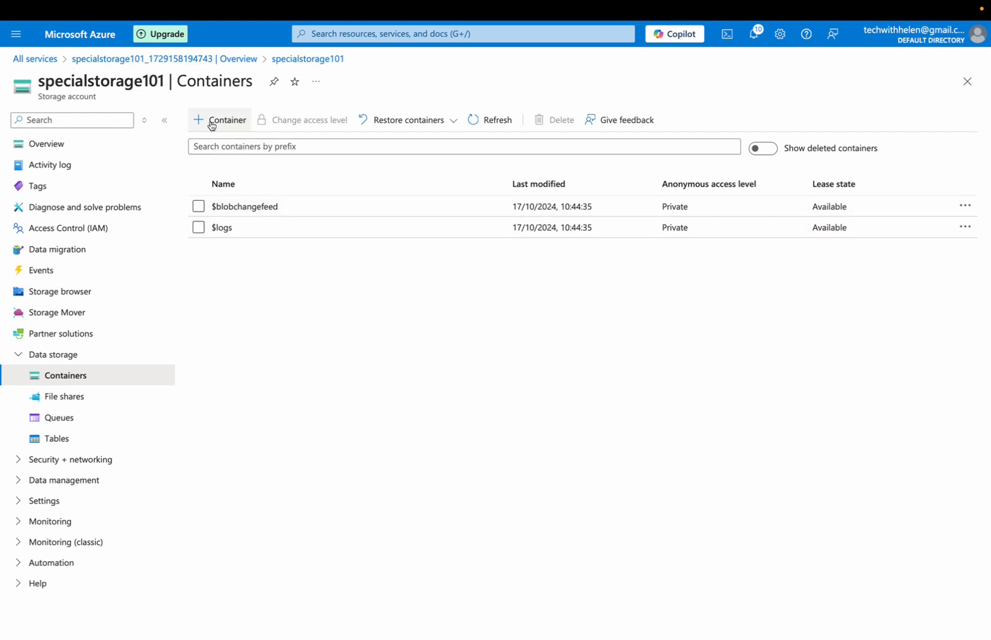
{"action": "mouse_move", "coordinate": [219, 119]}
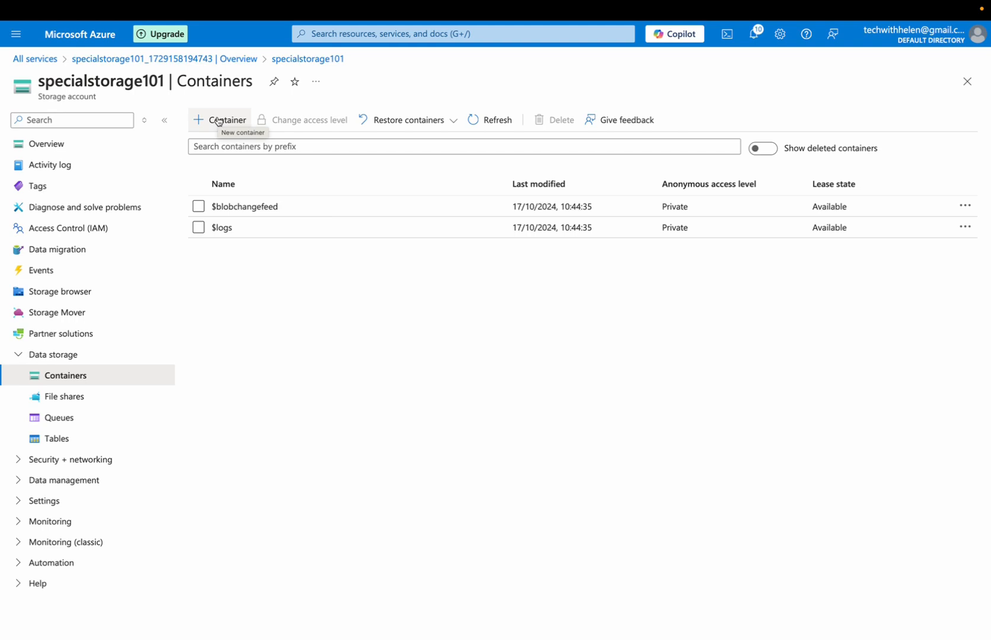
Start a new container and enter my-container-1 as its name.
{"action": "left_click", "coordinate": [223, 119]}
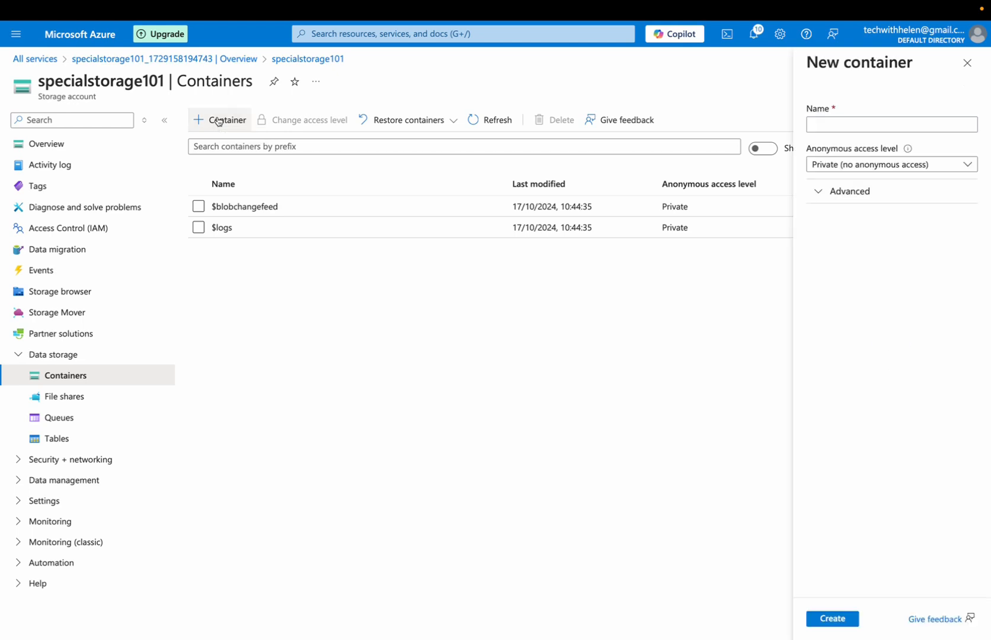
{"action": "left_click", "coordinate": [891, 123]}
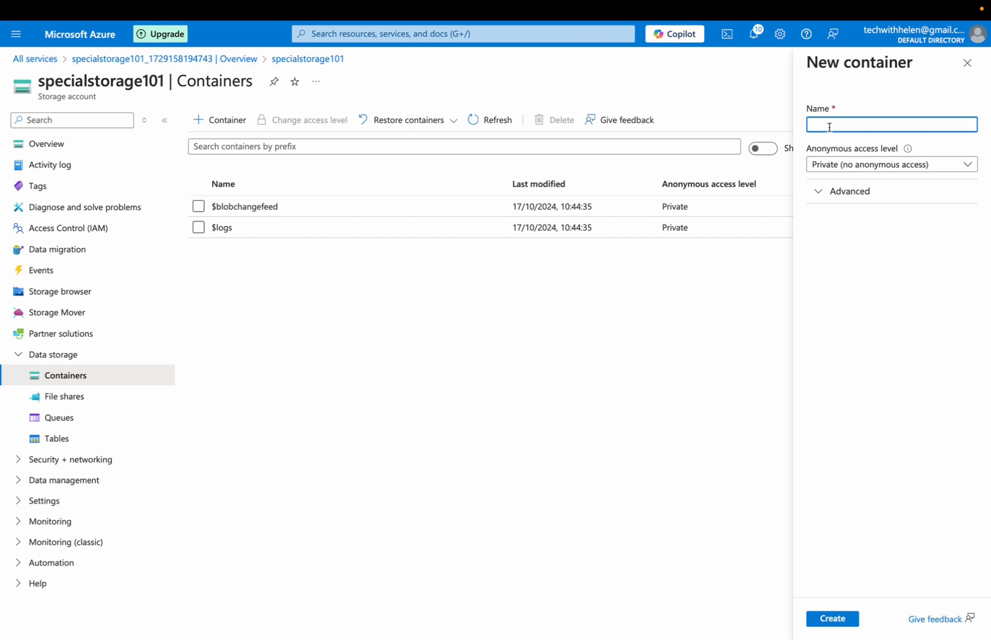
{"action": "type", "text": "co"}
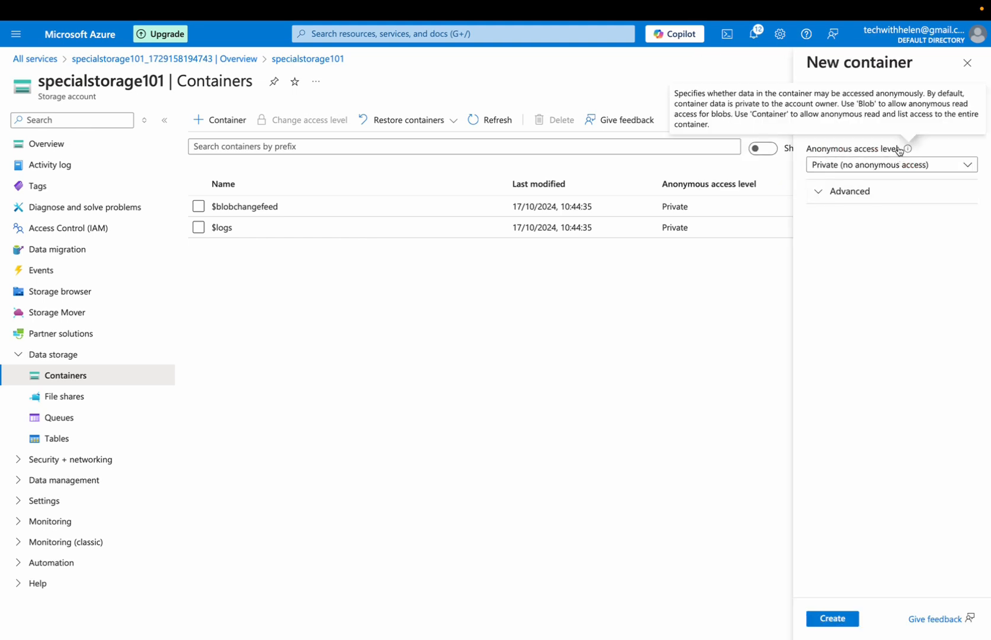
{"action": "mouse_move", "coordinate": [908, 152]}
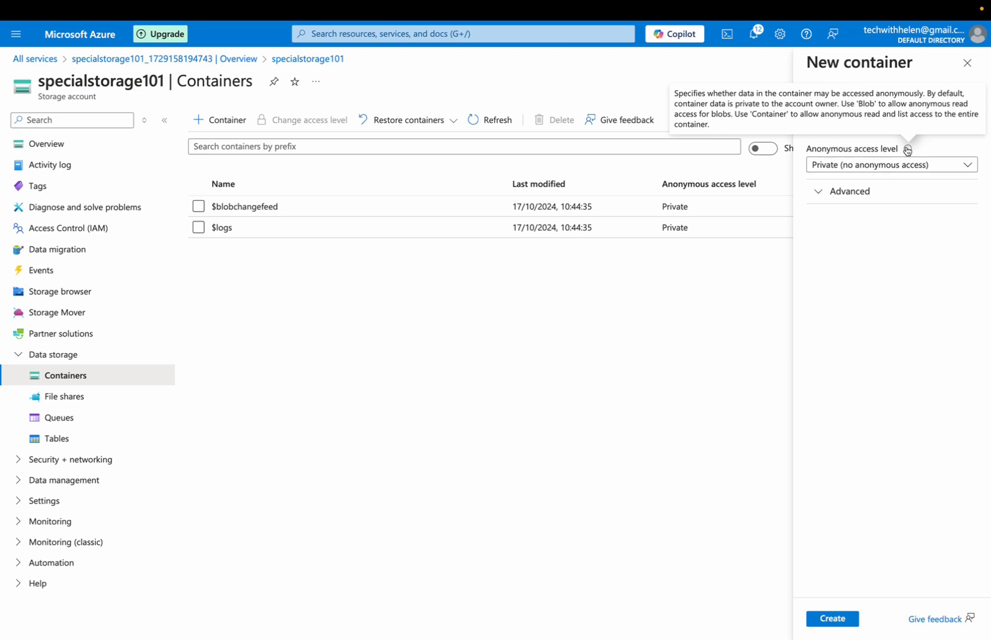
{"action": "mouse_move", "coordinate": [894, 169]}
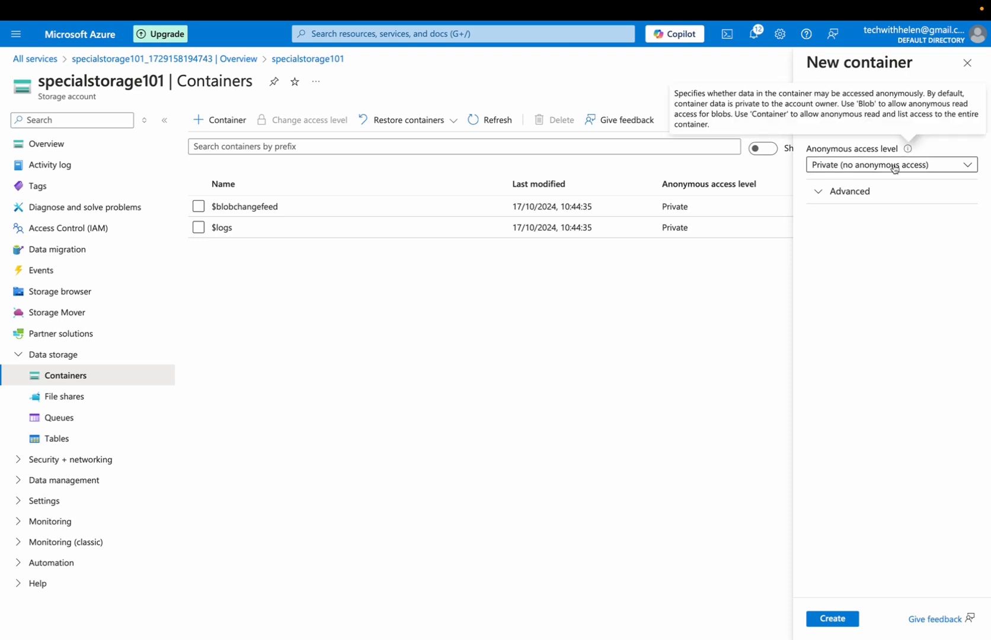
Set anonymous access level to Blob and create the container.
{"action": "left_click", "coordinate": [892, 165]}
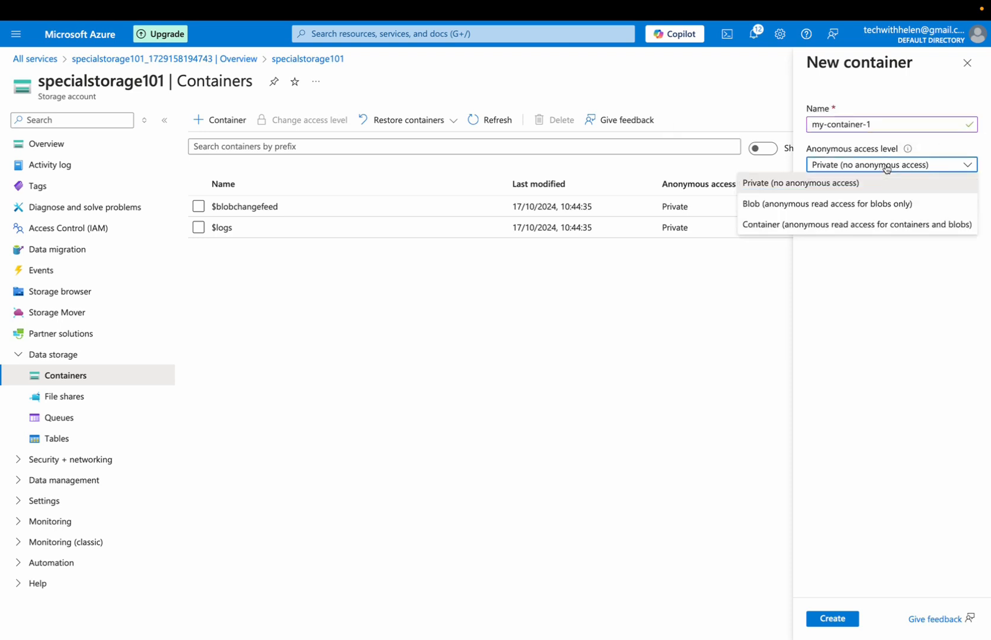
{"action": "mouse_move", "coordinate": [754, 207]}
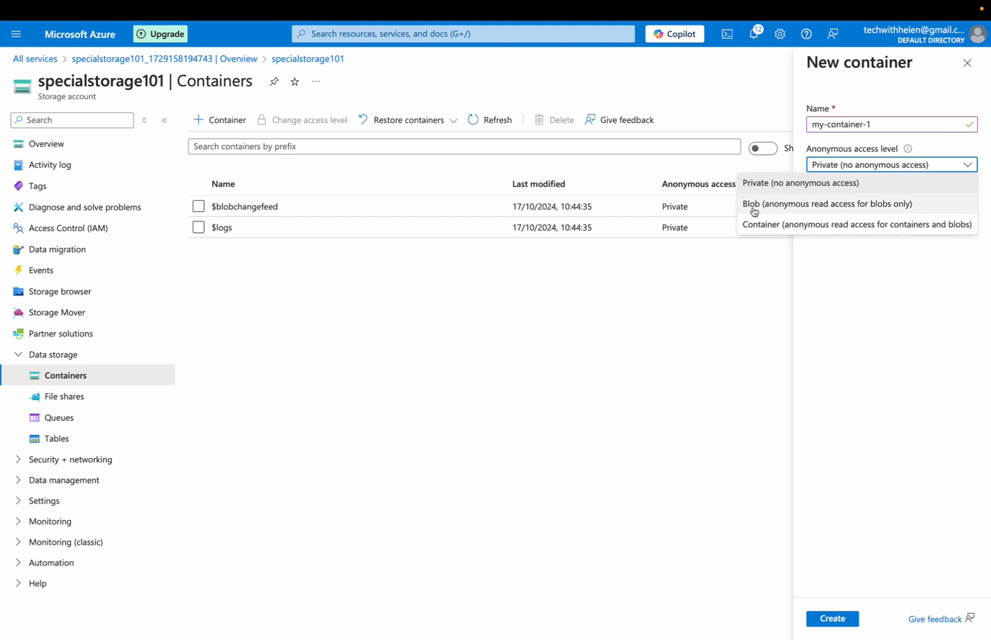
{"action": "mouse_move", "coordinate": [754, 212]}
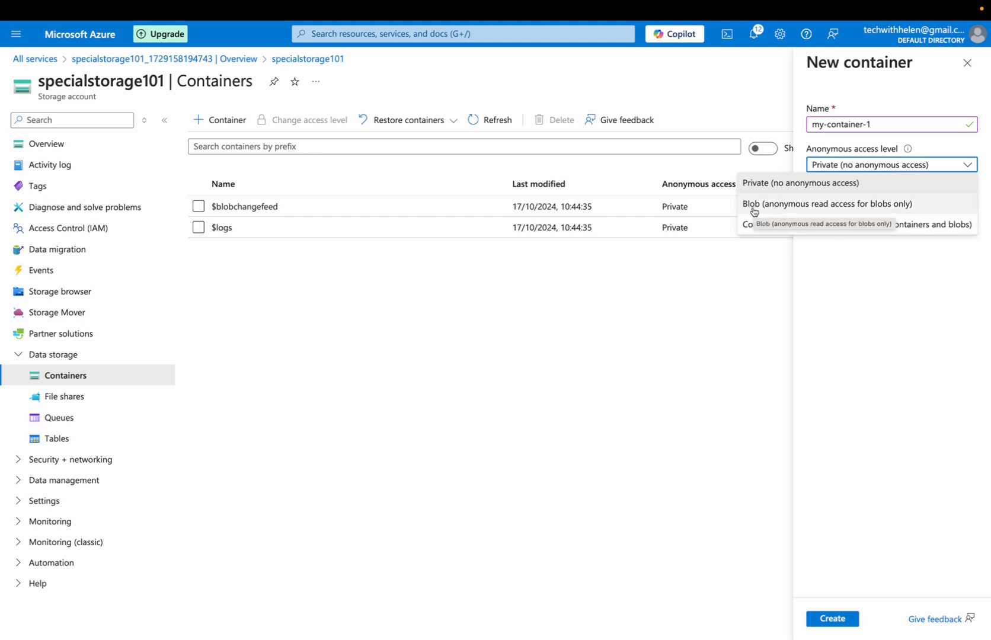
{"action": "left_click", "coordinate": [825, 204]}
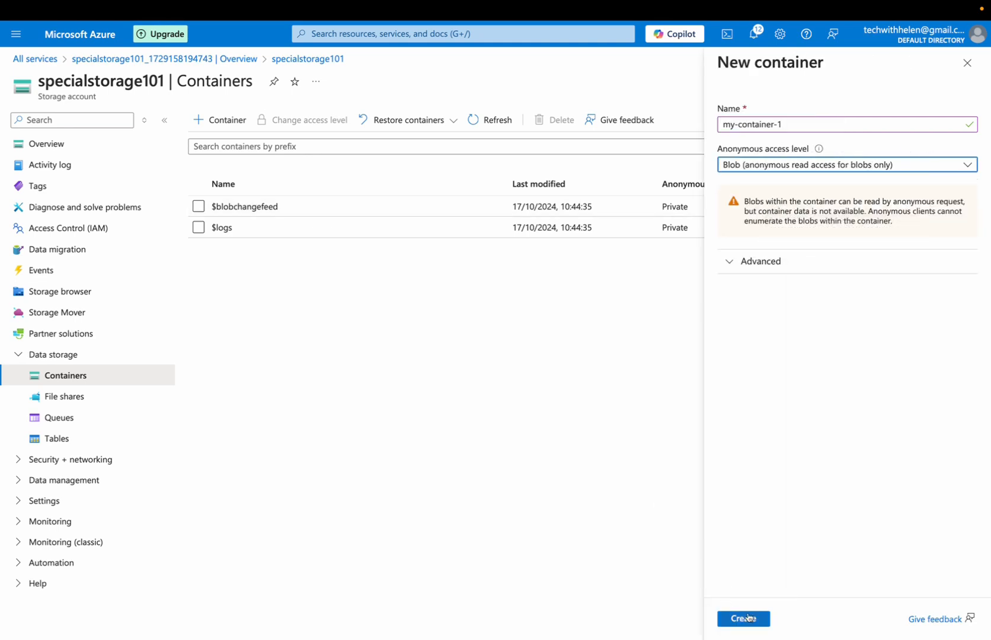
{"action": "left_click", "coordinate": [744, 618]}
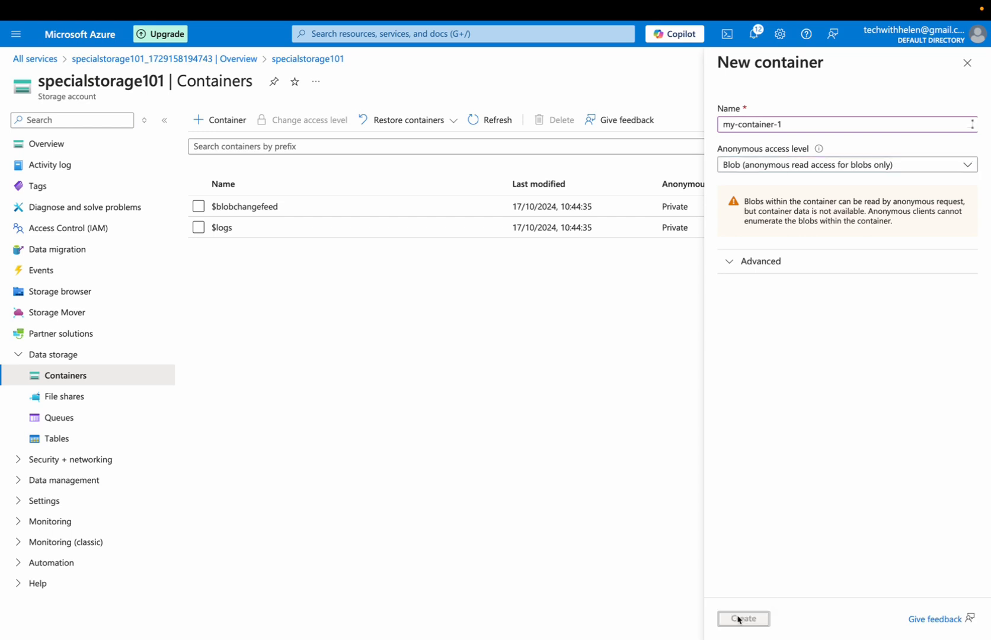
{"action": "left_click", "coordinate": [744, 619]}
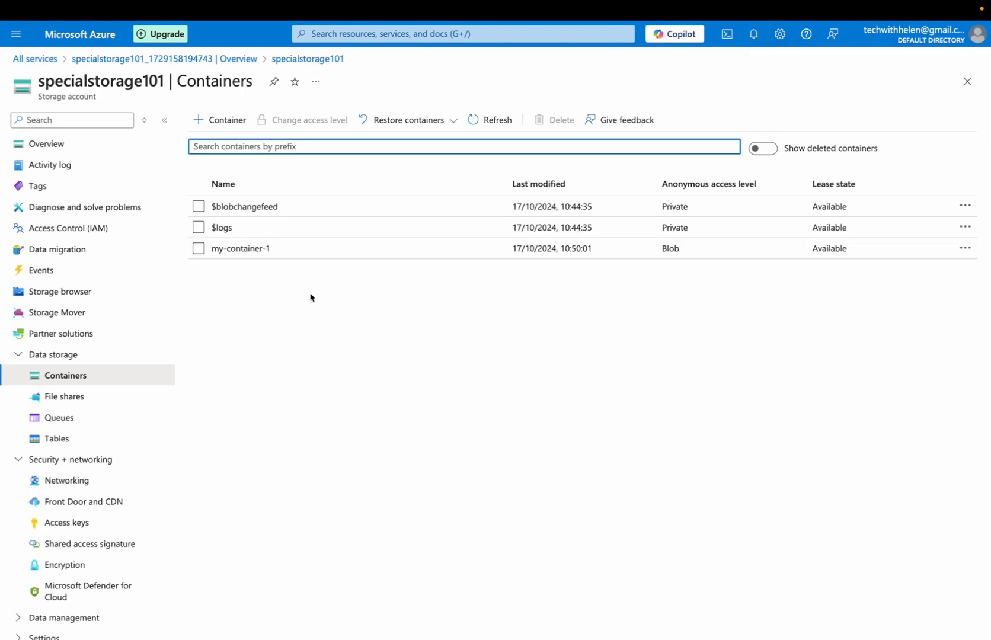
{"action": "mouse_move", "coordinate": [241, 247]}
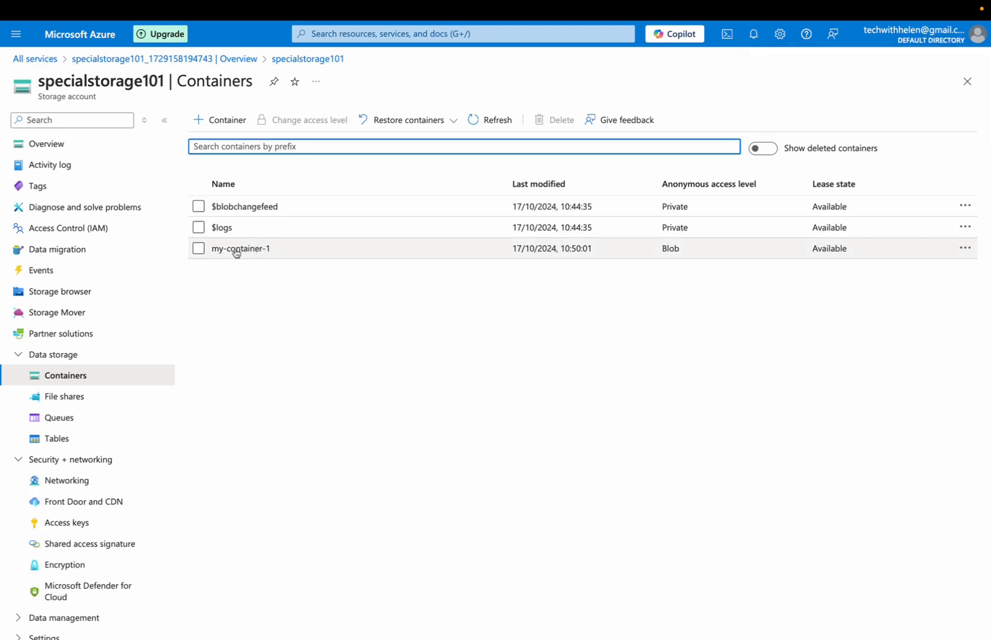
Open my-container-1 and see the 403 'not authorized' error.
{"action": "left_click", "coordinate": [241, 248]}
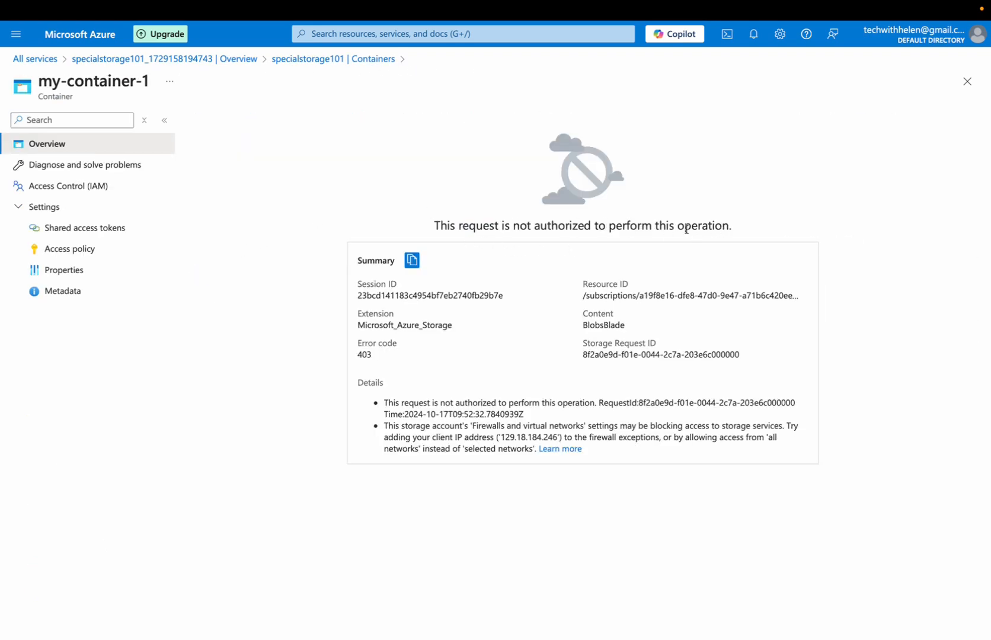
{"action": "mouse_move", "coordinate": [352, 484]}
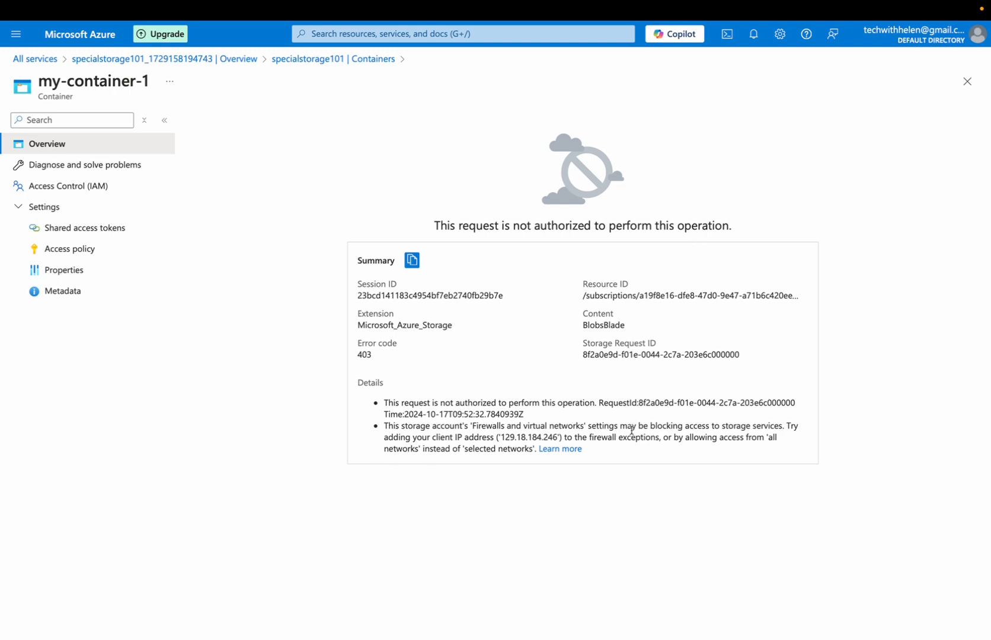
{"action": "mouse_move", "coordinate": [529, 460]}
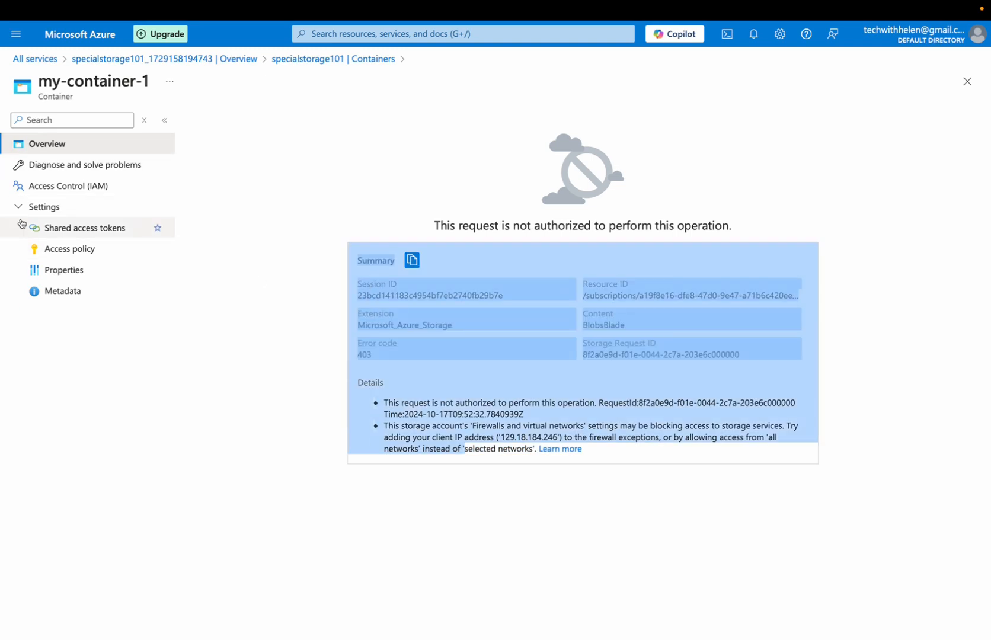
{"action": "mouse_move", "coordinate": [47, 143]}
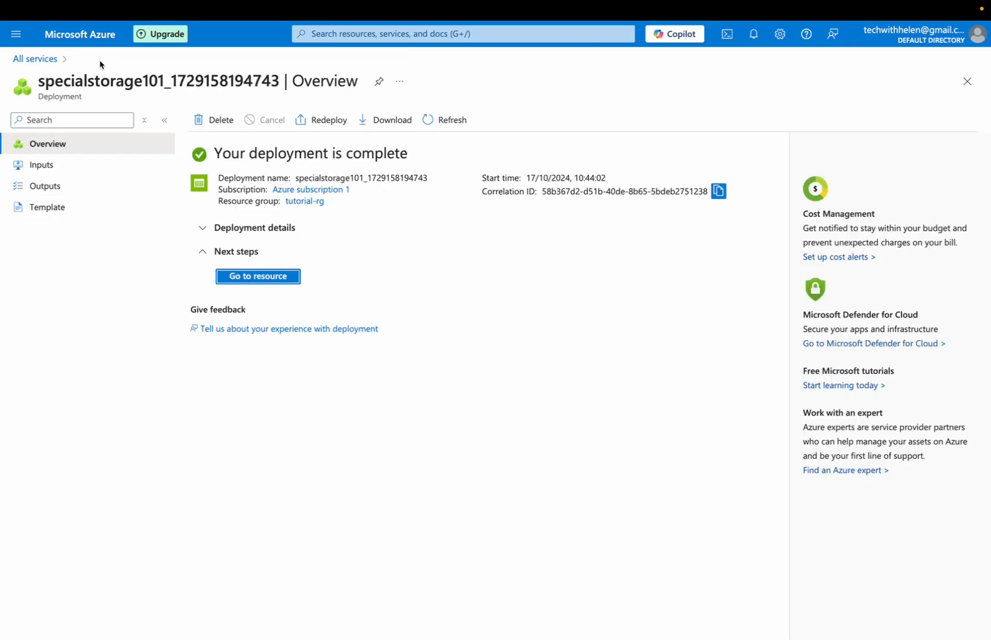
Go to the specialstorage101 storage account's Networking settings.
{"action": "left_click", "coordinate": [257, 276]}
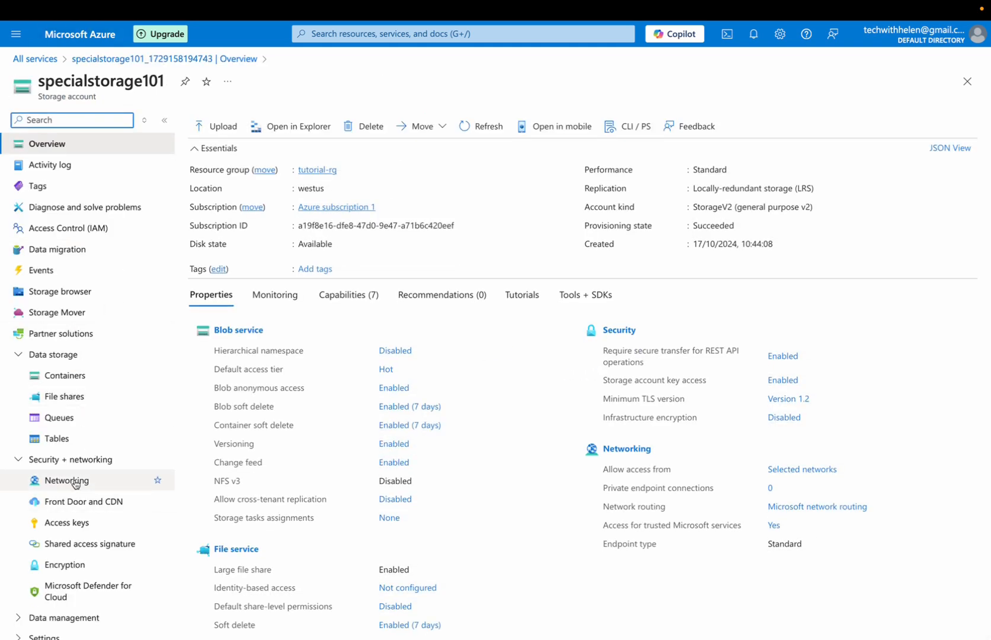
{"action": "left_click", "coordinate": [68, 482]}
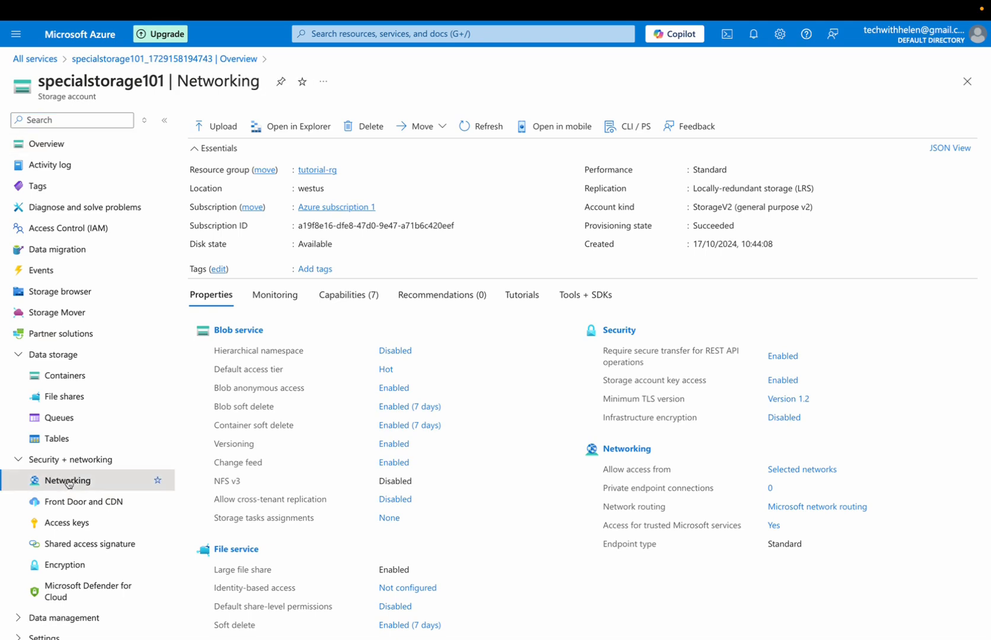
{"action": "left_click", "coordinate": [68, 480]}
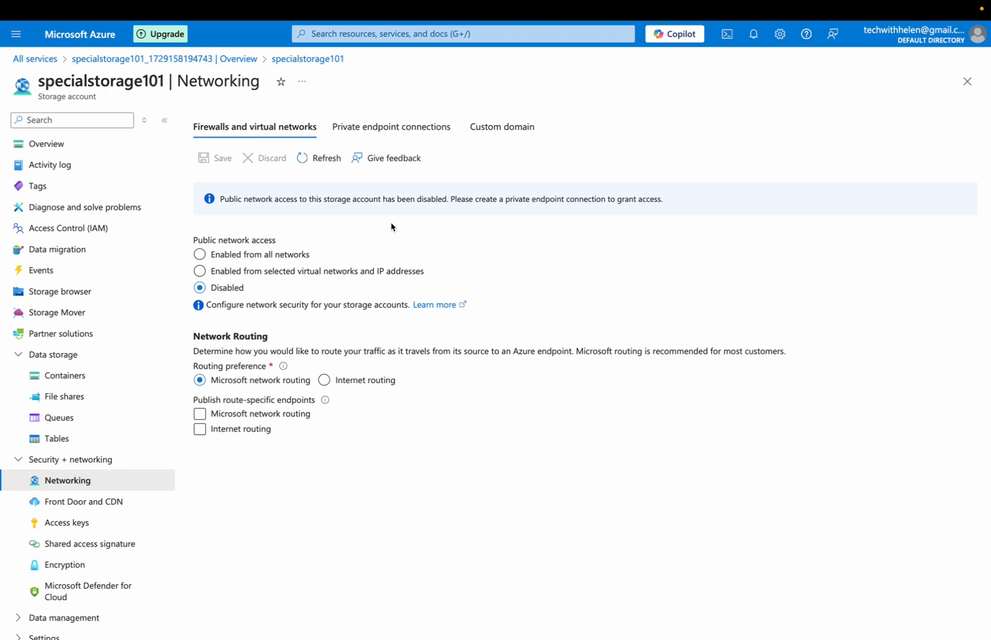
{"action": "mouse_move", "coordinate": [222, 250]}
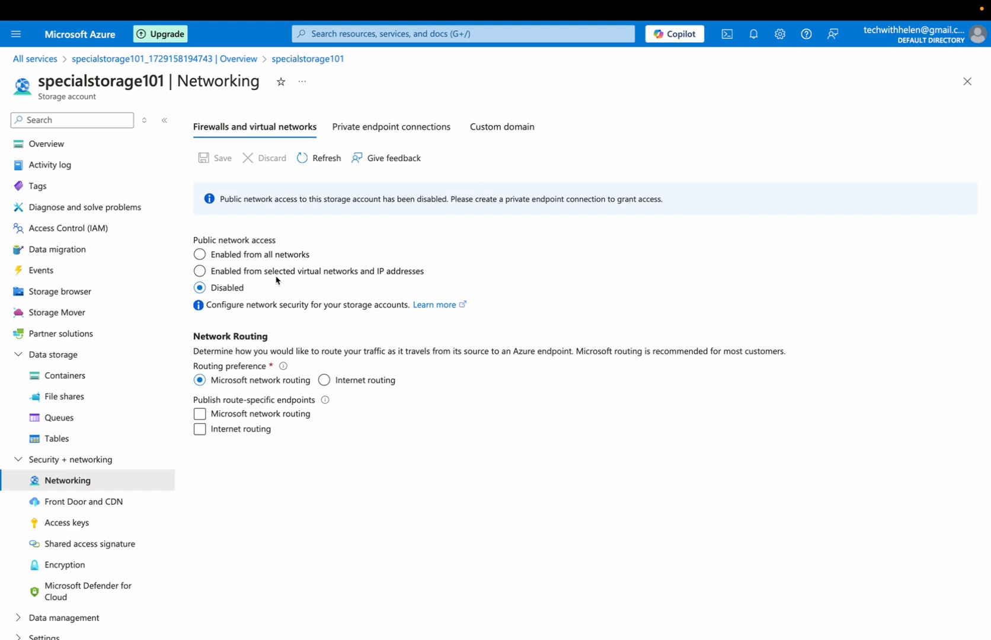
Set public network access to 'Enabled from all networks', save it, and return to Overview.
{"action": "left_click", "coordinate": [200, 272]}
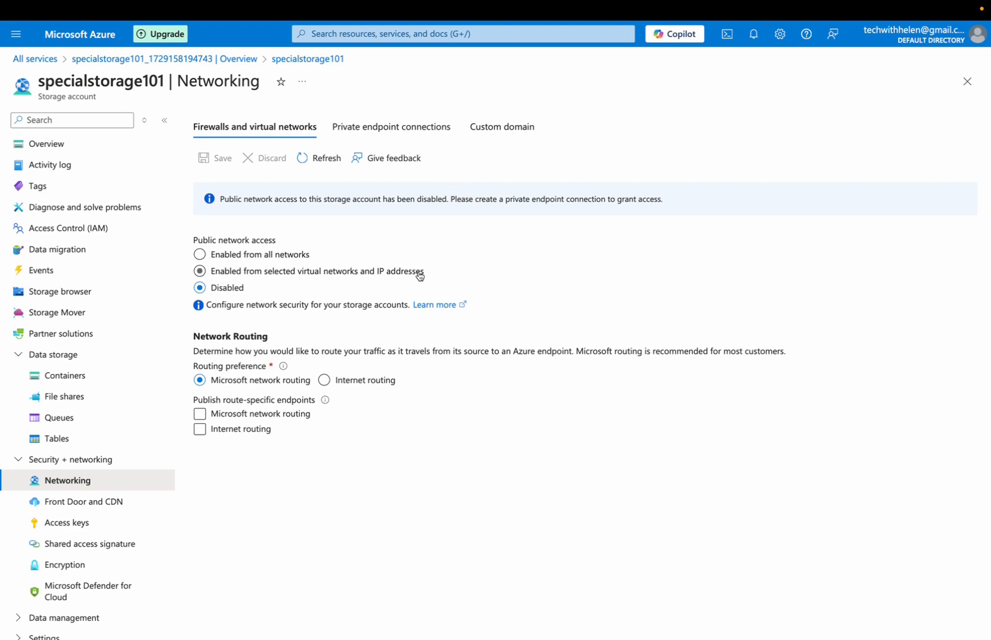
{"action": "mouse_move", "coordinate": [198, 275]}
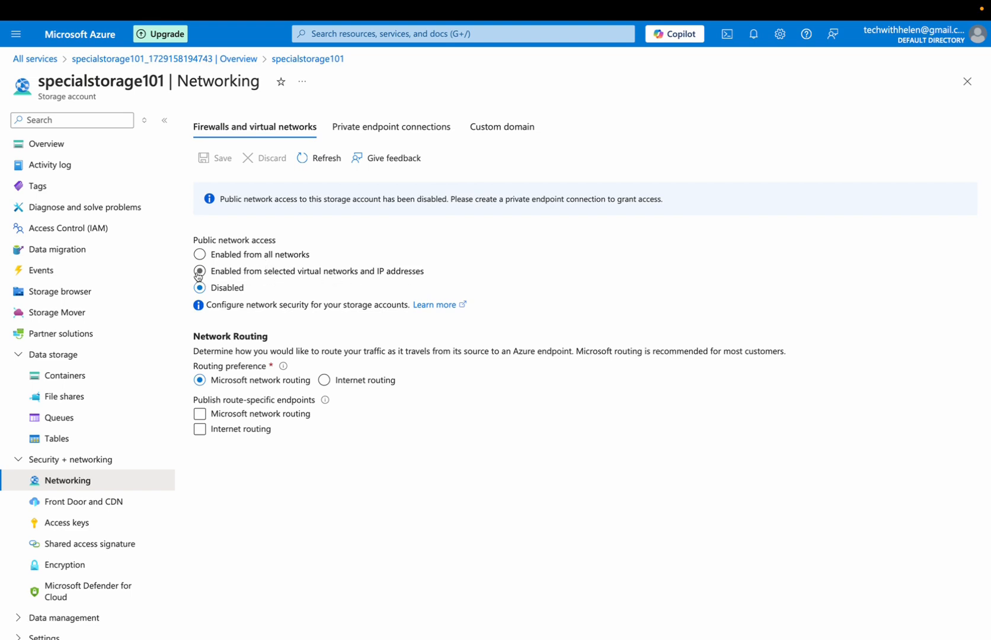
{"action": "left_click", "coordinate": [199, 271]}
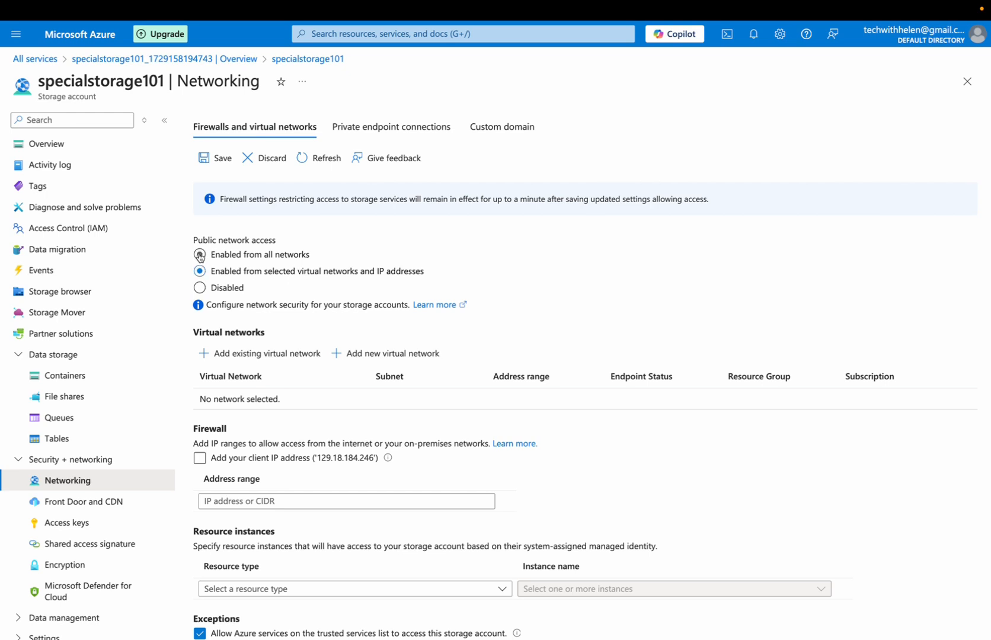
{"action": "left_click", "coordinate": [200, 255]}
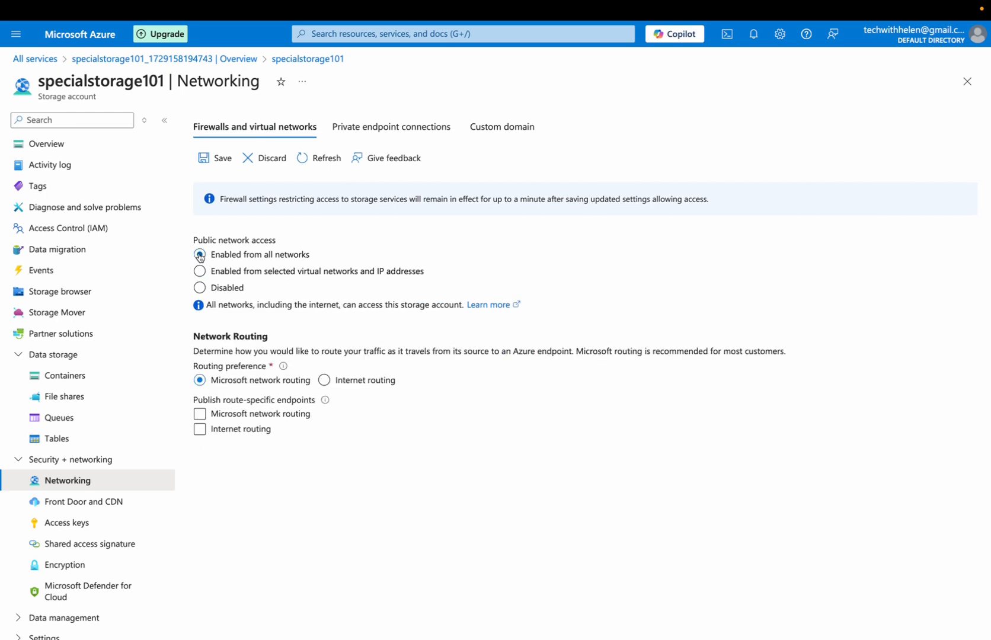
{"action": "left_click", "coordinate": [199, 254]}
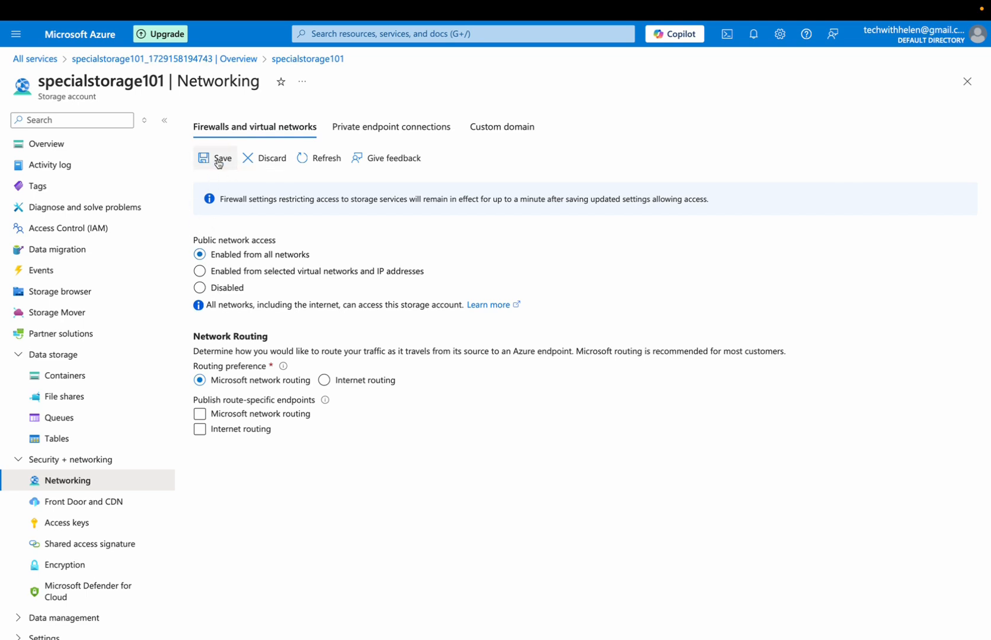
{"action": "left_click", "coordinate": [217, 158]}
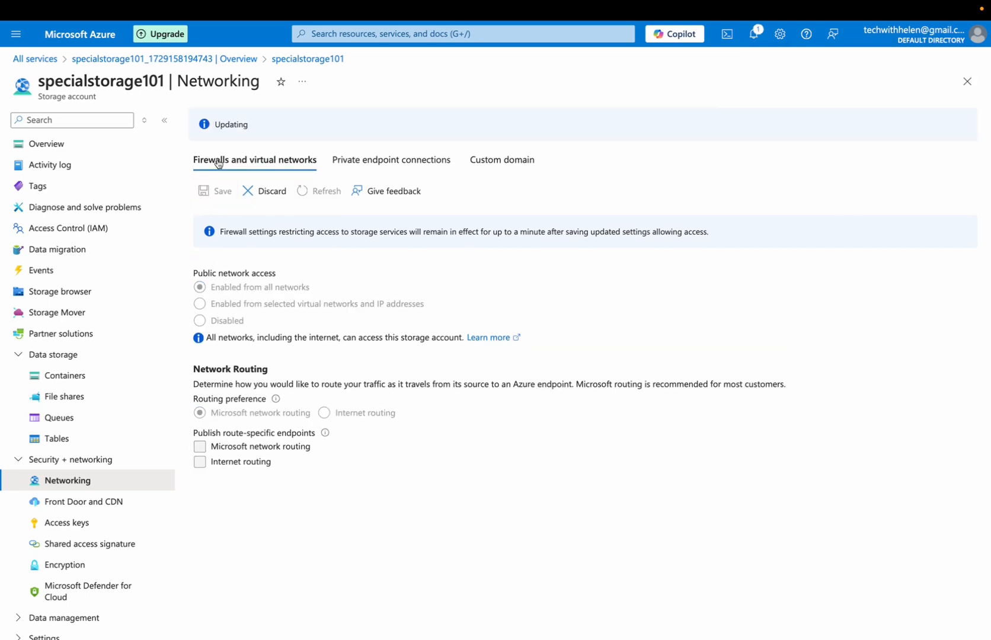
{"action": "left_click", "coordinate": [216, 191]}
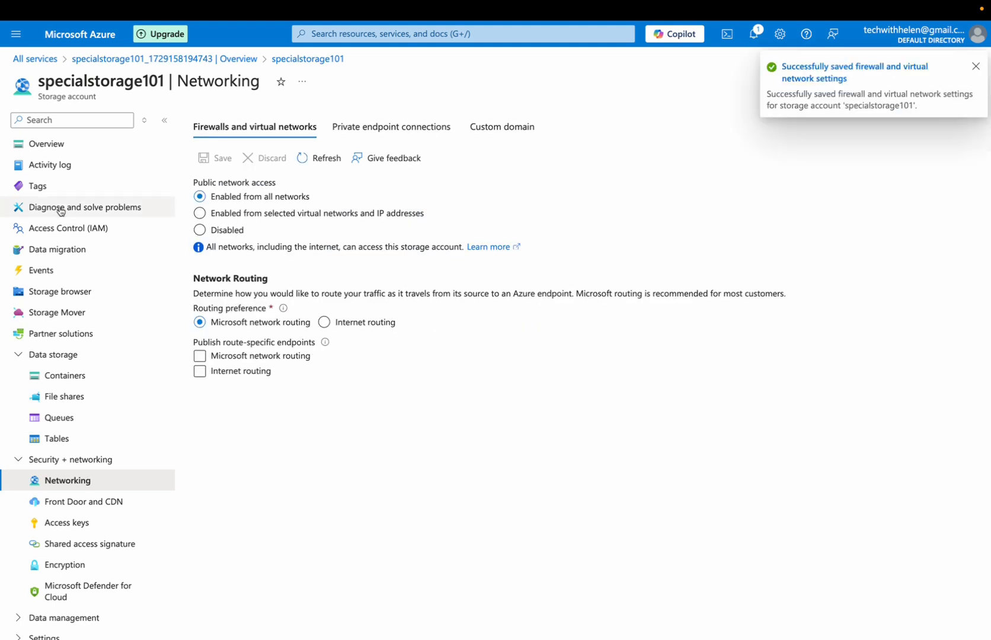
{"action": "left_click", "coordinate": [46, 144]}
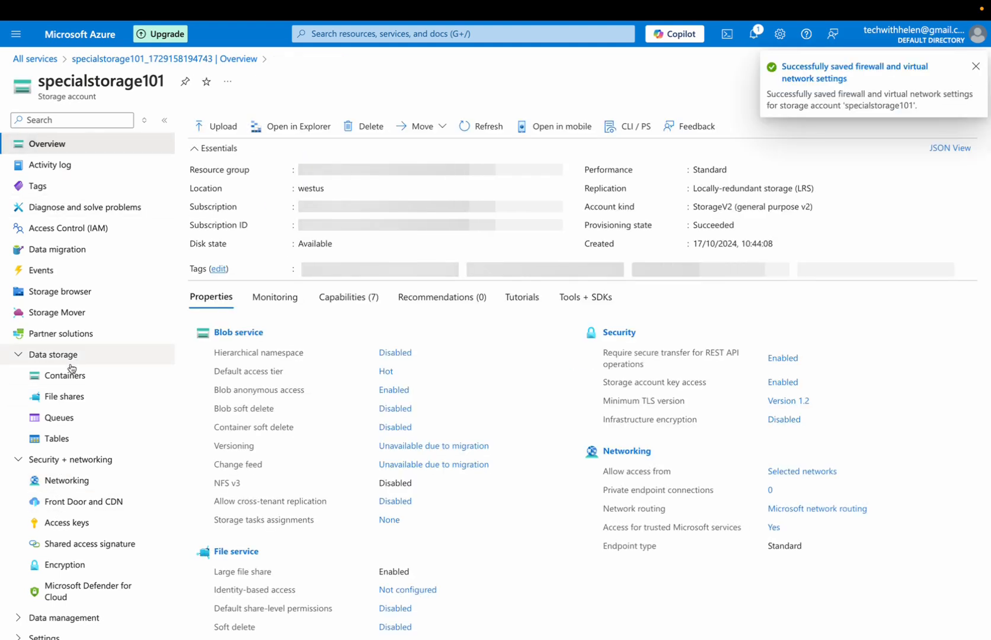
{"action": "left_click", "coordinate": [65, 375]}
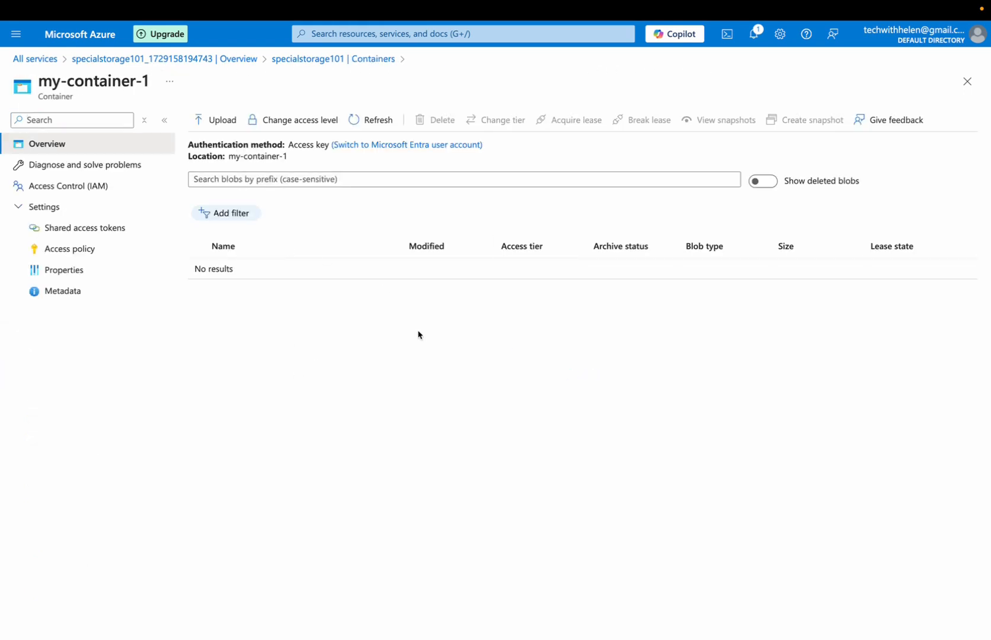
{"action": "mouse_move", "coordinate": [327, 362]}
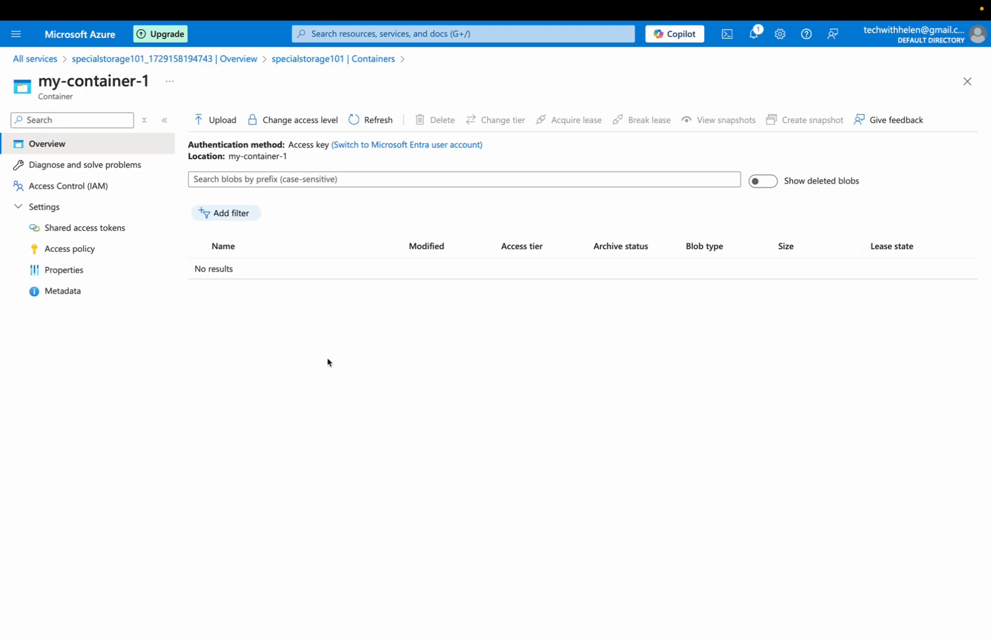
{"action": "mouse_move", "coordinate": [311, 309]}
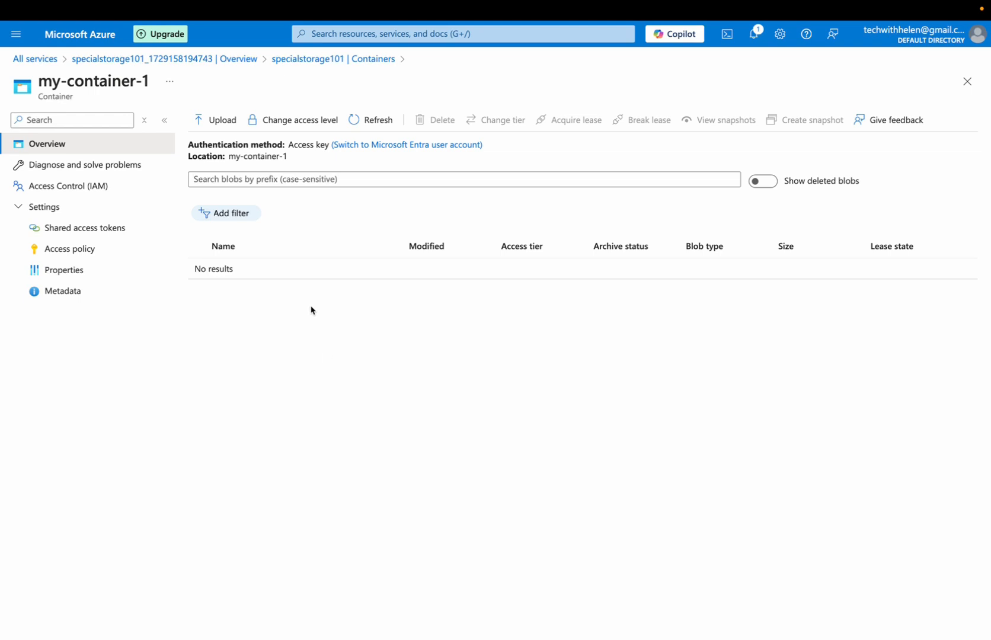
{"action": "left_click", "coordinate": [298, 120]}
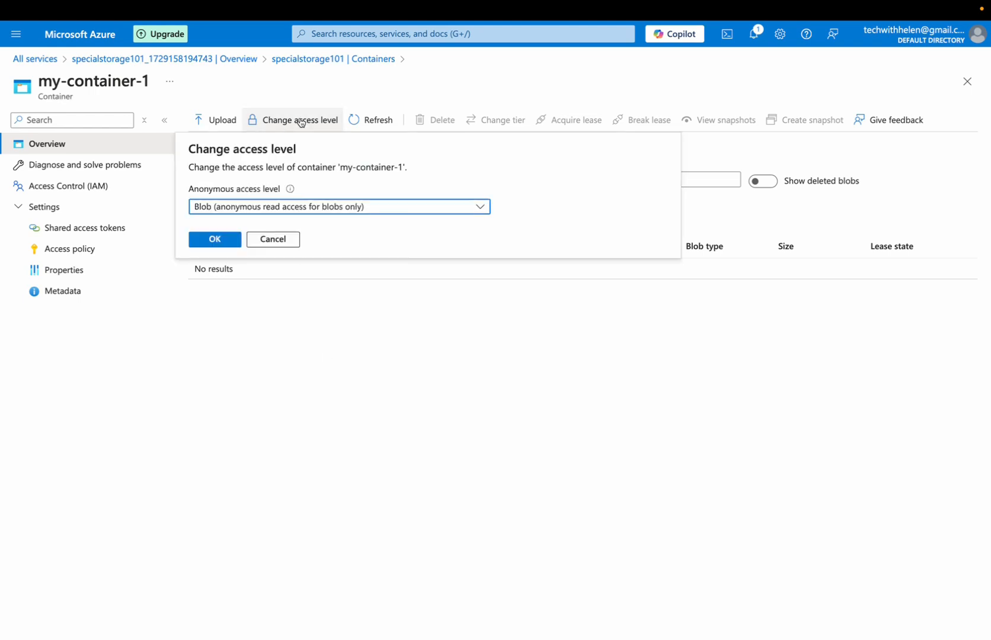
{"action": "left_click", "coordinate": [339, 207]}
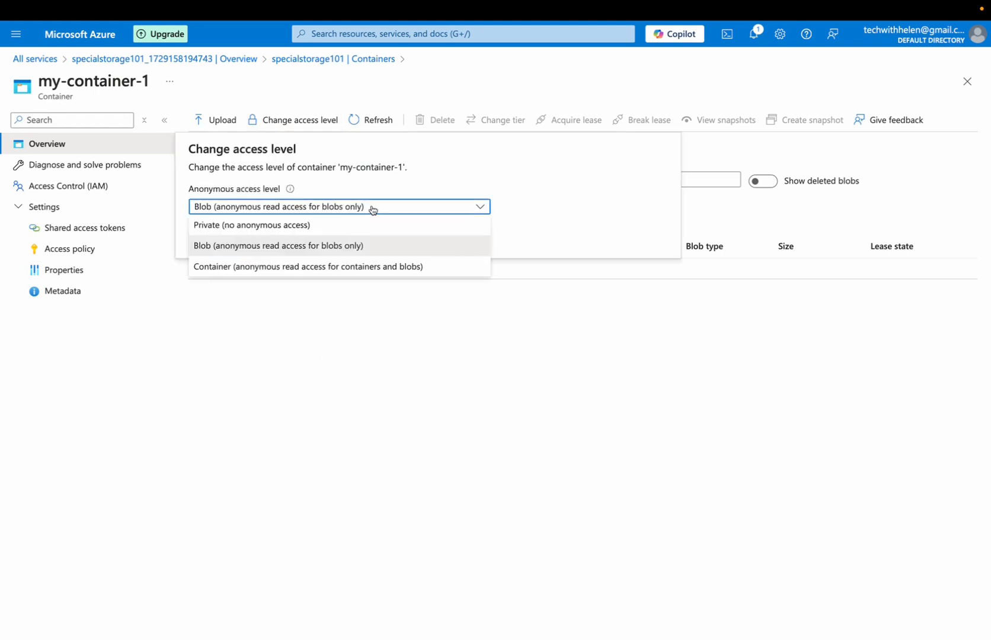
{"action": "mouse_move", "coordinate": [365, 202]}
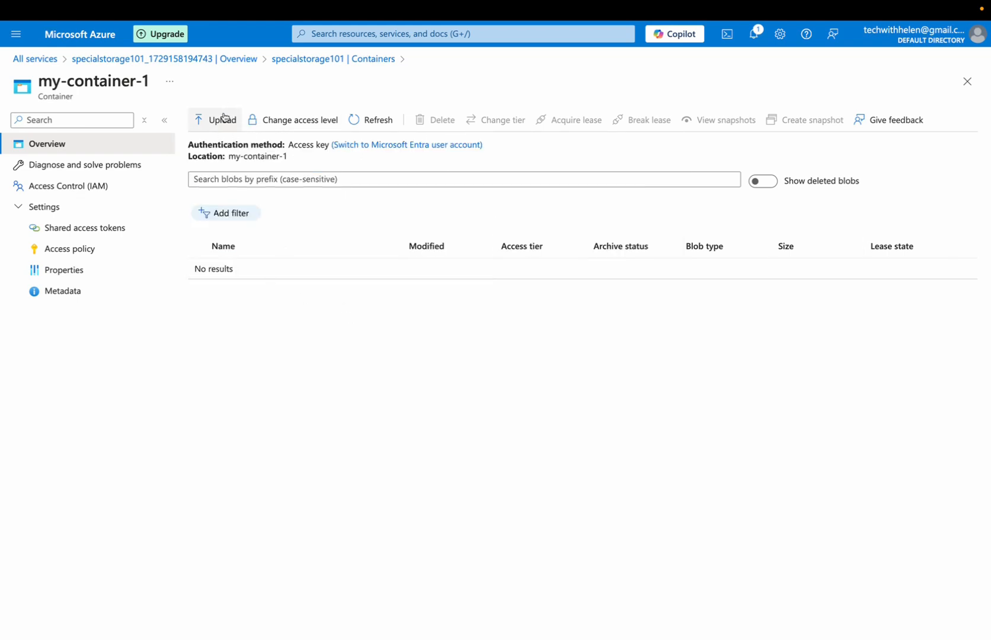
{"action": "mouse_move", "coordinate": [214, 120]}
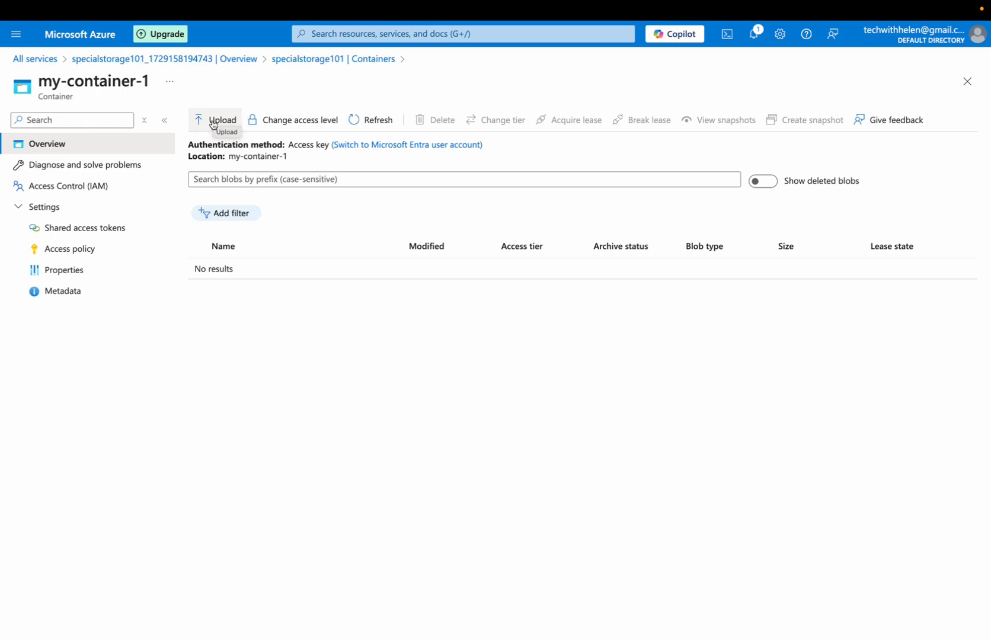
Start an upload to my-container-1 targeting the folder 'tutorial-folder' under Advanced.
{"action": "left_click", "coordinate": [222, 119]}
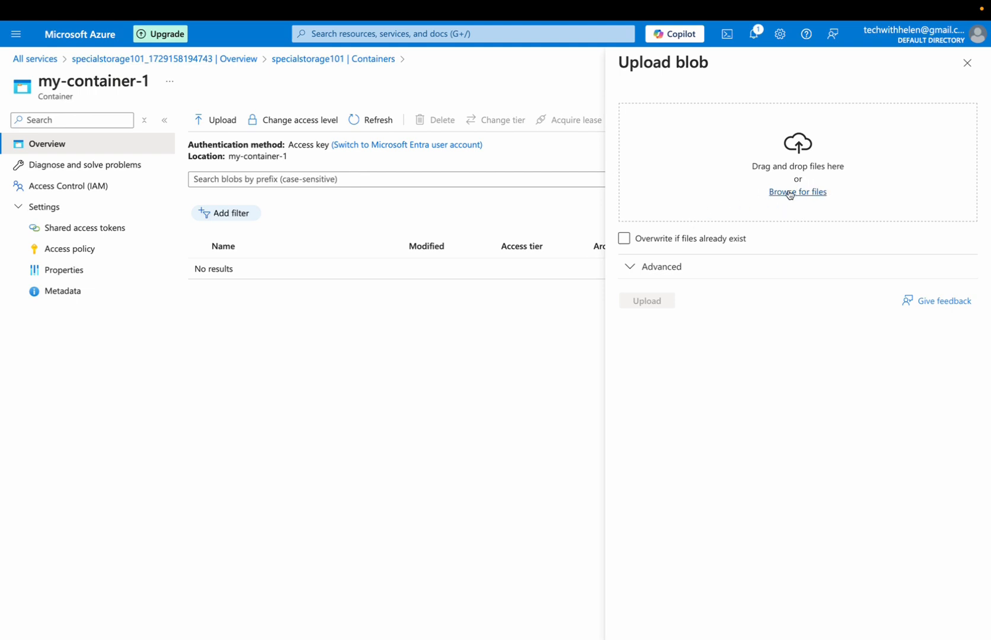
{"action": "left_click", "coordinate": [661, 265]}
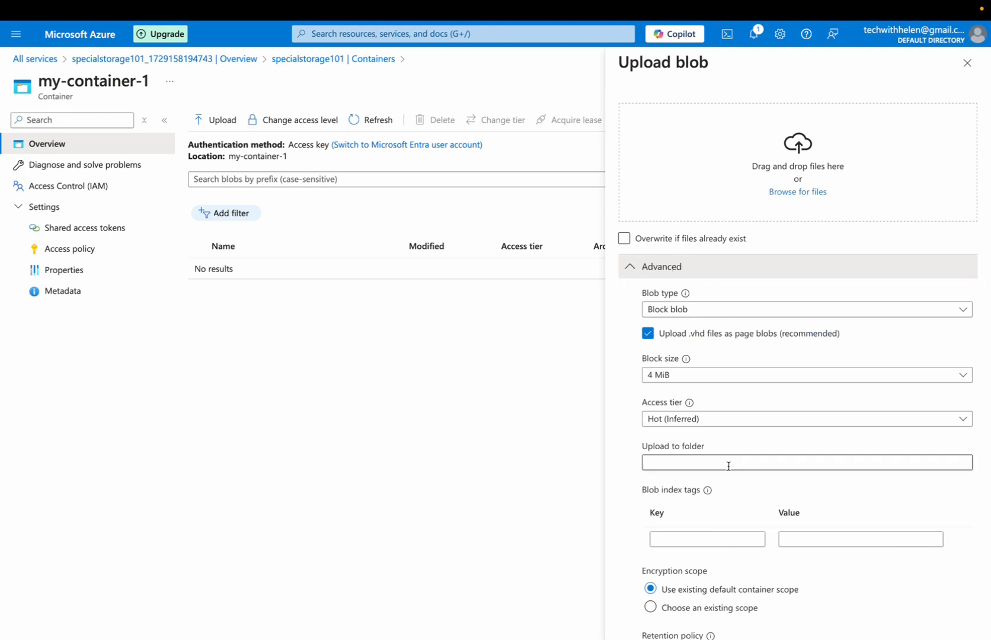
{"action": "mouse_move", "coordinate": [714, 462]}
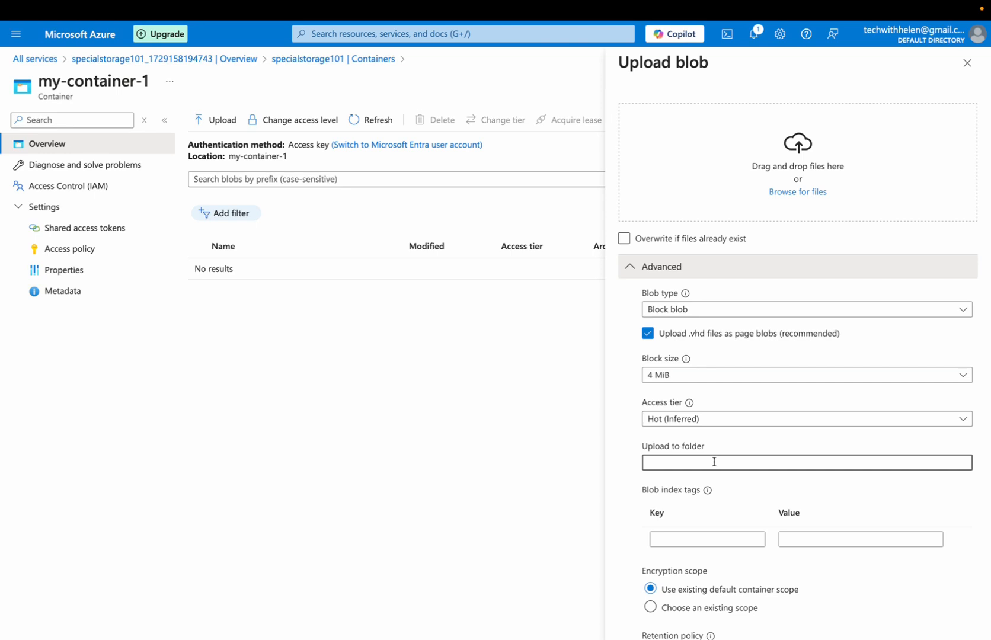
{"action": "type", "text": "tutorial"}
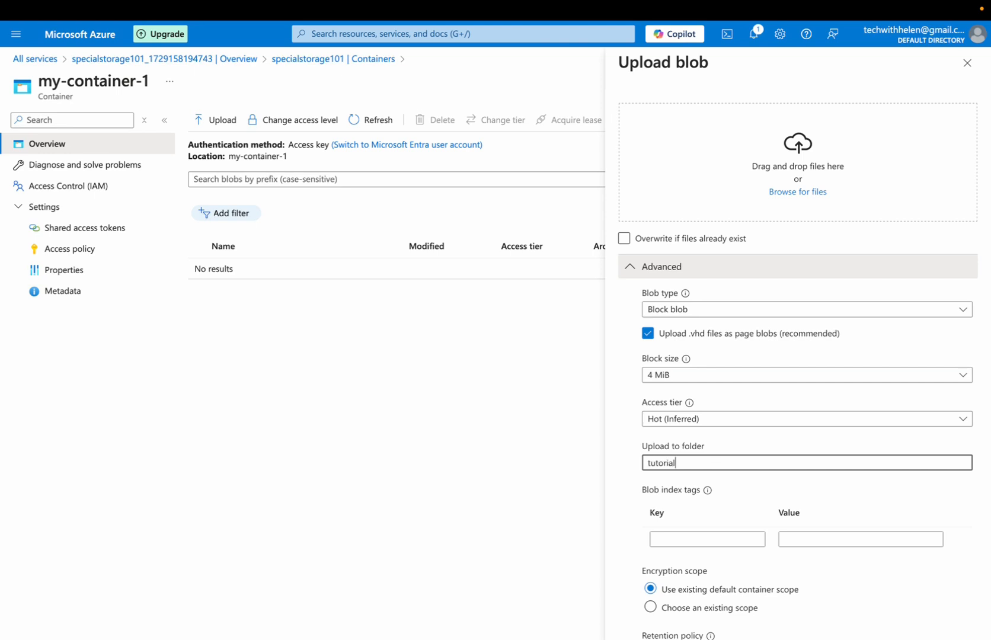
{"action": "type", "text": "-folder"}
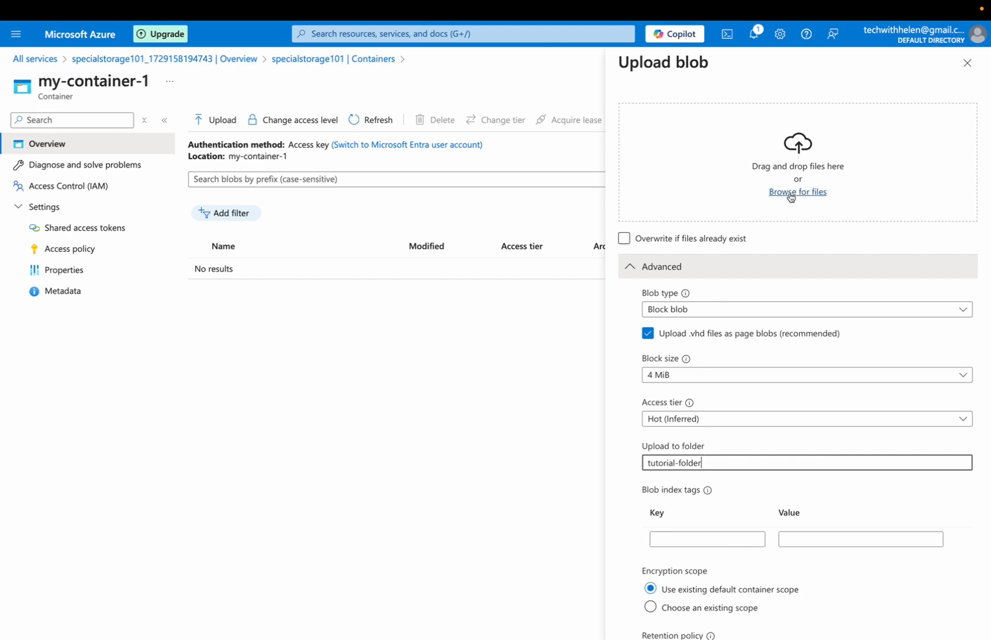
Select AZURE STORAGE.png and IMG_9059.jpeg from Documents > Tech materials for upload.
{"action": "left_click", "coordinate": [796, 192]}
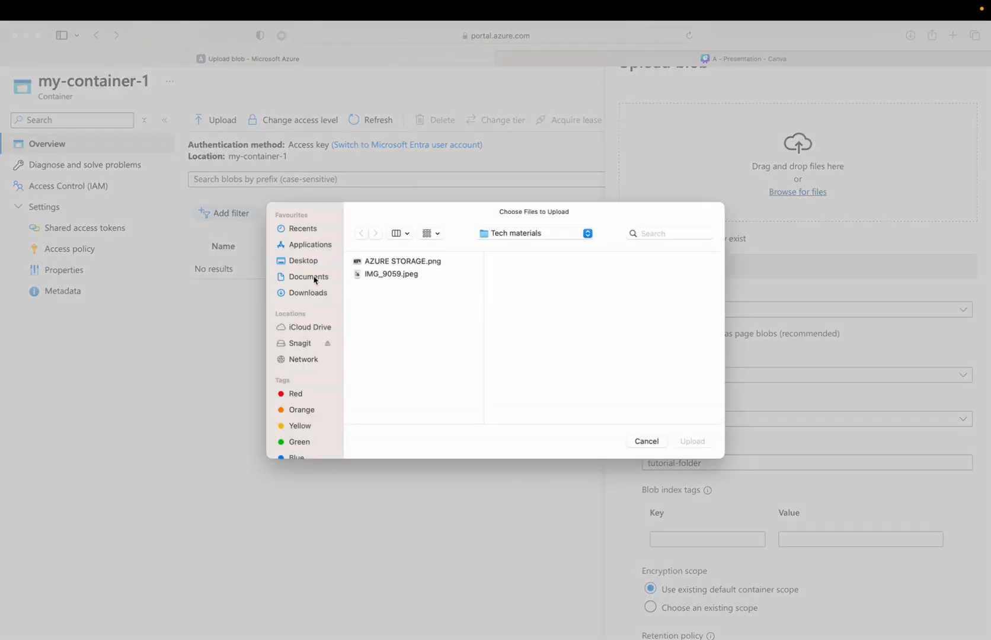
{"action": "left_click", "coordinate": [307, 276]}
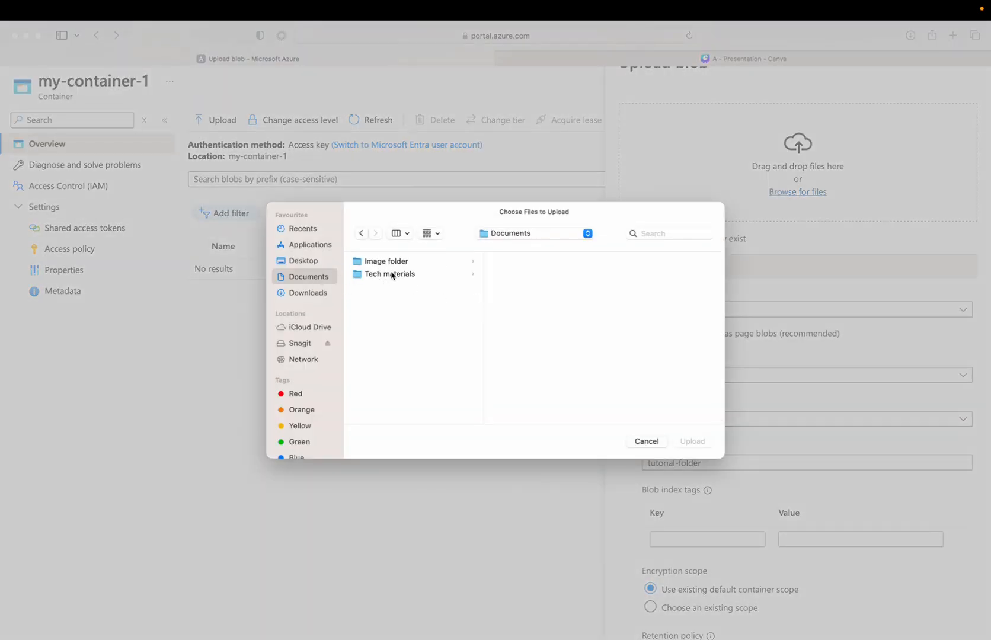
{"action": "left_click", "coordinate": [389, 274]}
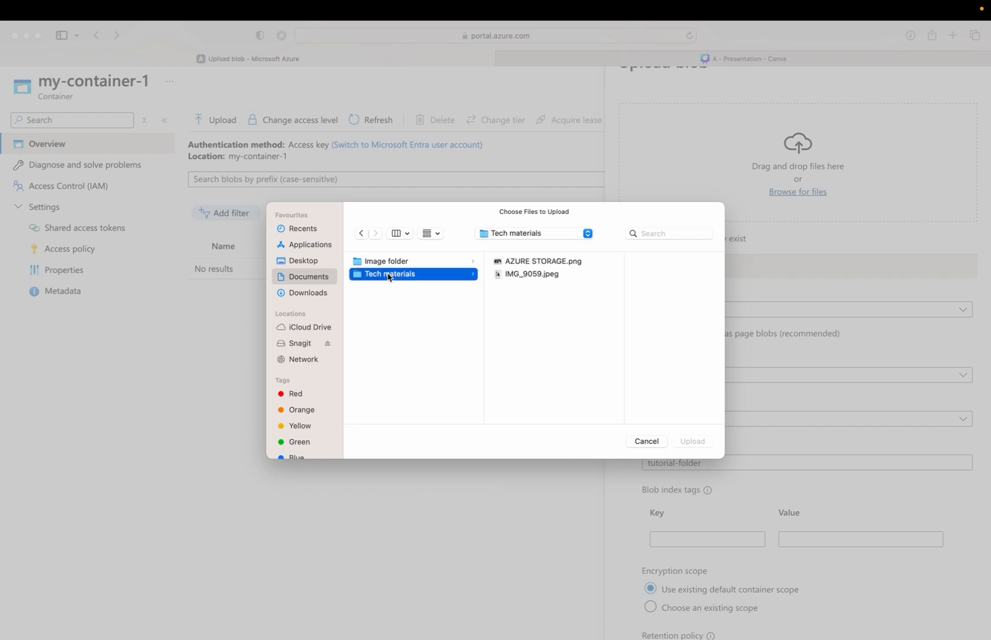
{"action": "mouse_move", "coordinate": [549, 264]}
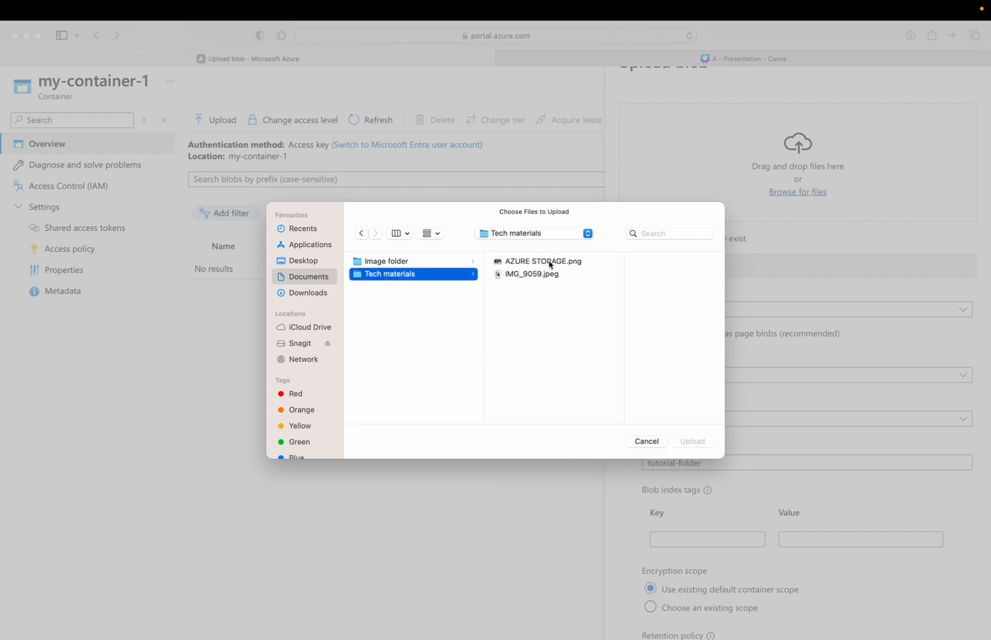
{"action": "left_click", "coordinate": [542, 261]}
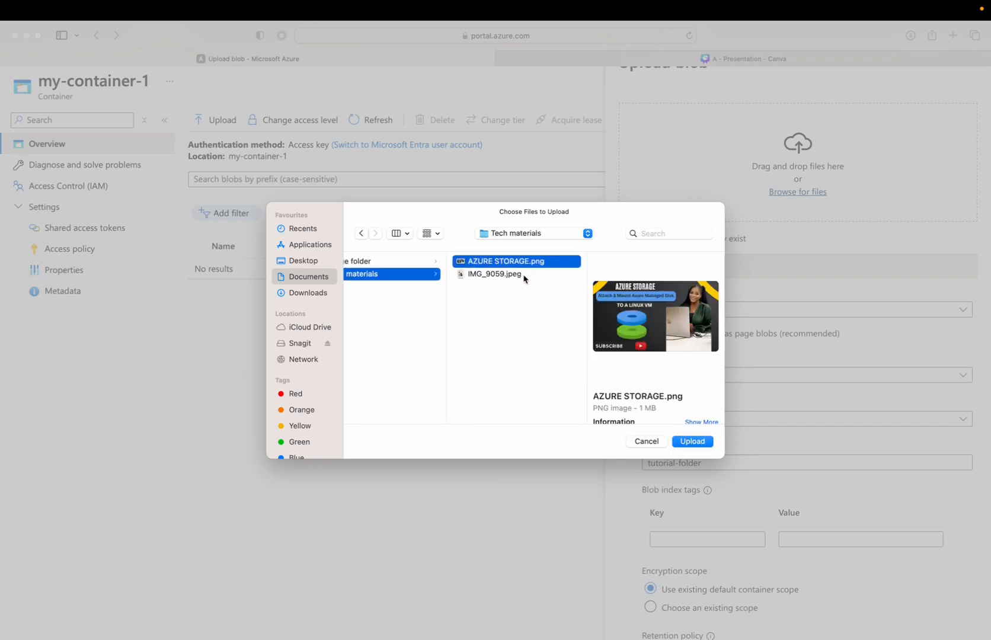
{"action": "left_click", "coordinate": [494, 273]}
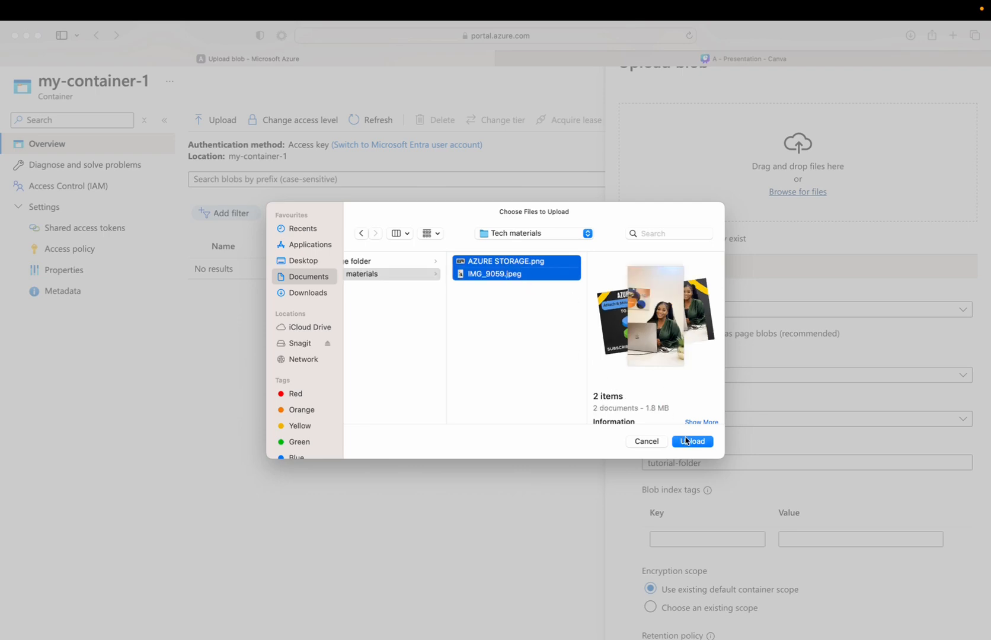
{"action": "left_click", "coordinate": [692, 441]}
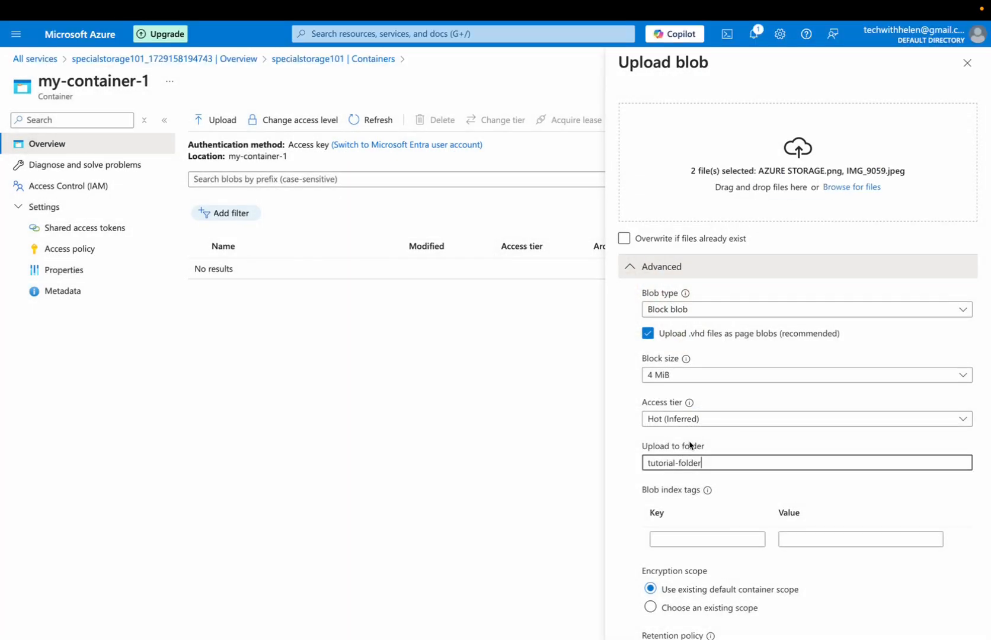
Upload both images so tutorial-folder appears in my-container-1.
{"action": "scroll", "scroll_direction": "down", "scroll_amount": 3}
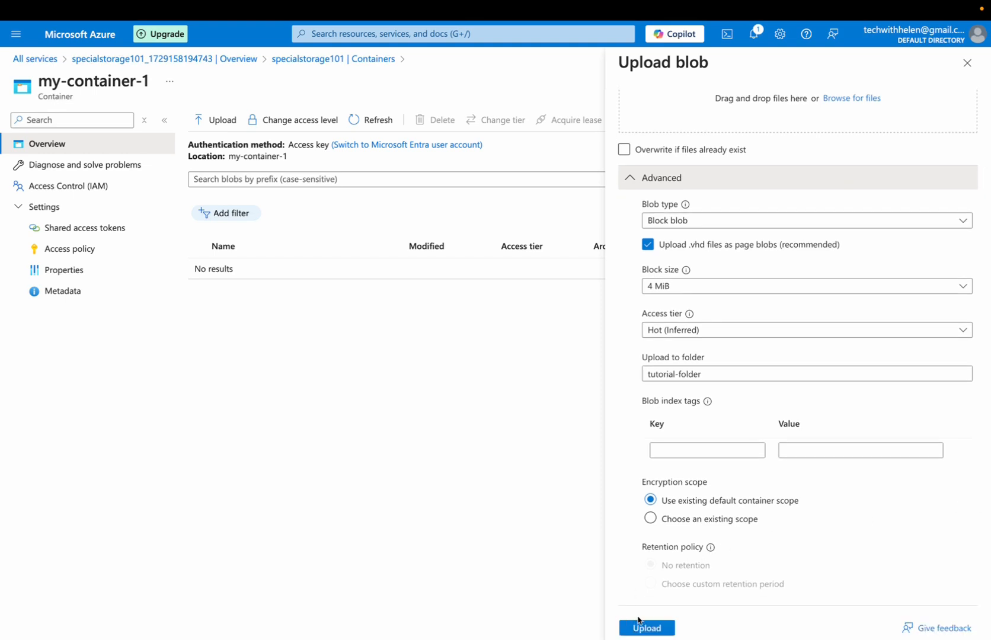
{"action": "mouse_move", "coordinate": [644, 628]}
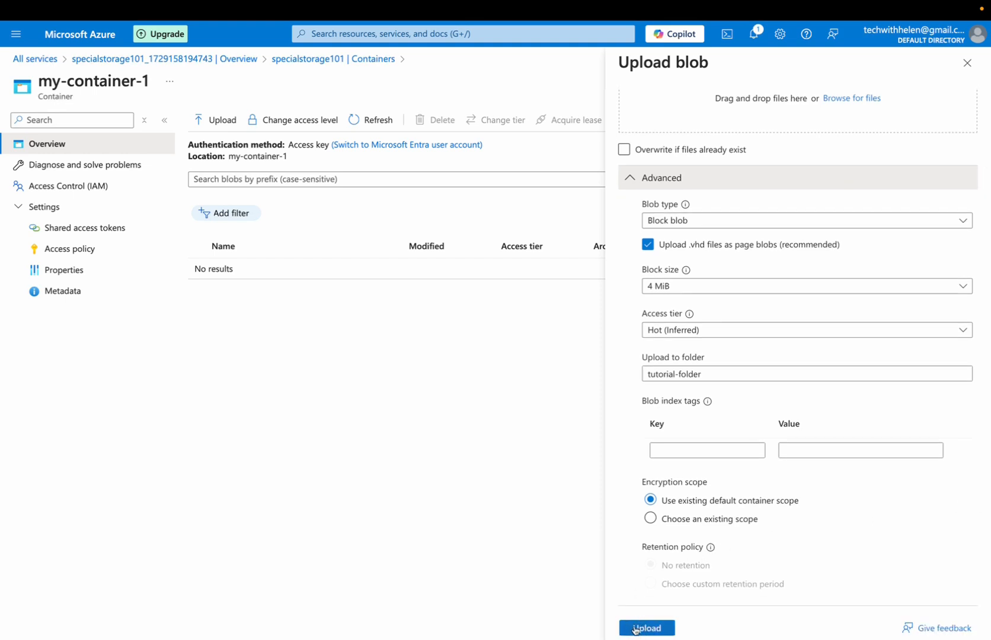
{"action": "left_click", "coordinate": [646, 627]}
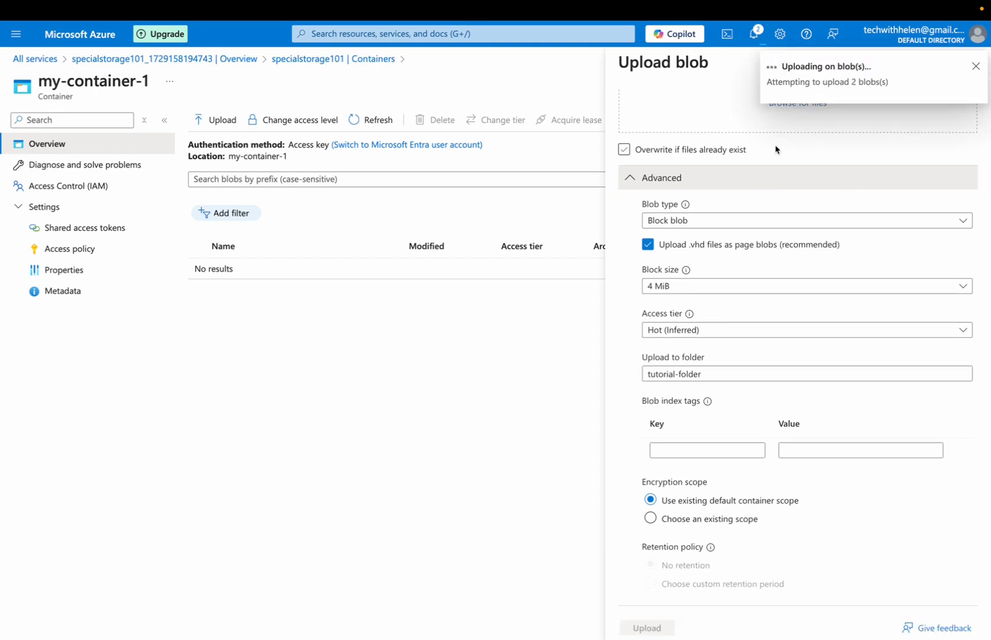
{"action": "mouse_move", "coordinate": [834, 149]}
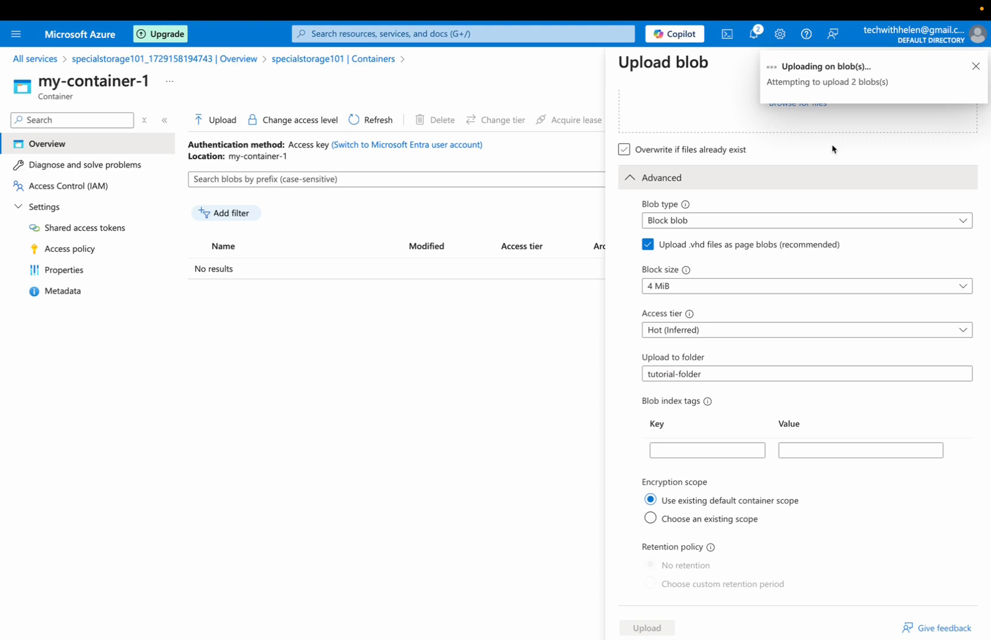
{"action": "left_click", "coordinate": [646, 627]}
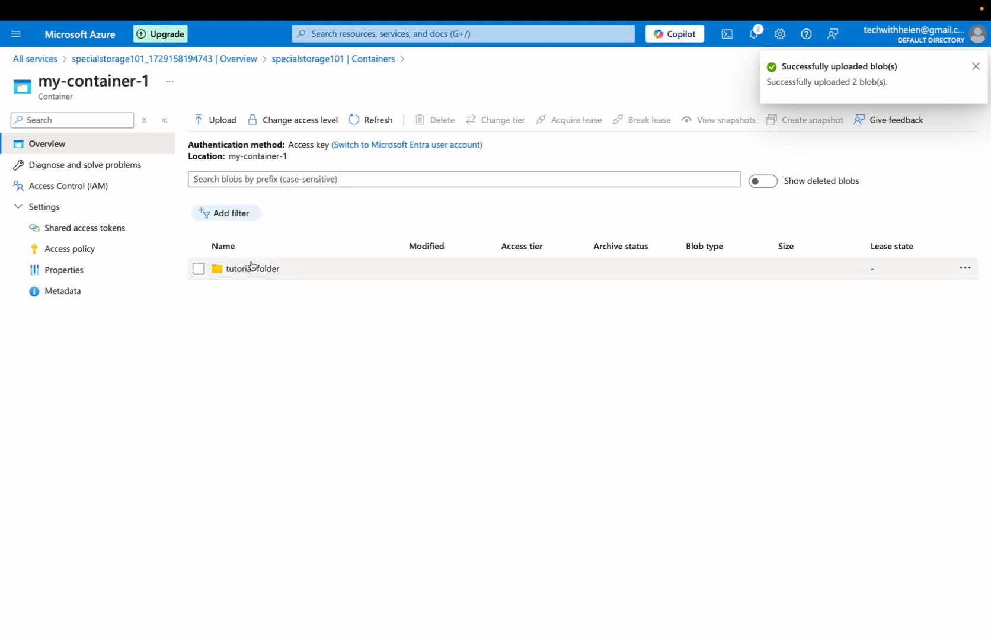
{"action": "left_click", "coordinate": [253, 268]}
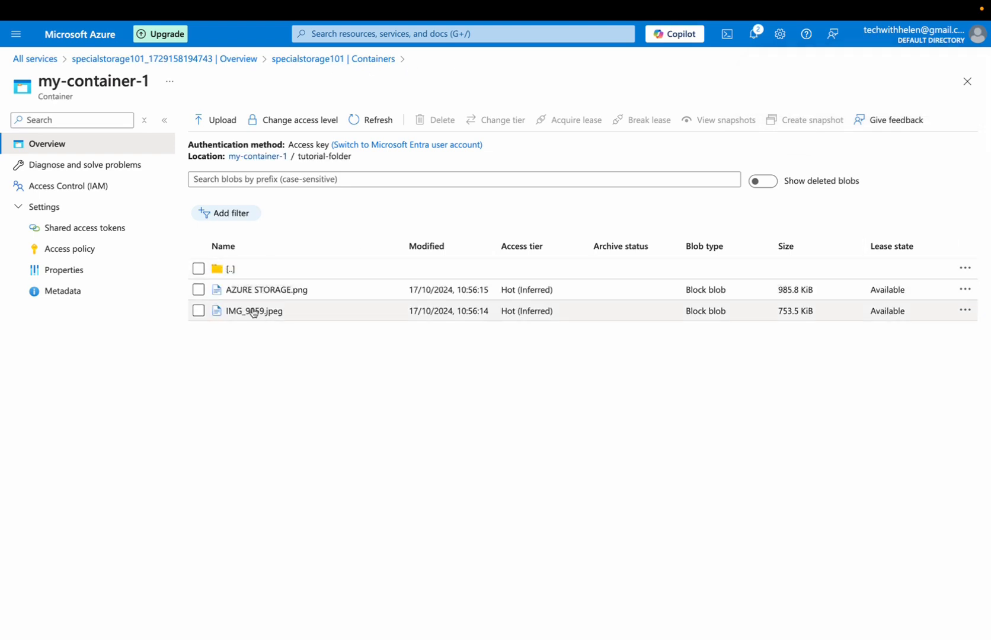
{"action": "mouse_move", "coordinate": [295, 301]}
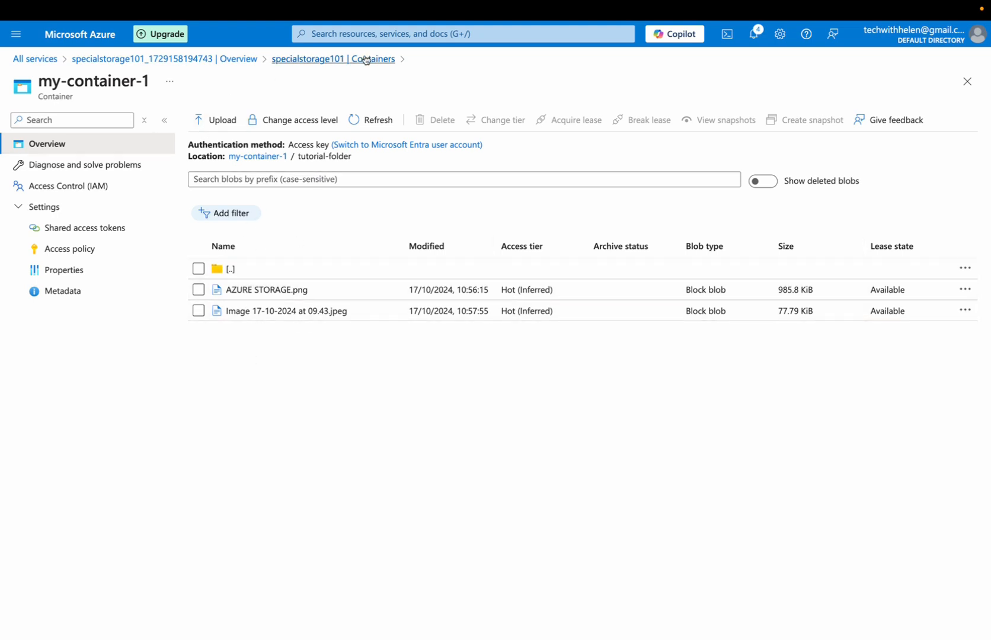
{"action": "left_click", "coordinate": [333, 60]}
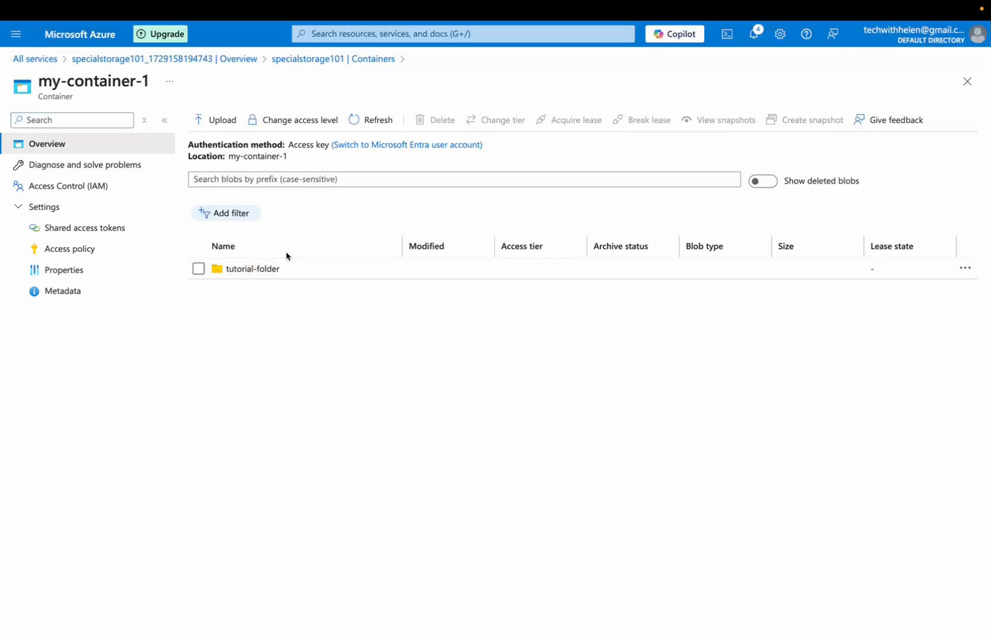
Start another upload with 'Overwrite if files already exist' left unticked.
{"action": "left_click", "coordinate": [221, 119]}
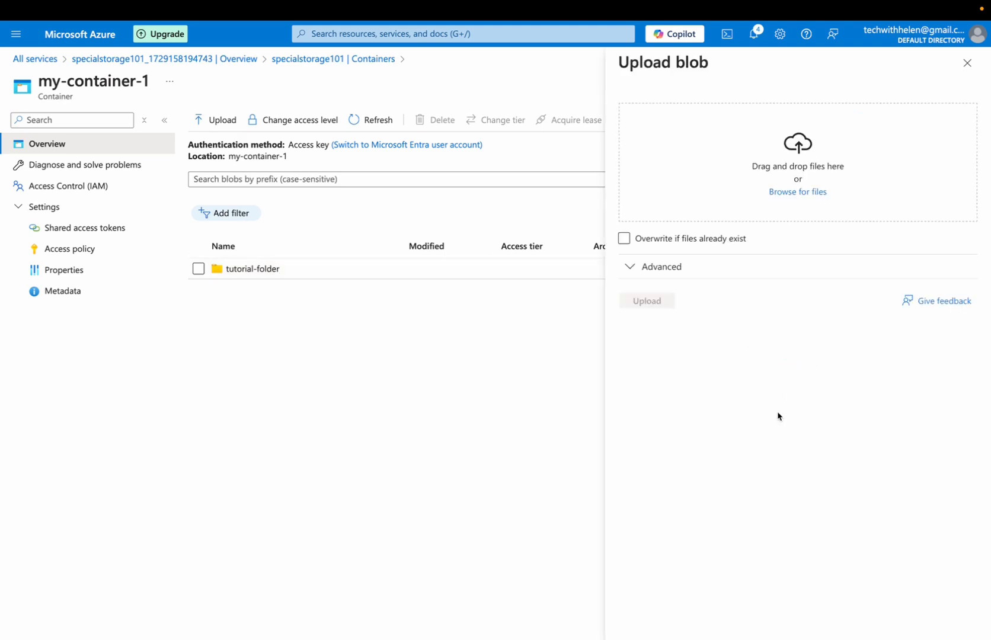
{"action": "left_click", "coordinate": [623, 238]}
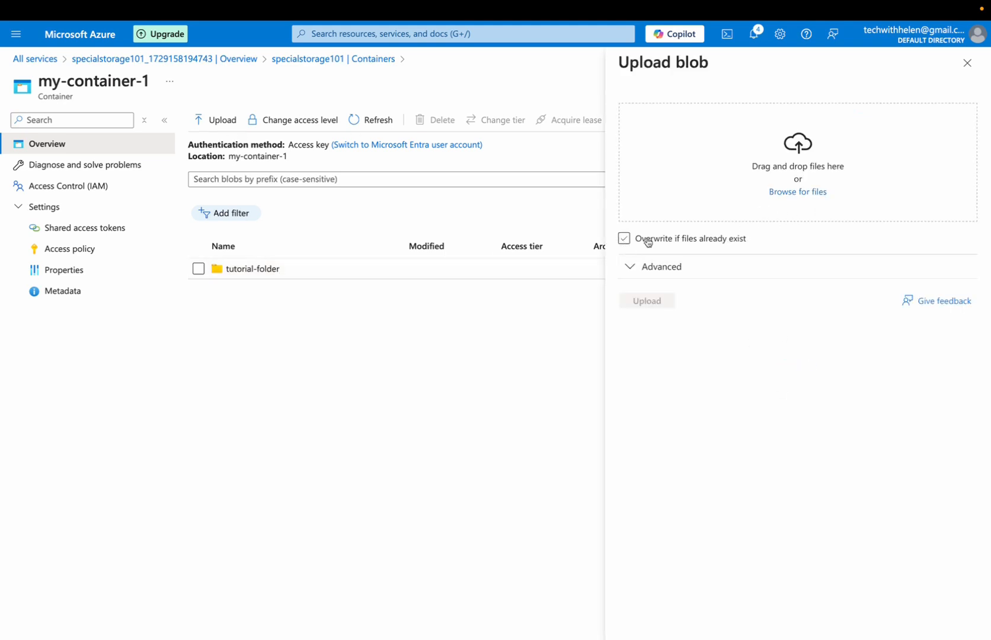
{"action": "mouse_move", "coordinate": [678, 245]}
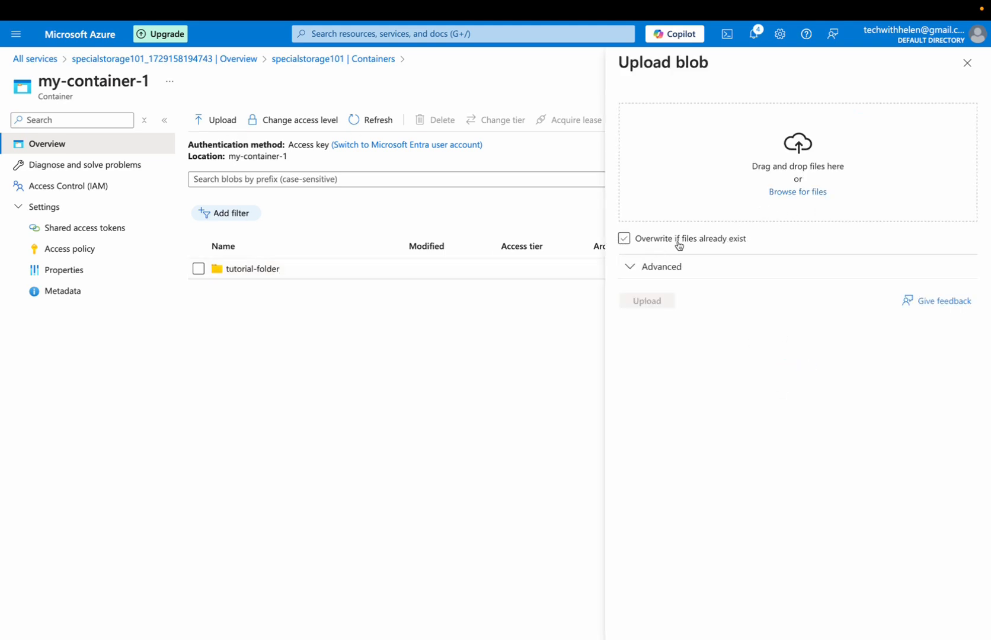
{"action": "left_click", "coordinate": [624, 239]}
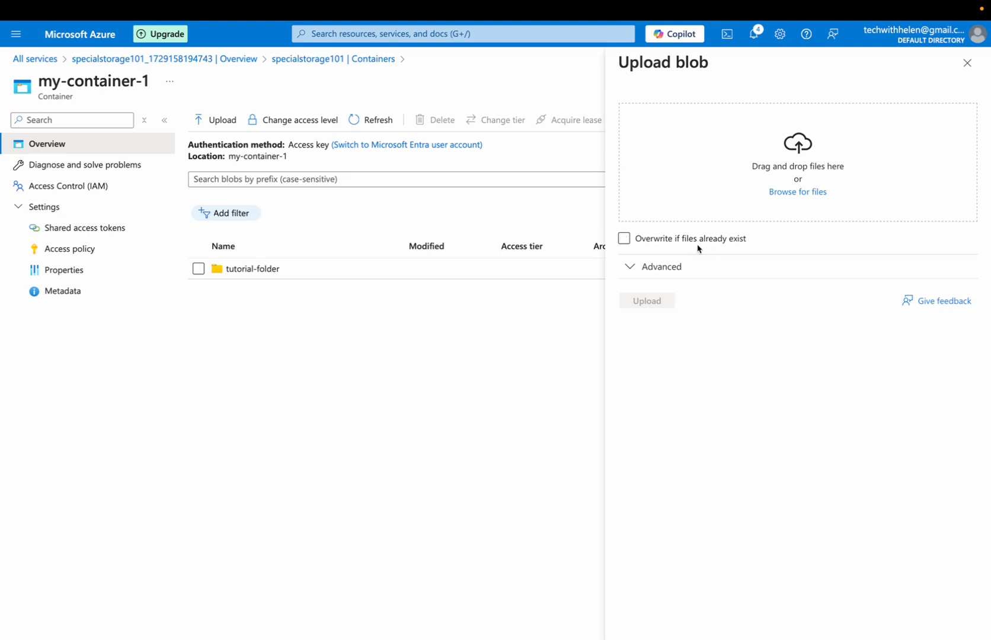
{"action": "mouse_move", "coordinate": [798, 192]}
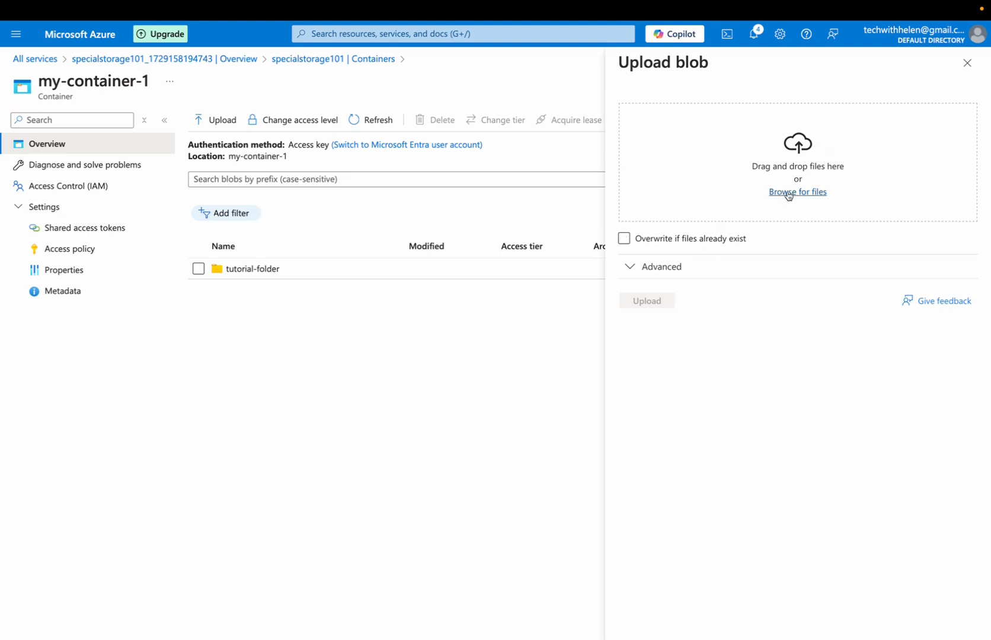
Upload the Microsoft logo image into the root of my-container-1.
{"action": "left_click", "coordinate": [797, 192]}
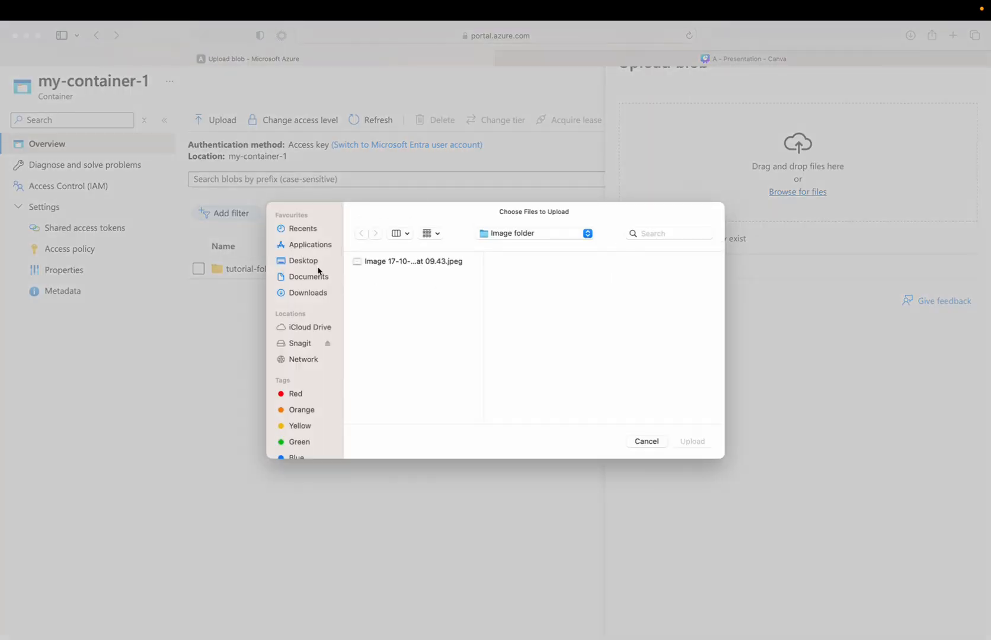
{"action": "left_click", "coordinate": [413, 261]}
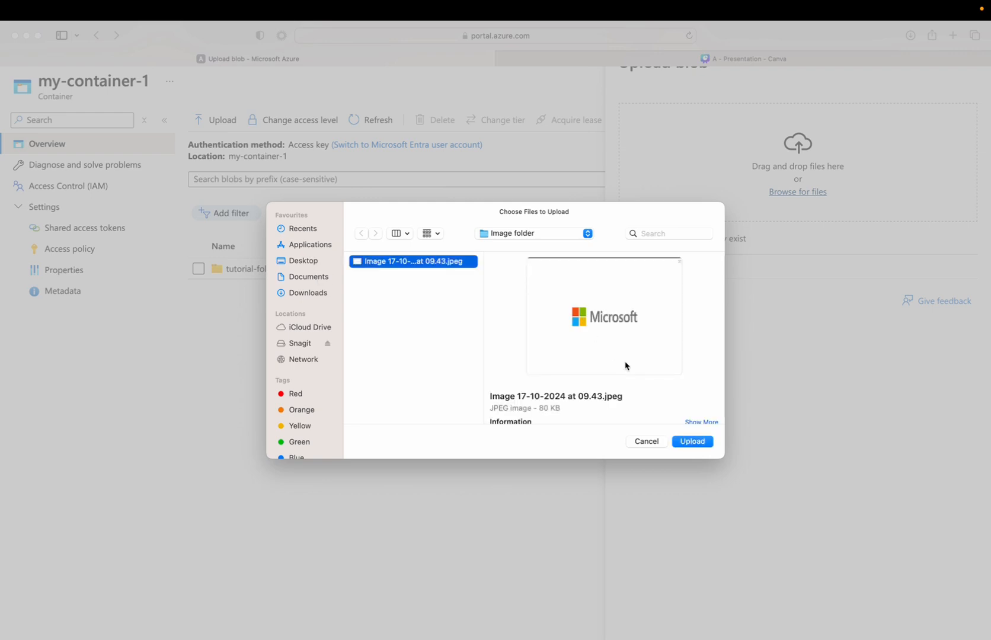
{"action": "left_click", "coordinate": [691, 441]}
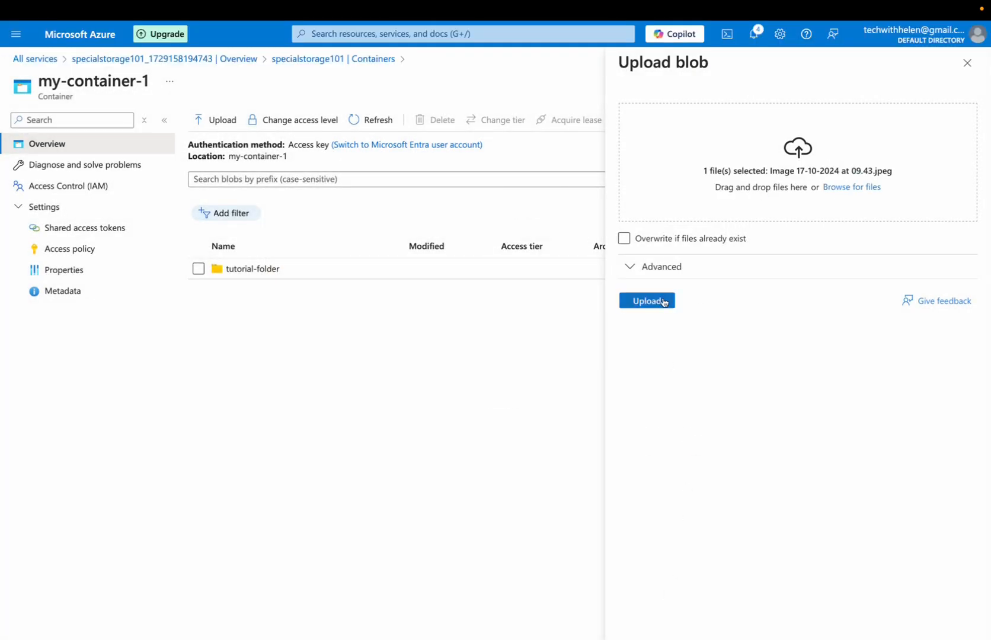
{"action": "left_click", "coordinate": [646, 300]}
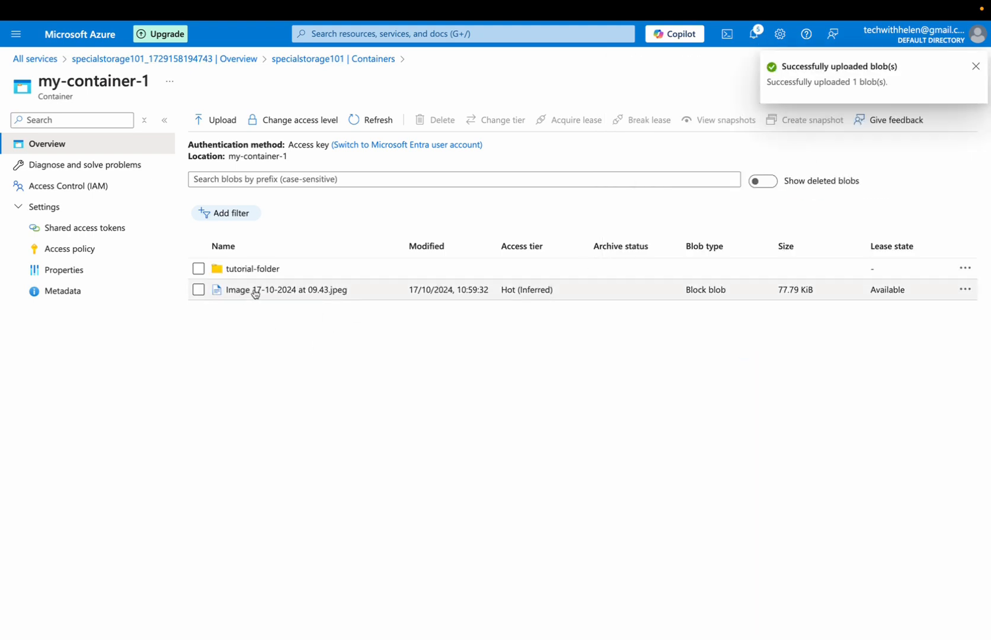
Dismiss the notification and open the uploaded logo image's details.
{"action": "left_click", "coordinate": [976, 65]}
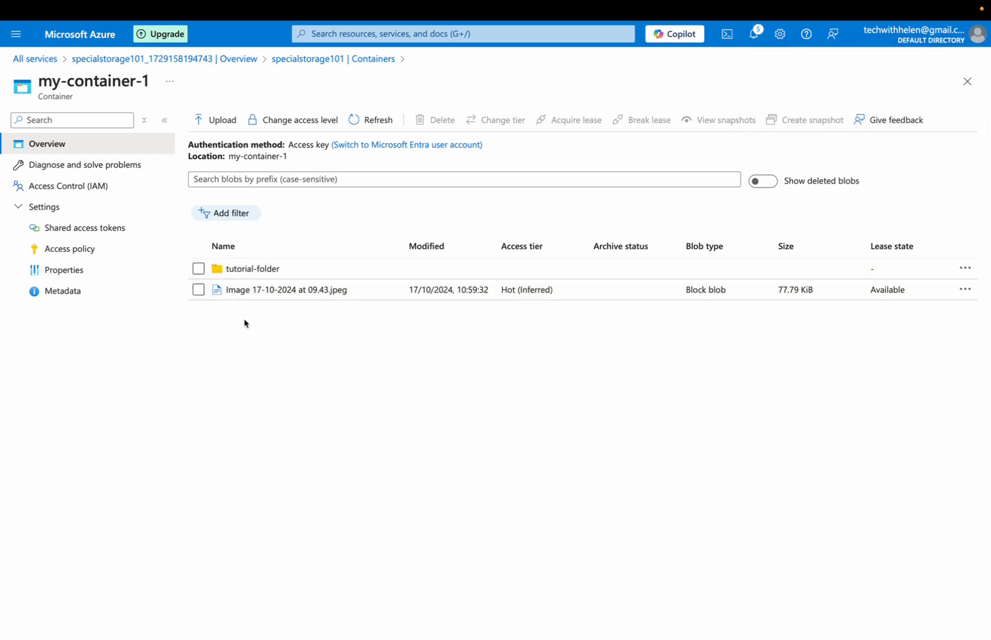
{"action": "mouse_move", "coordinate": [255, 293]}
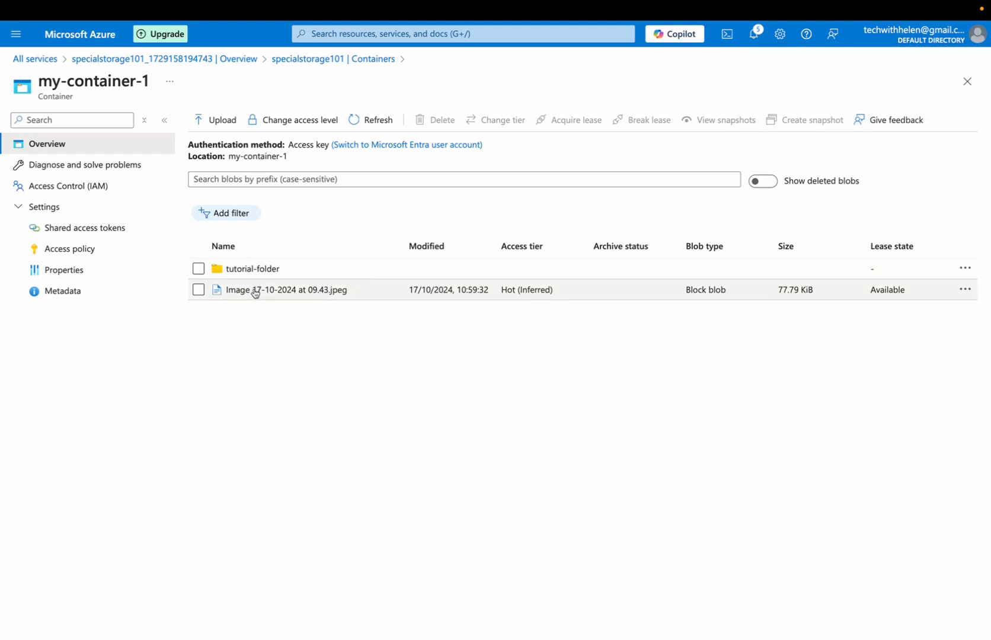
{"action": "left_click", "coordinate": [287, 290]}
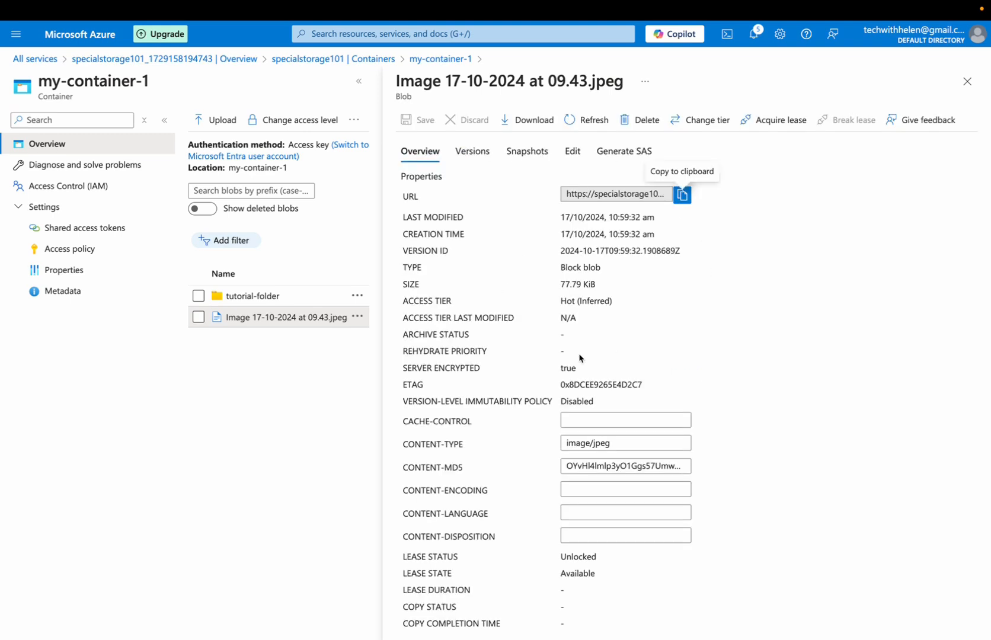
{"action": "mouse_move", "coordinate": [388, 152]}
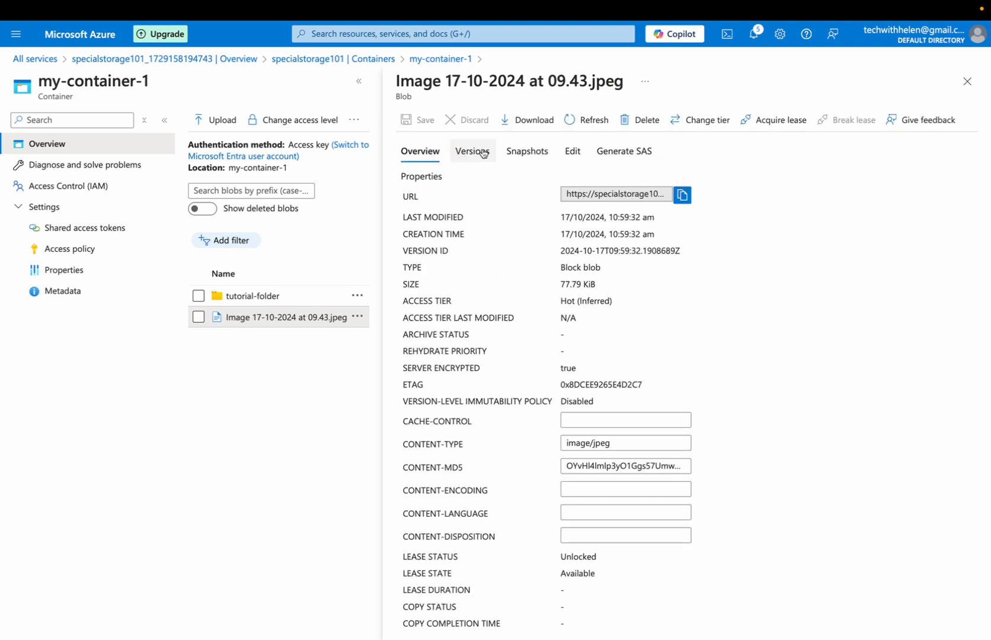
Browse the blob's Versions, Snapshots and Edit views, ending on Generate SAS.
{"action": "left_click", "coordinate": [472, 150]}
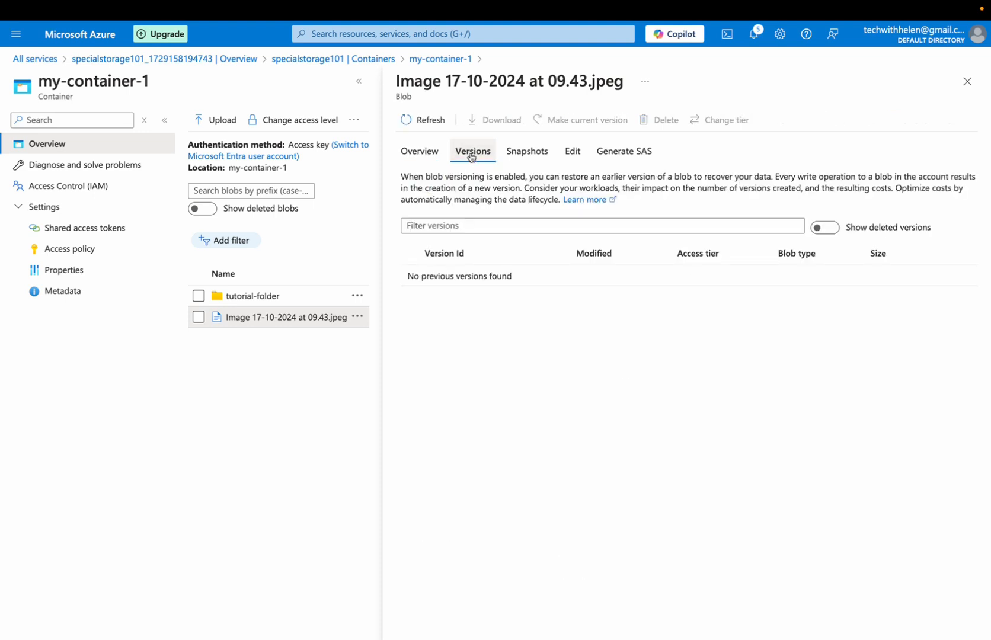
{"action": "left_click", "coordinate": [528, 150]}
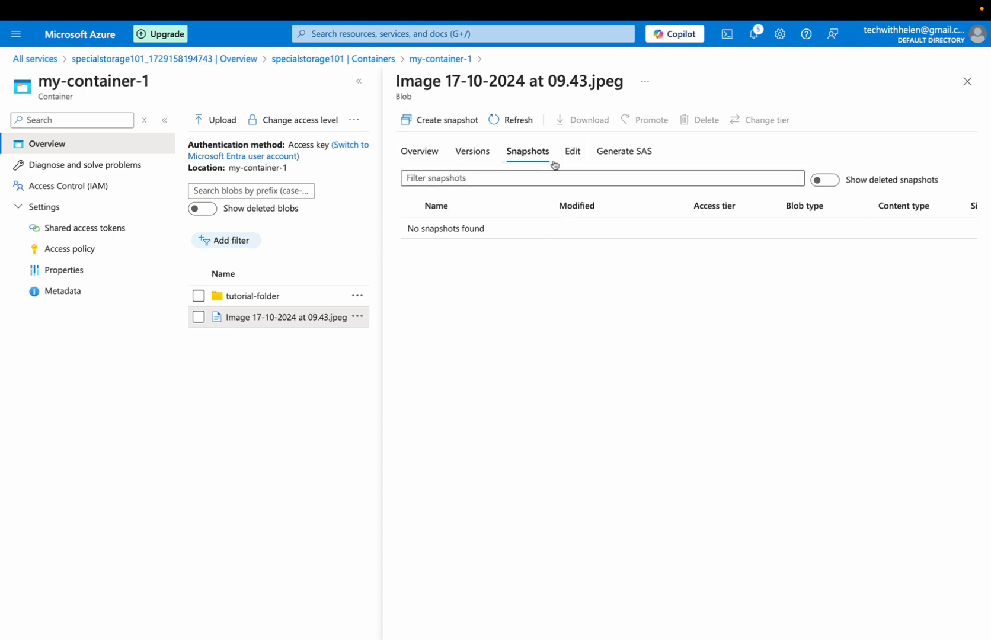
{"action": "left_click", "coordinate": [573, 151]}
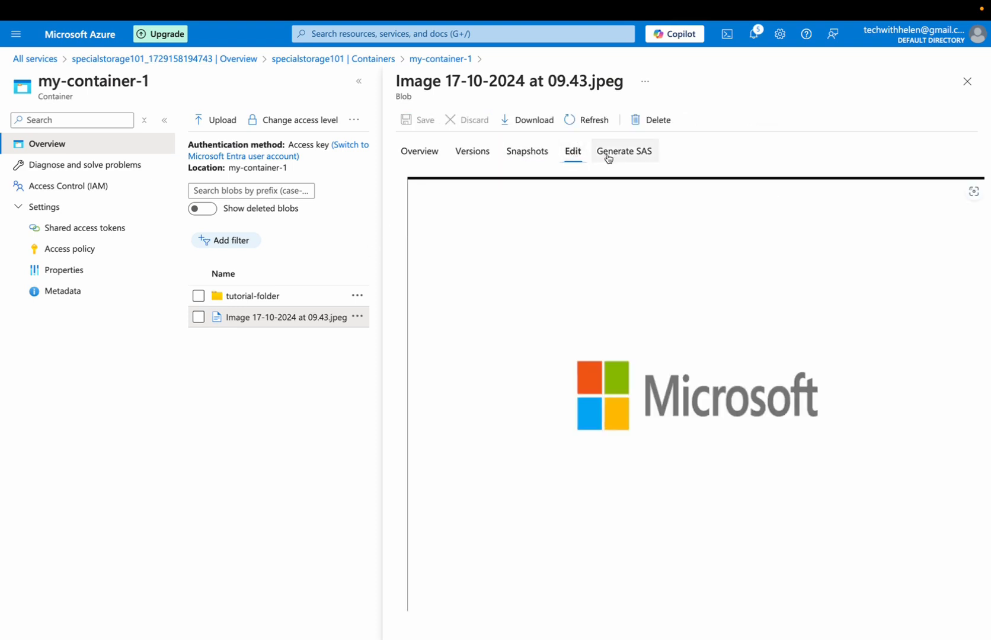
{"action": "left_click", "coordinate": [624, 151]}
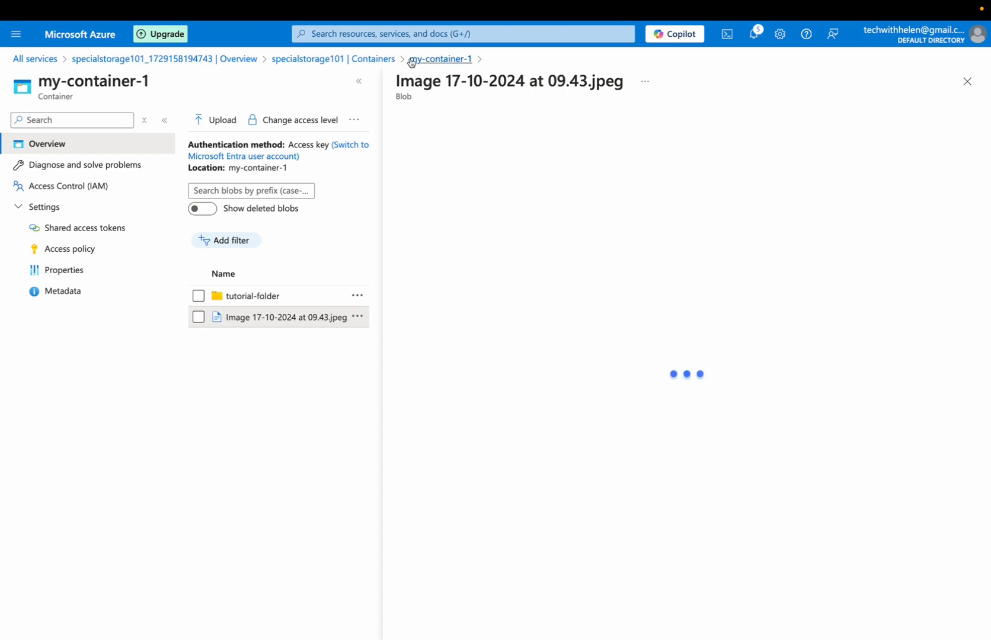
{"action": "left_click", "coordinate": [623, 151]}
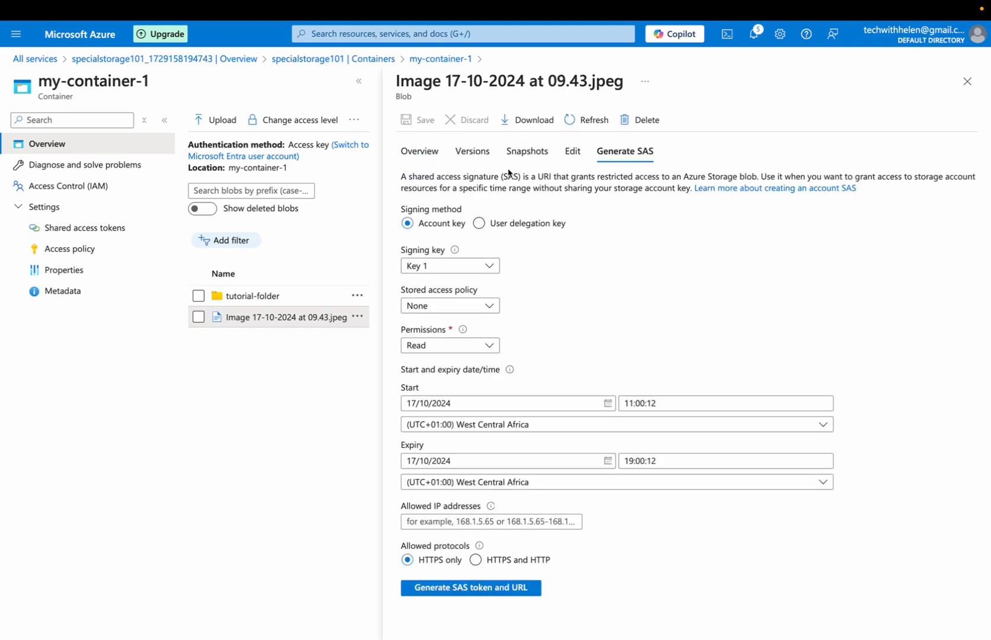
Return to the blob's Overview and copy its URL to the clipboard.
{"action": "left_click", "coordinate": [419, 150]}
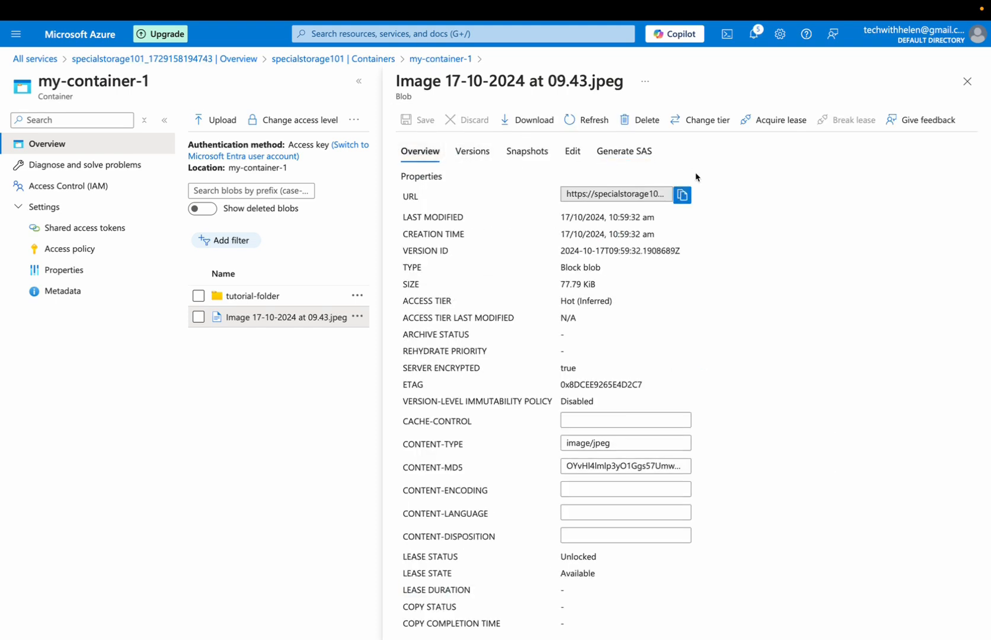
{"action": "left_click", "coordinate": [682, 194]}
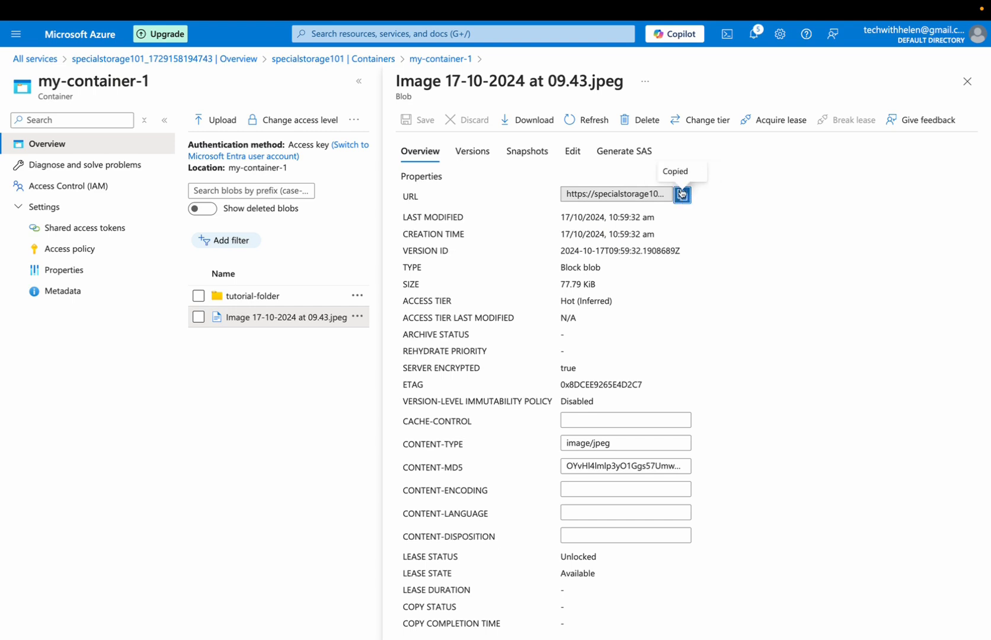
{"action": "left_click", "coordinate": [955, 34]}
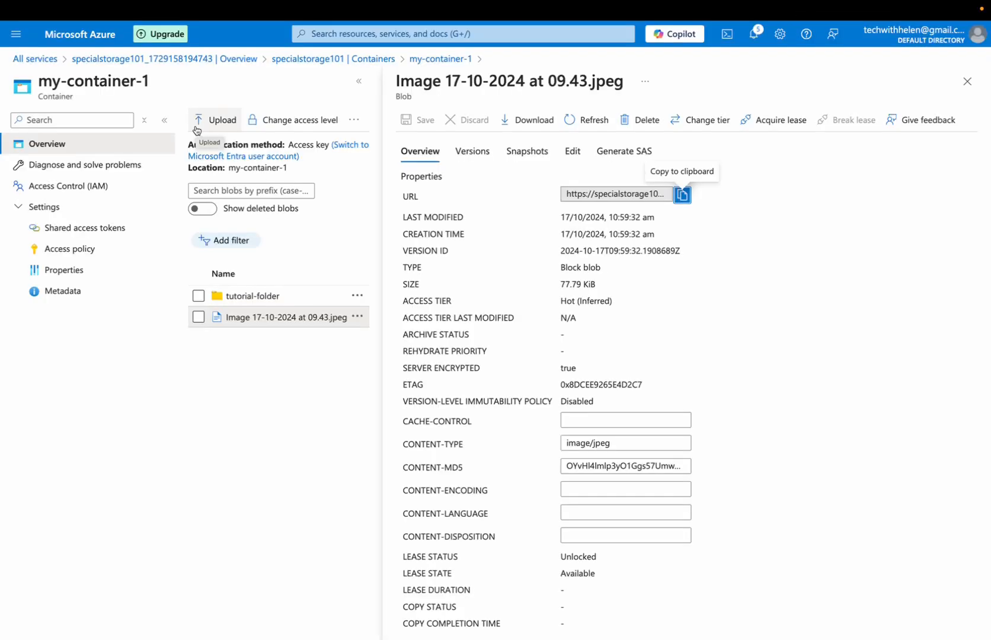
{"action": "mouse_move", "coordinate": [622, 149]}
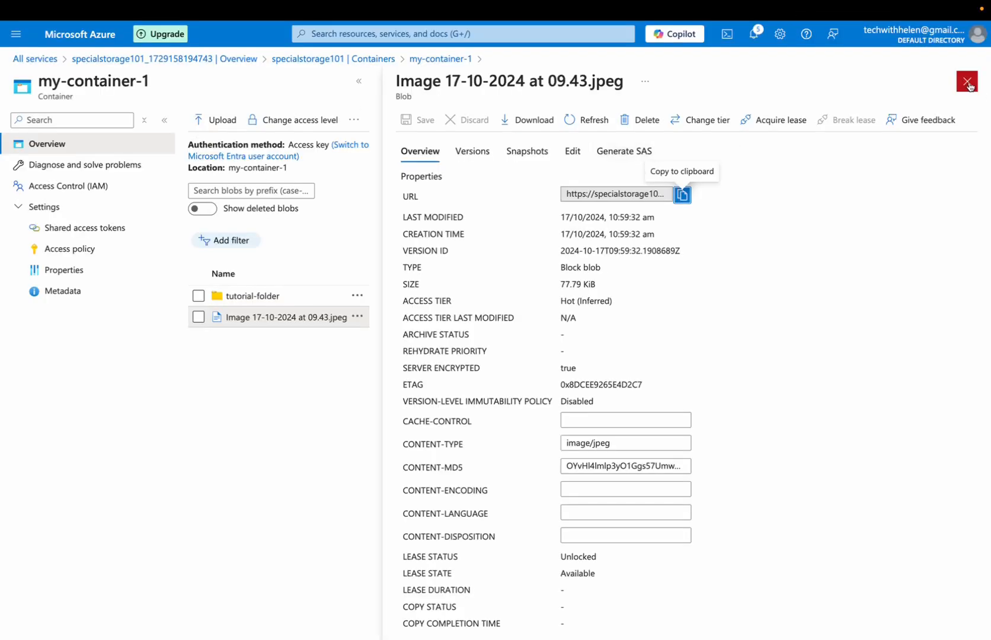
{"action": "mouse_move", "coordinate": [968, 83]}
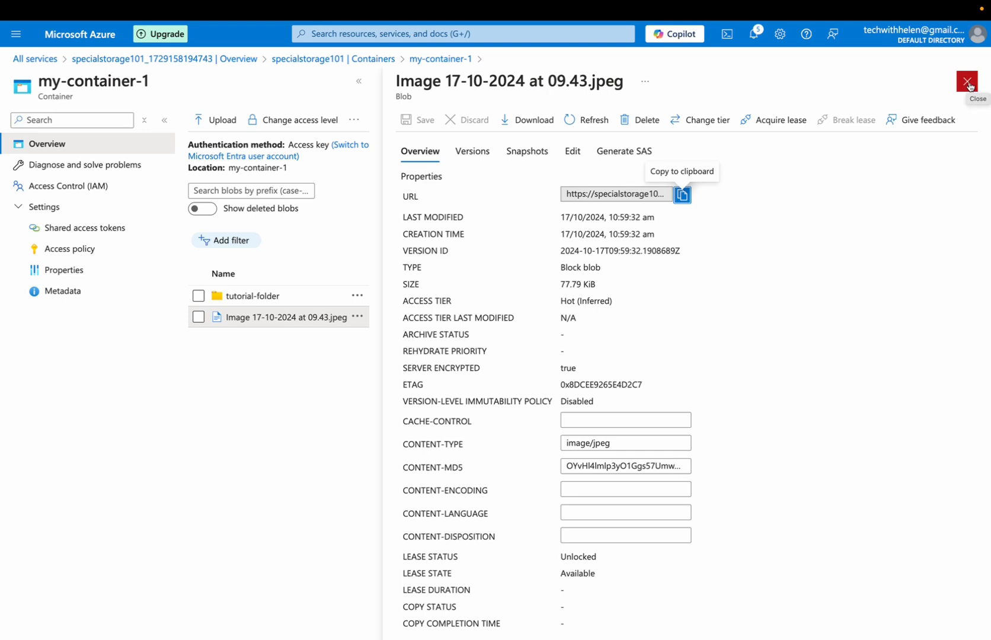
Close the image details pane to show my-container-1's blob list.
{"action": "left_click", "coordinate": [967, 82]}
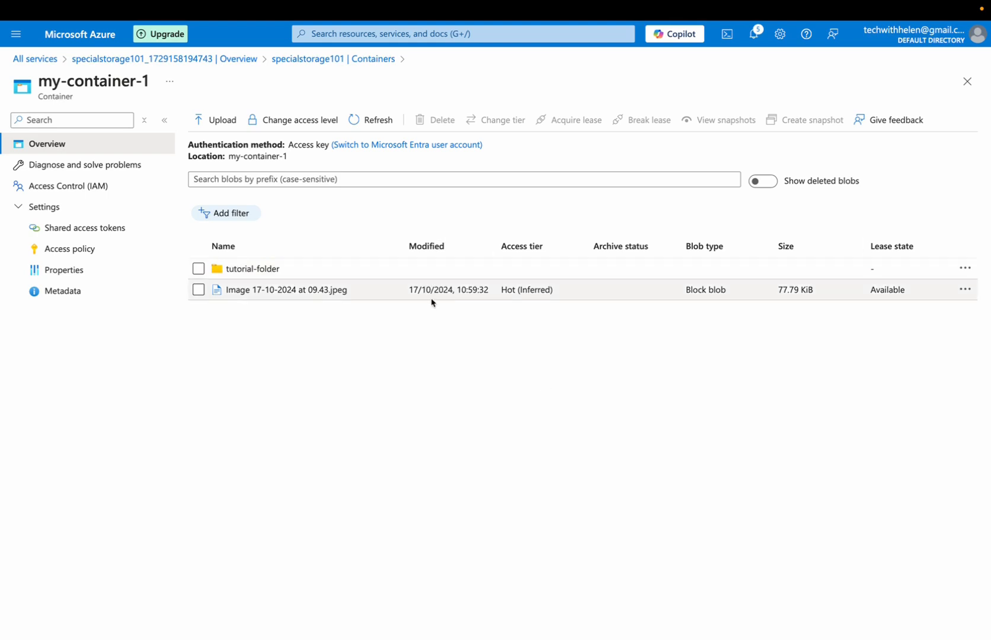
{"action": "mouse_move", "coordinate": [500, 112]}
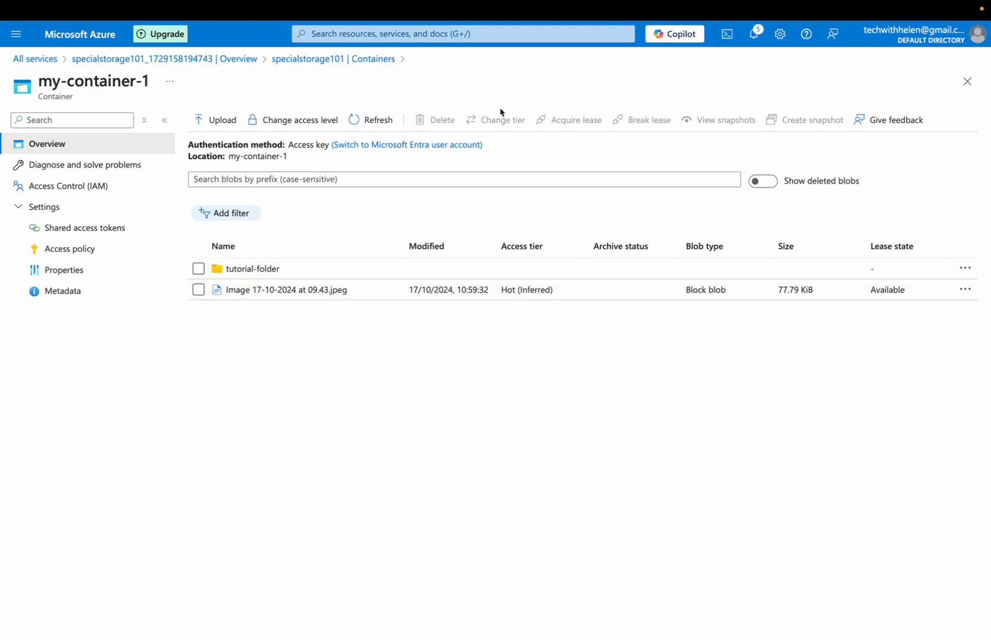
{"action": "mouse_move", "coordinate": [501, 120]}
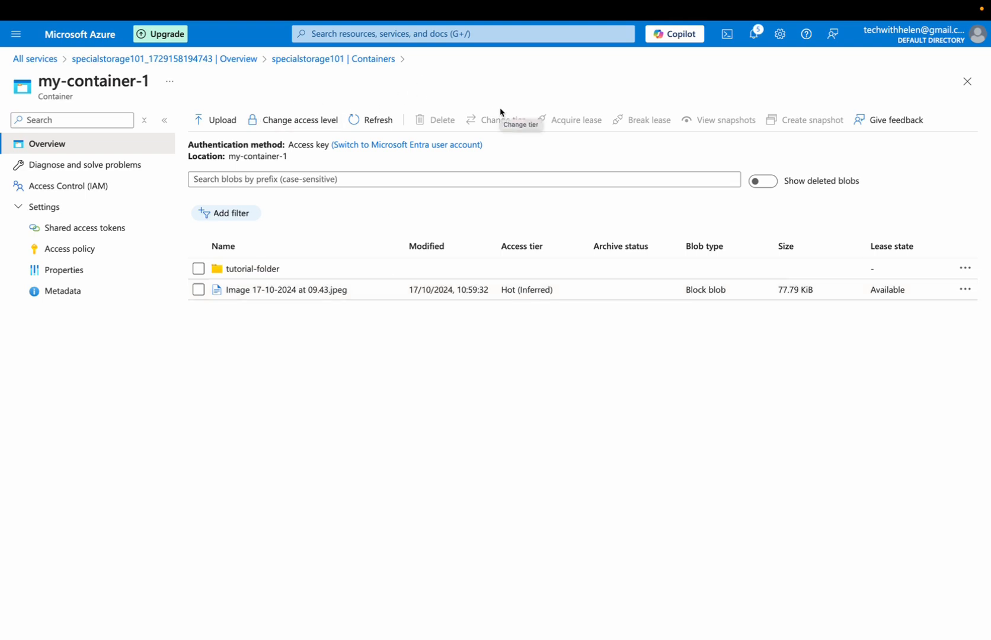